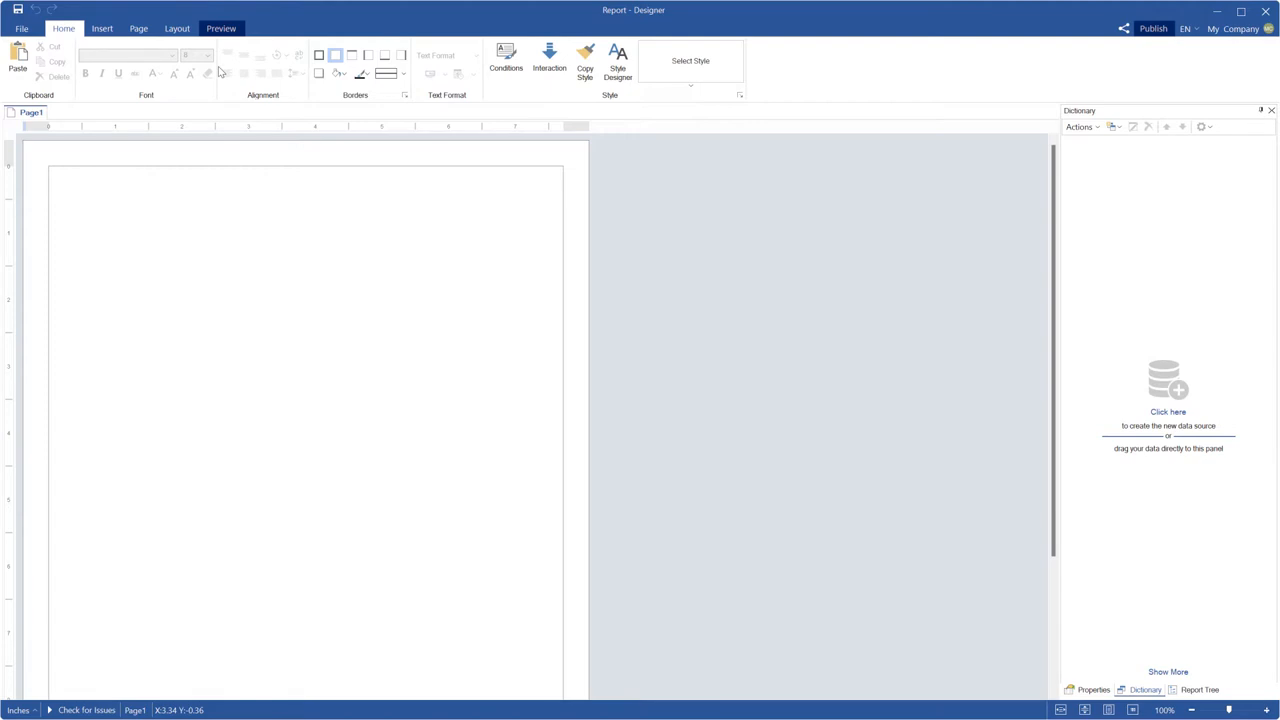
Create a new XML file data source from the Demo schema and data files, including its tables
click(1112, 128)
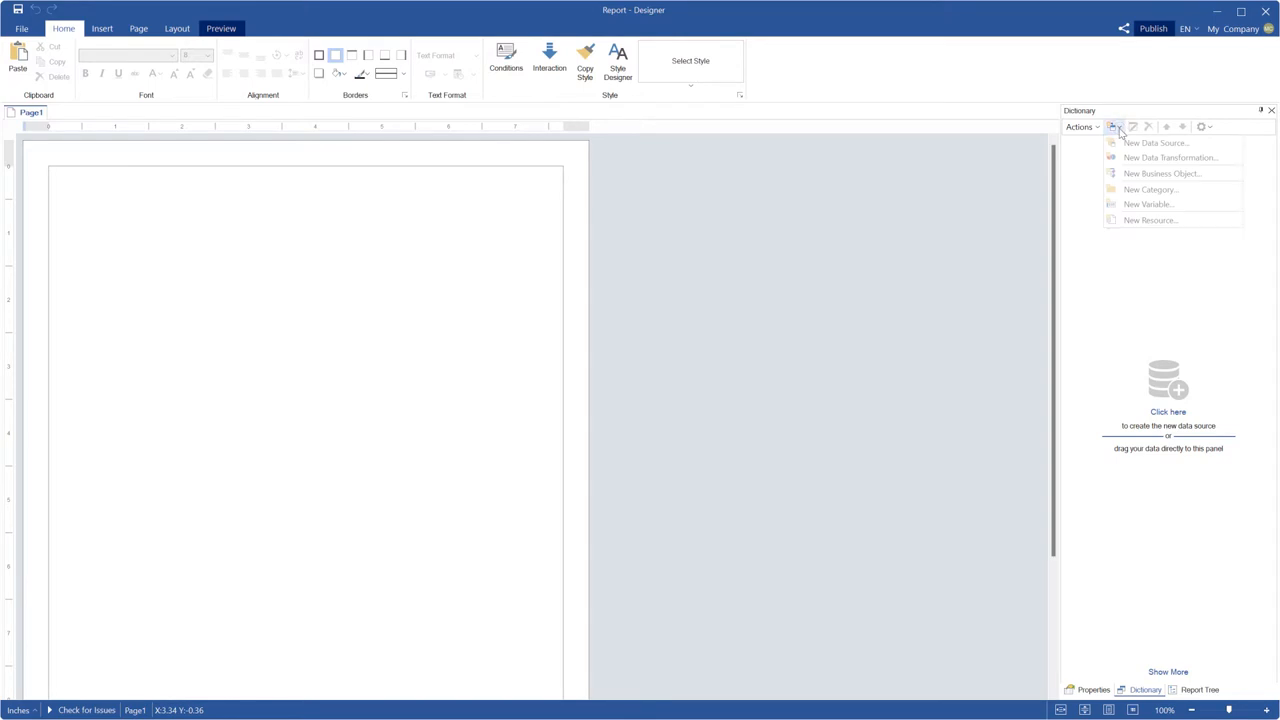
click(1156, 142)
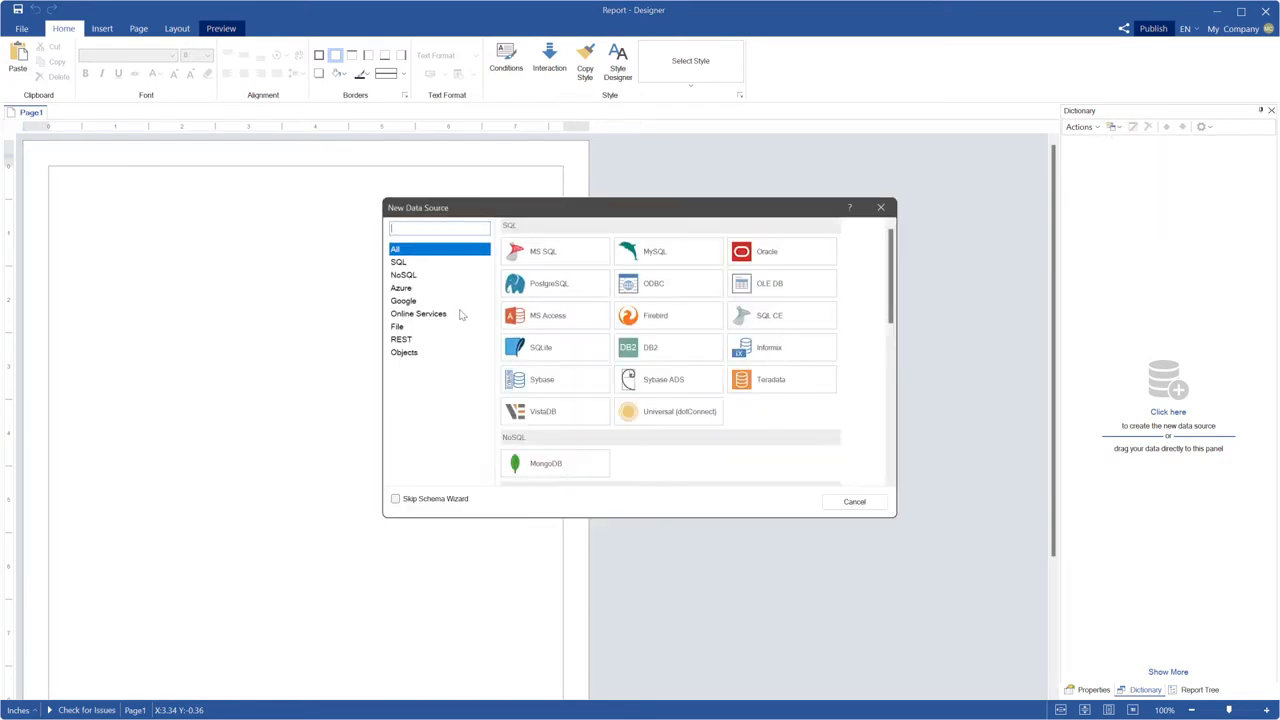
click(396, 326)
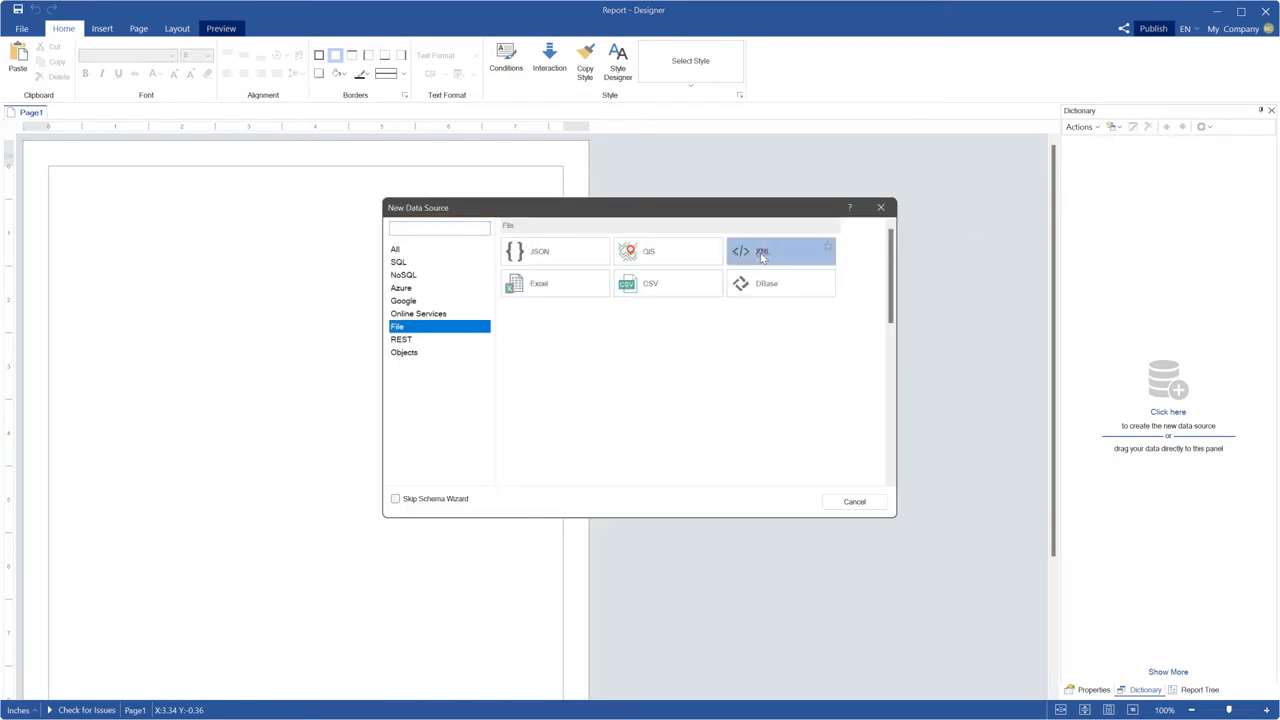
click(780, 252)
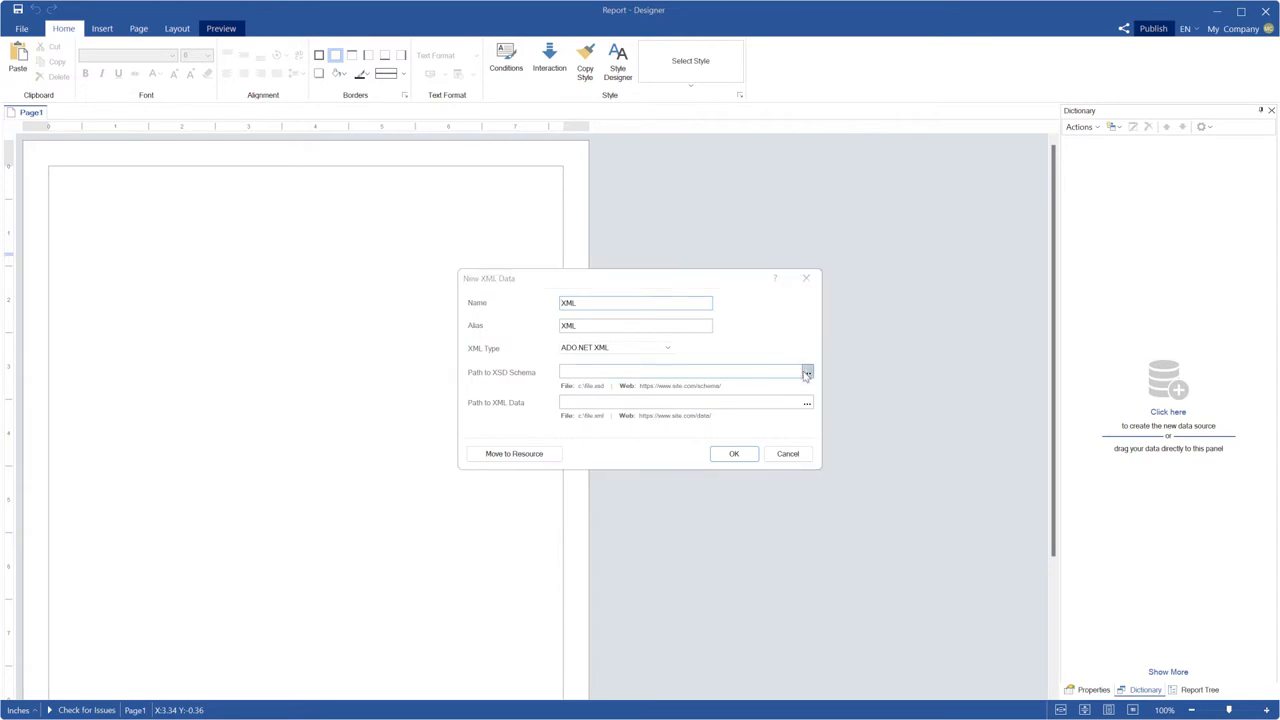
click(808, 370)
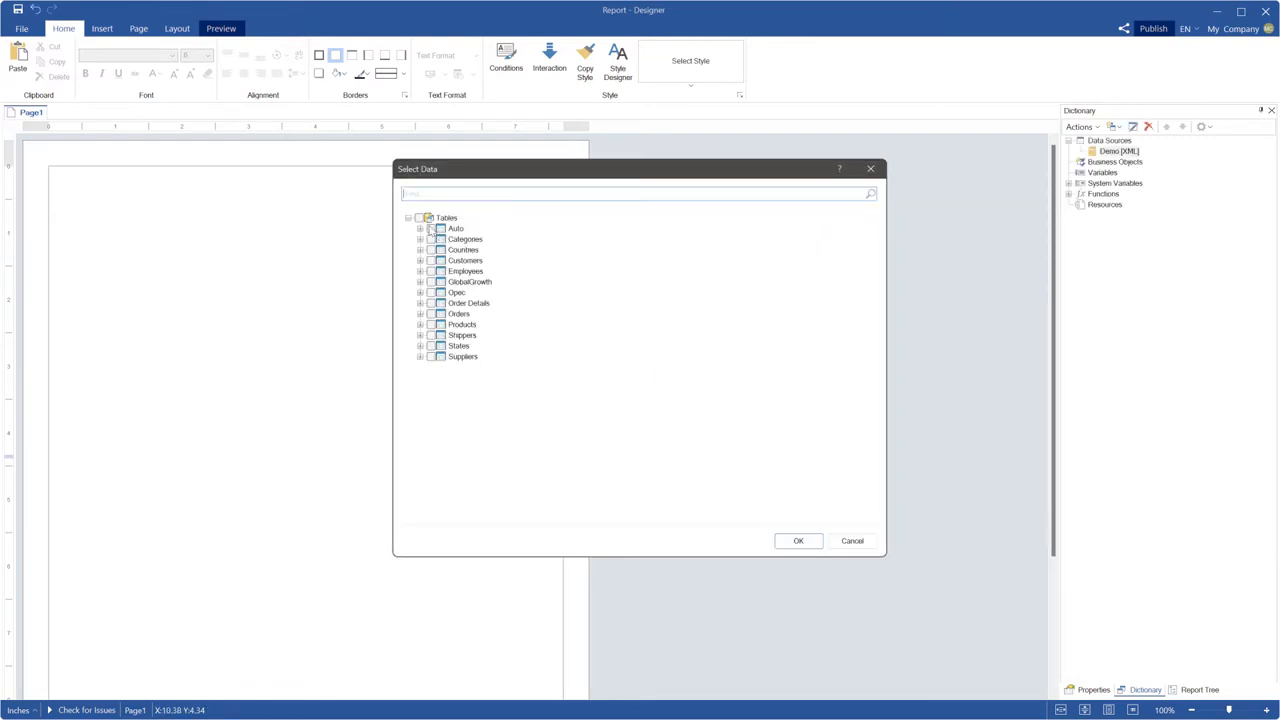
click(852, 540)
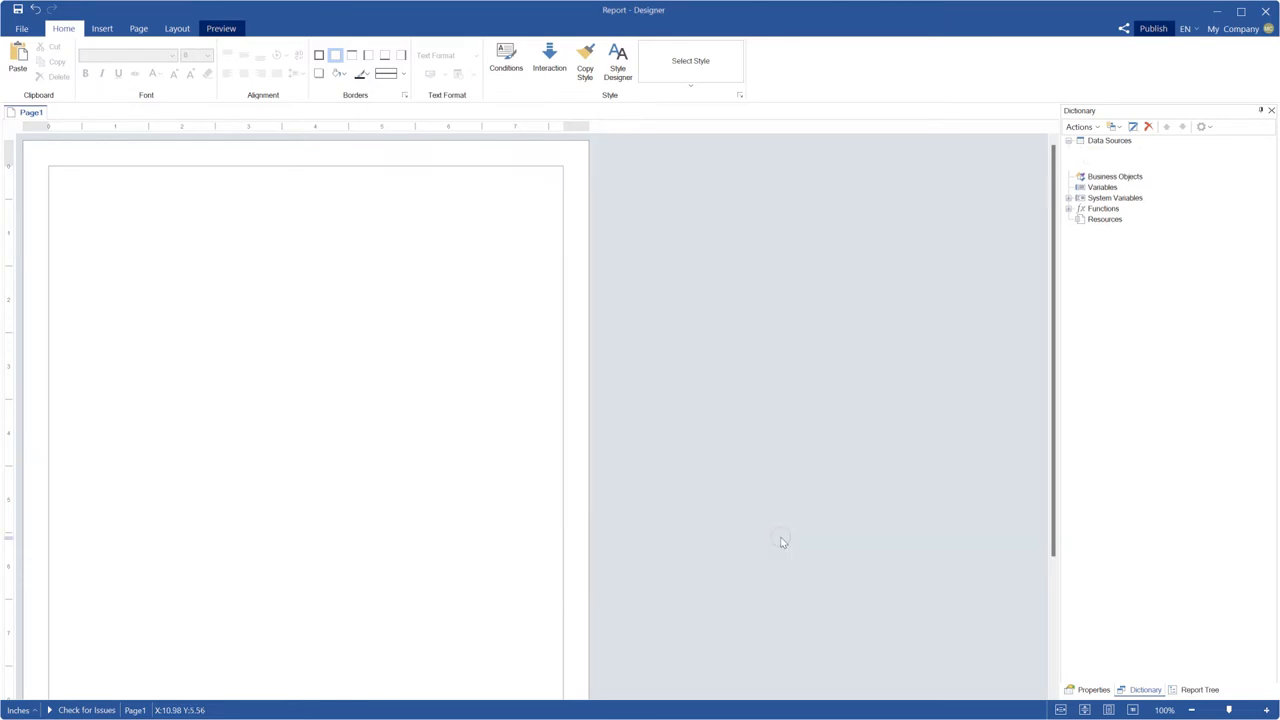
Drag Products onto the page as a data band with ProductName, QuantityPerUnit, UnitsInStock, UnitPrice and a header row
click(1068, 140)
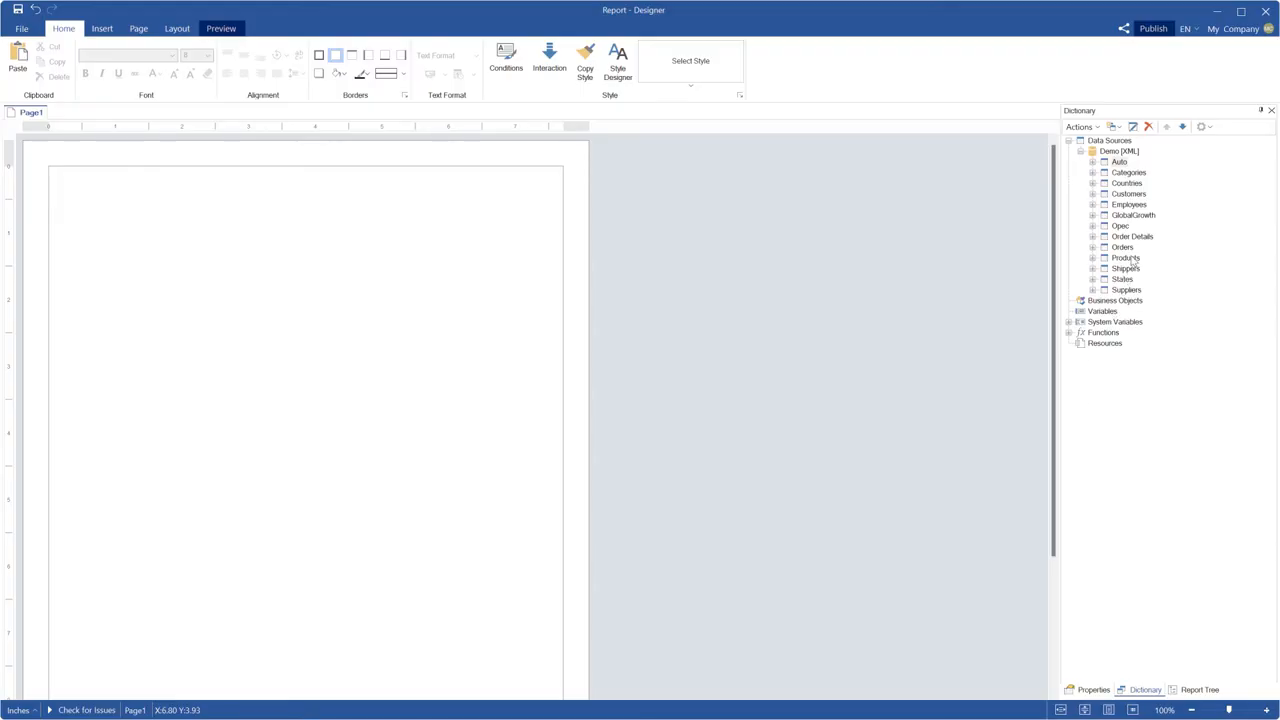
drag(1124, 258, 434, 240)
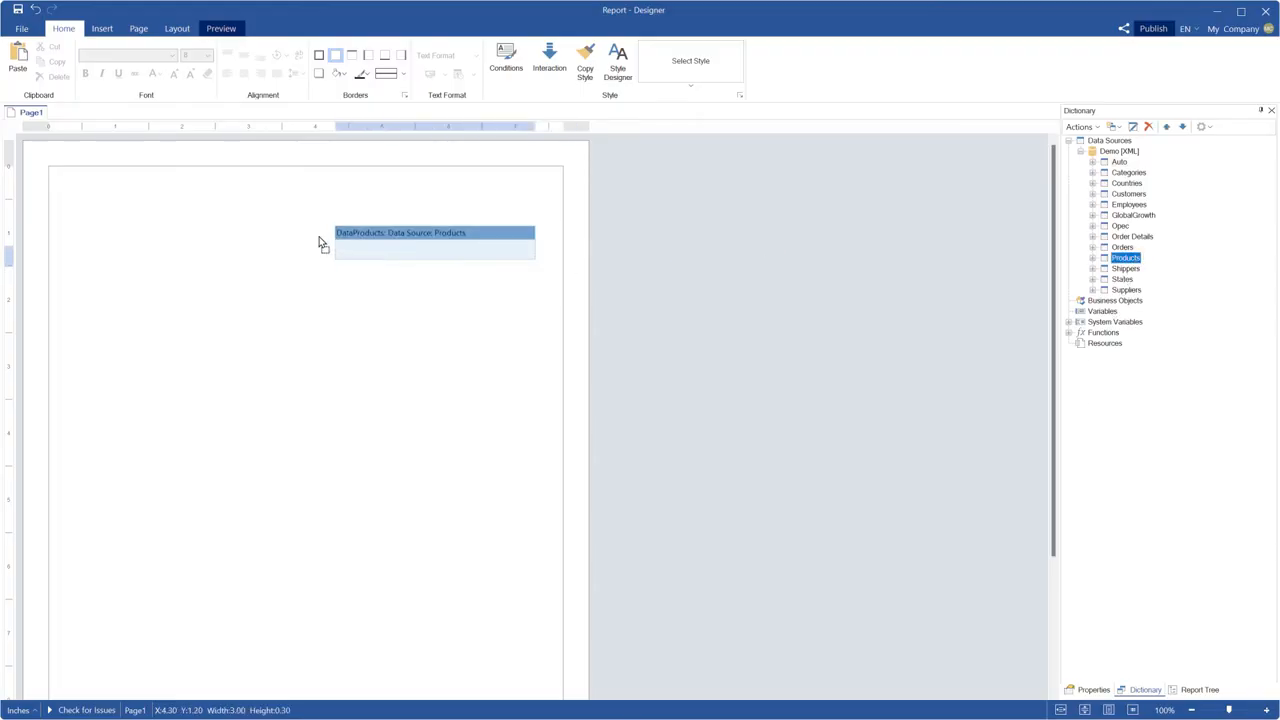
double_click(434, 232)
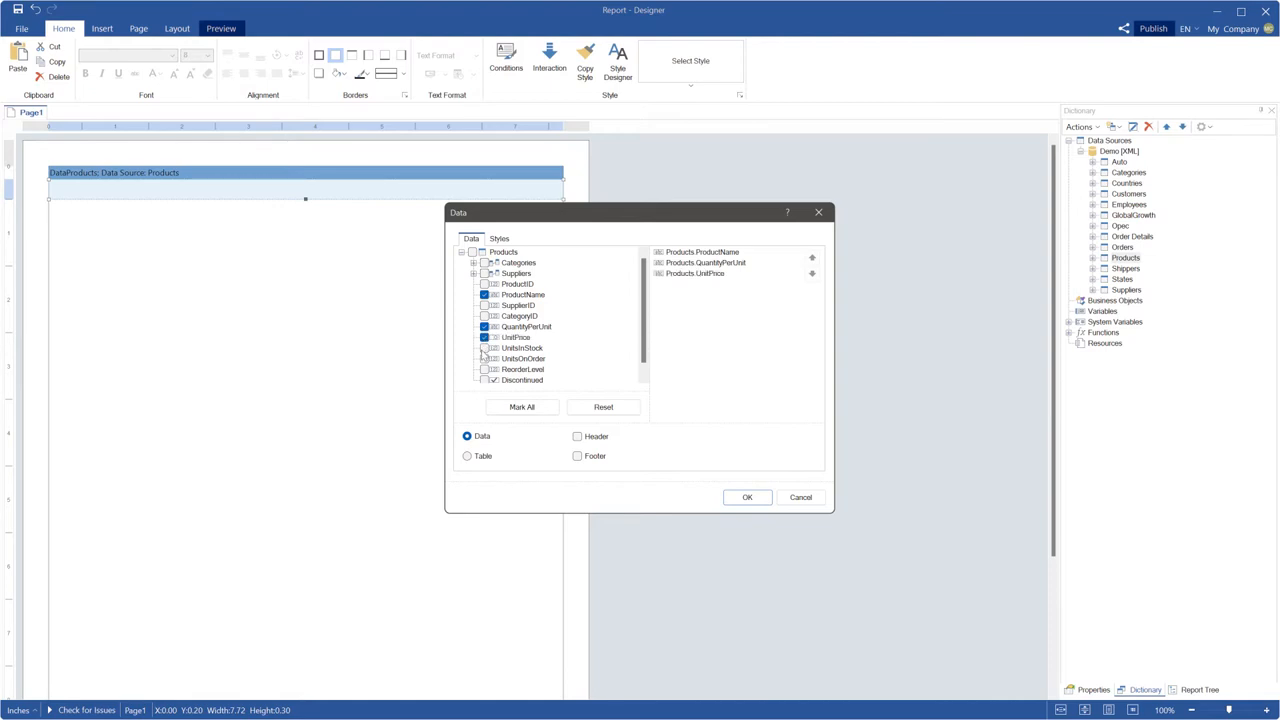
click(484, 348)
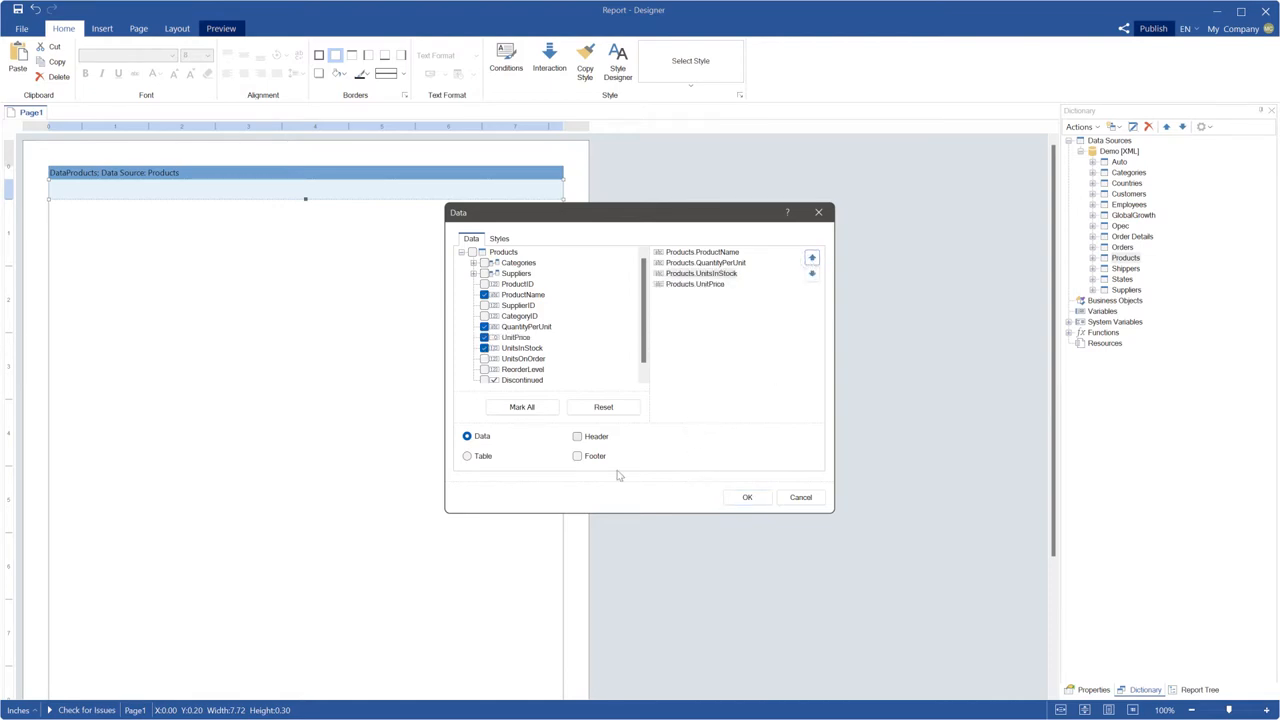
click(576, 436)
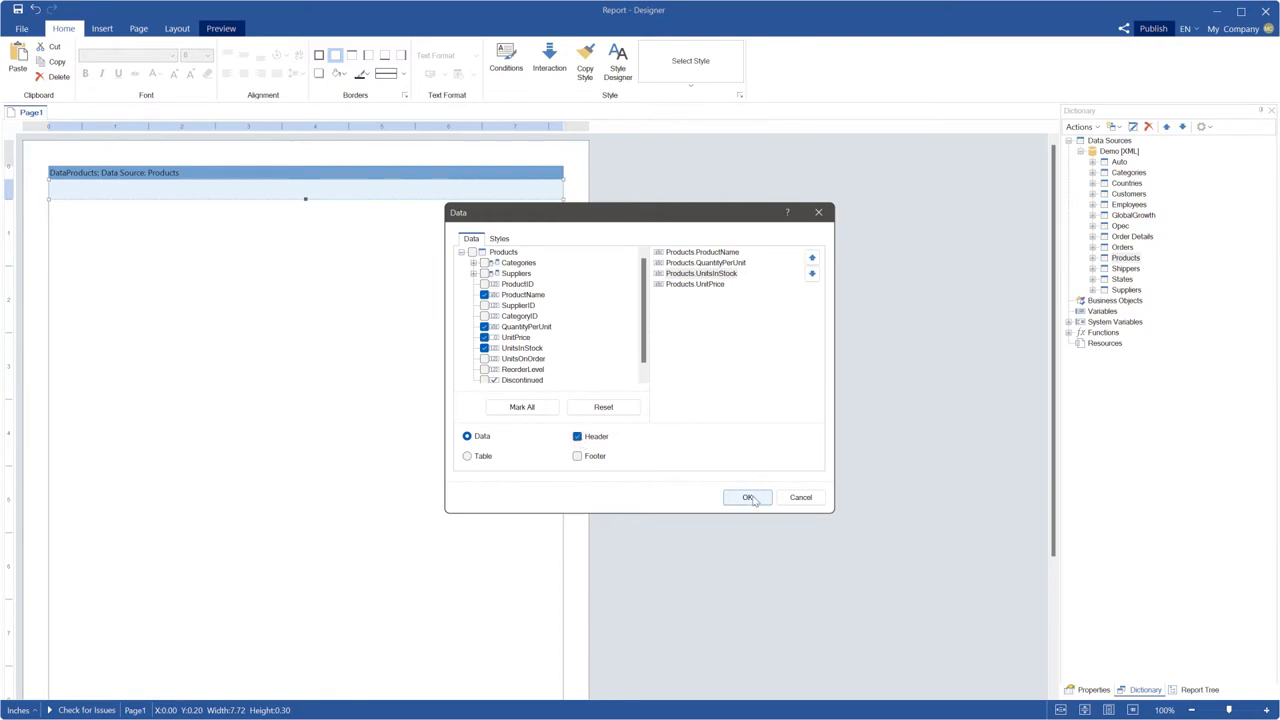
click(748, 496)
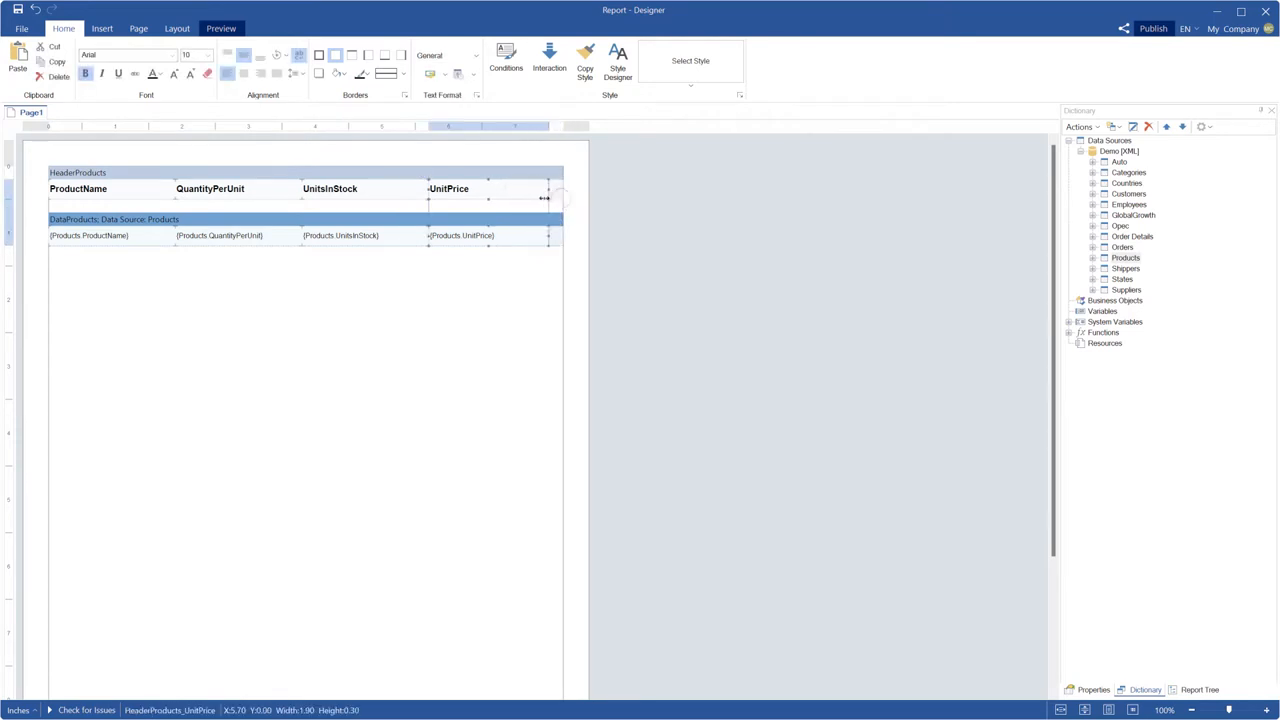
Copy the UnitPrice cells as a fifth column computing UnitPrice * UnitsInStock
drag(564, 198, 516, 198)
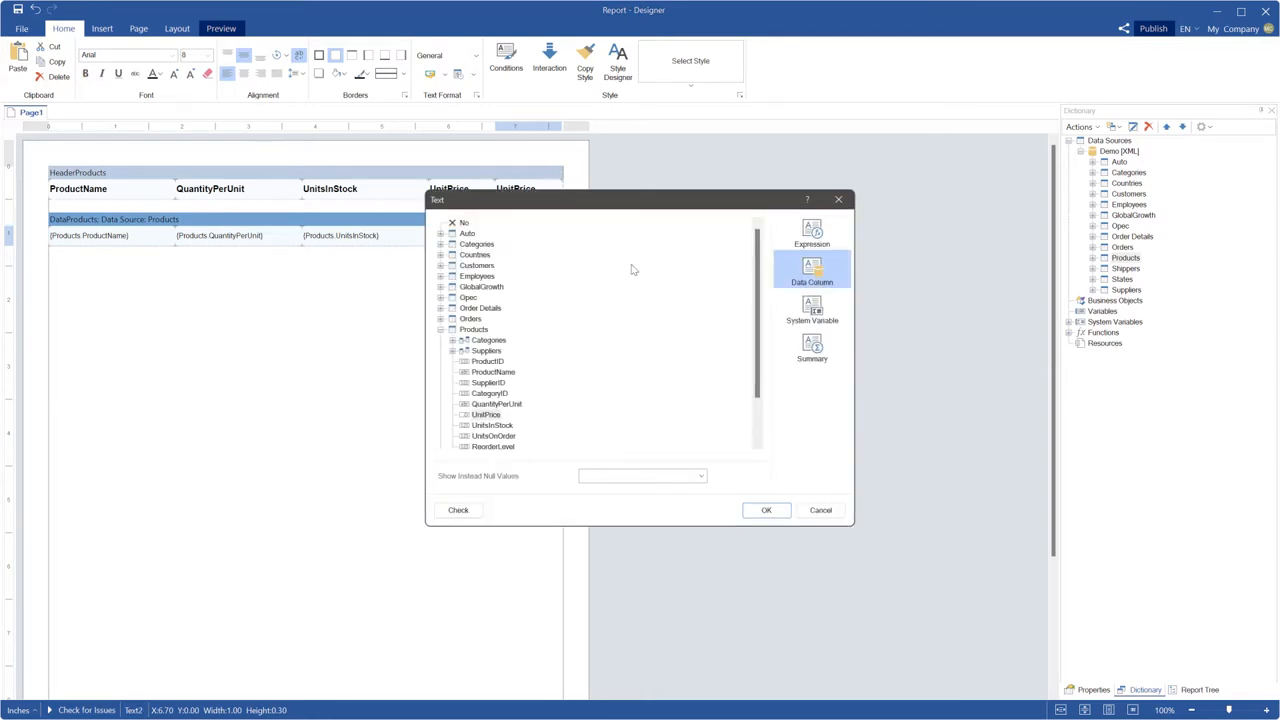
click(812, 236)
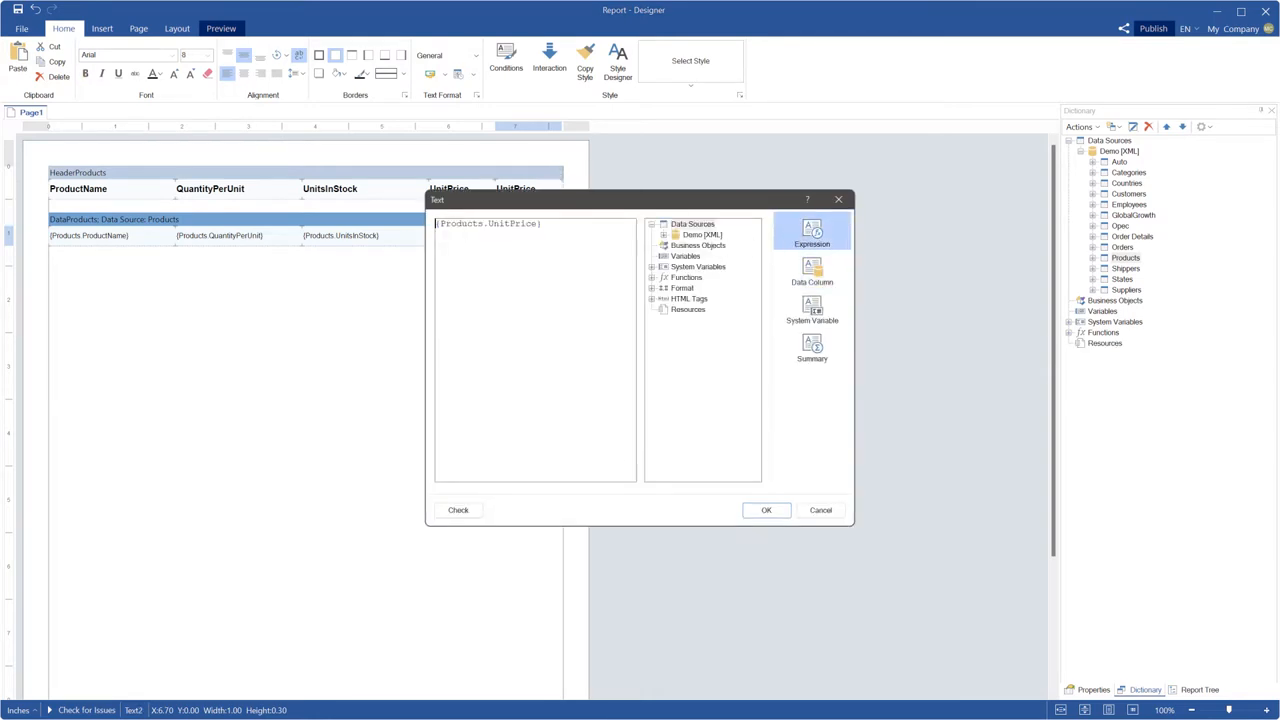
text(*)
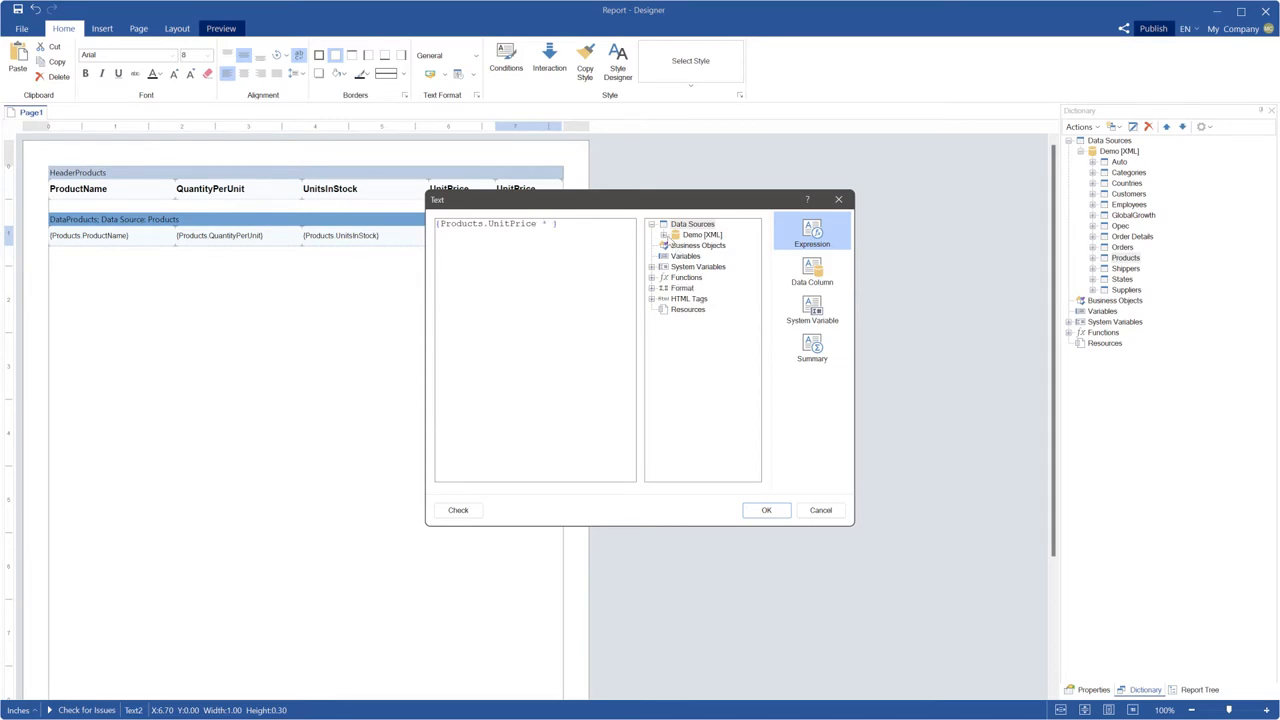
click(664, 234)
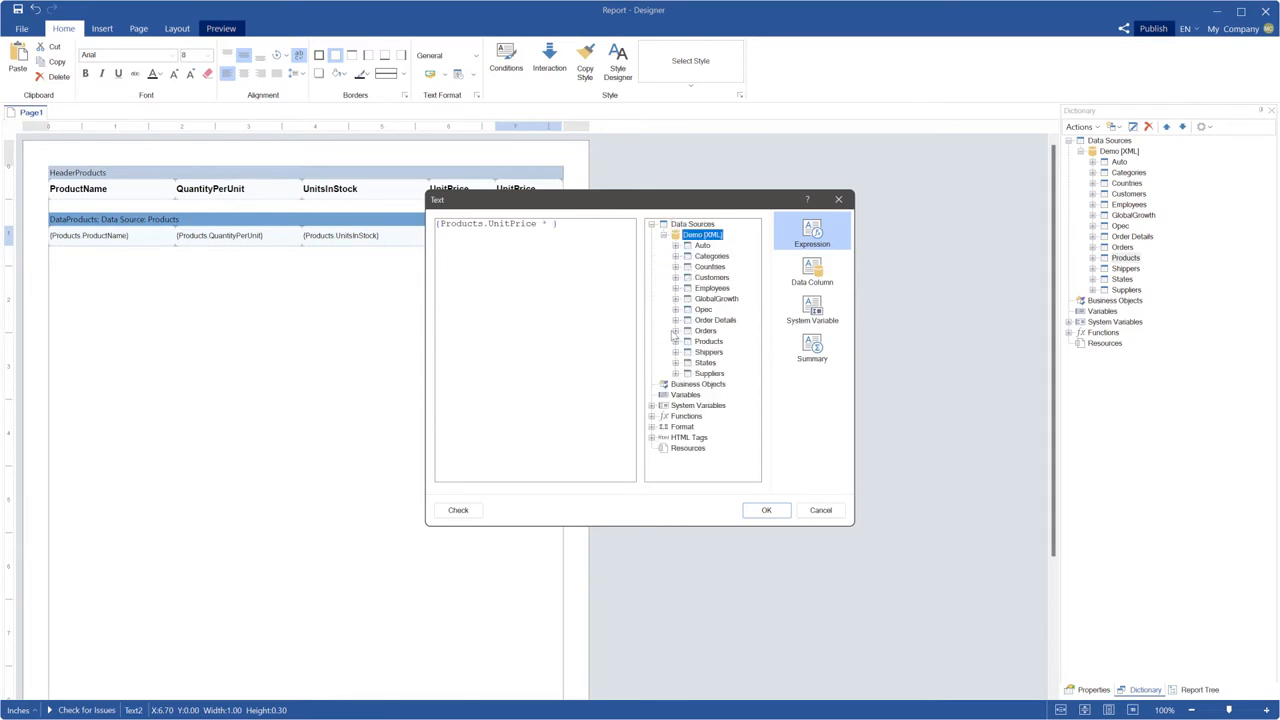
click(676, 340)
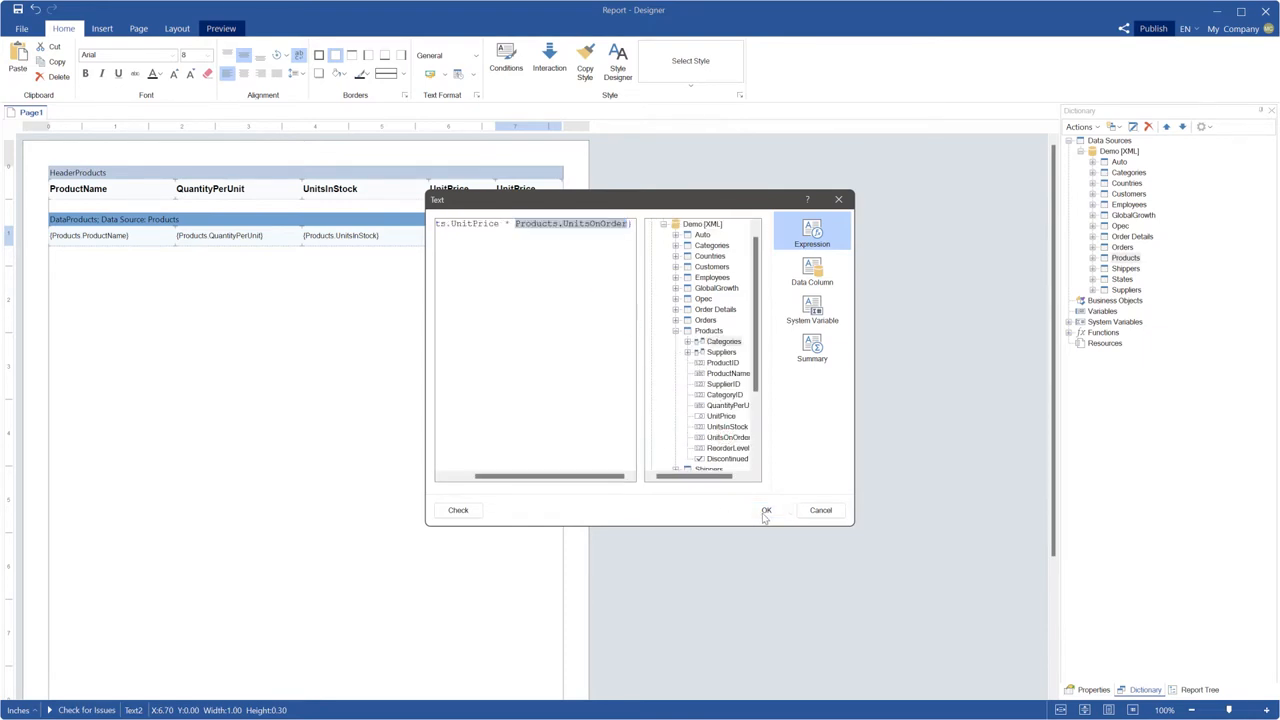
click(768, 510)
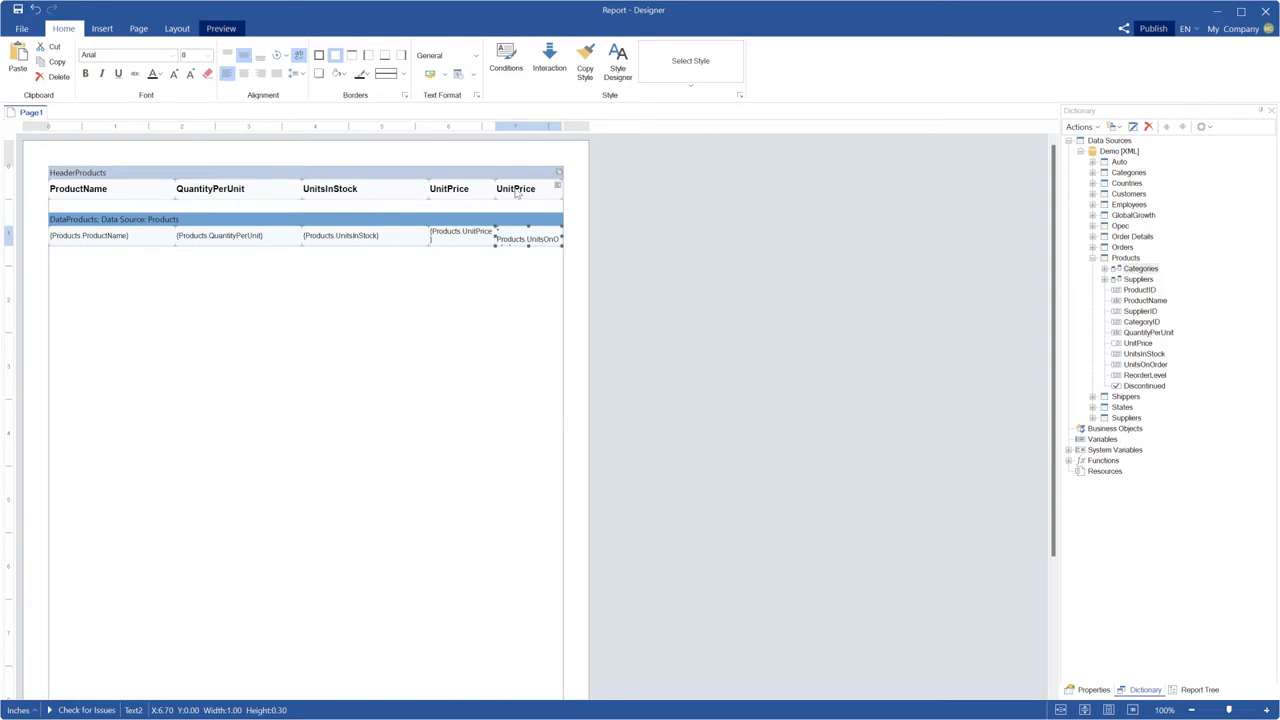
Retitle the first two headings to Product Name and Quantity Per Unit
click(78, 188)
text(Product Name)
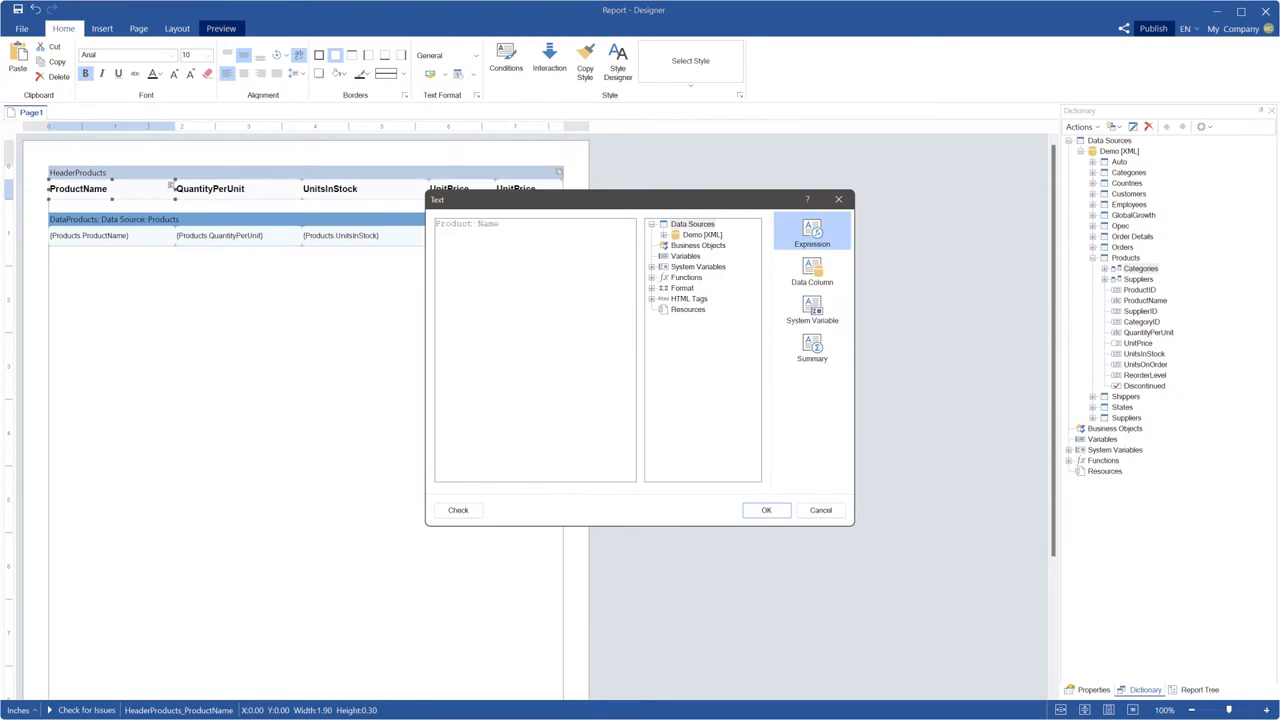
click(766, 510)
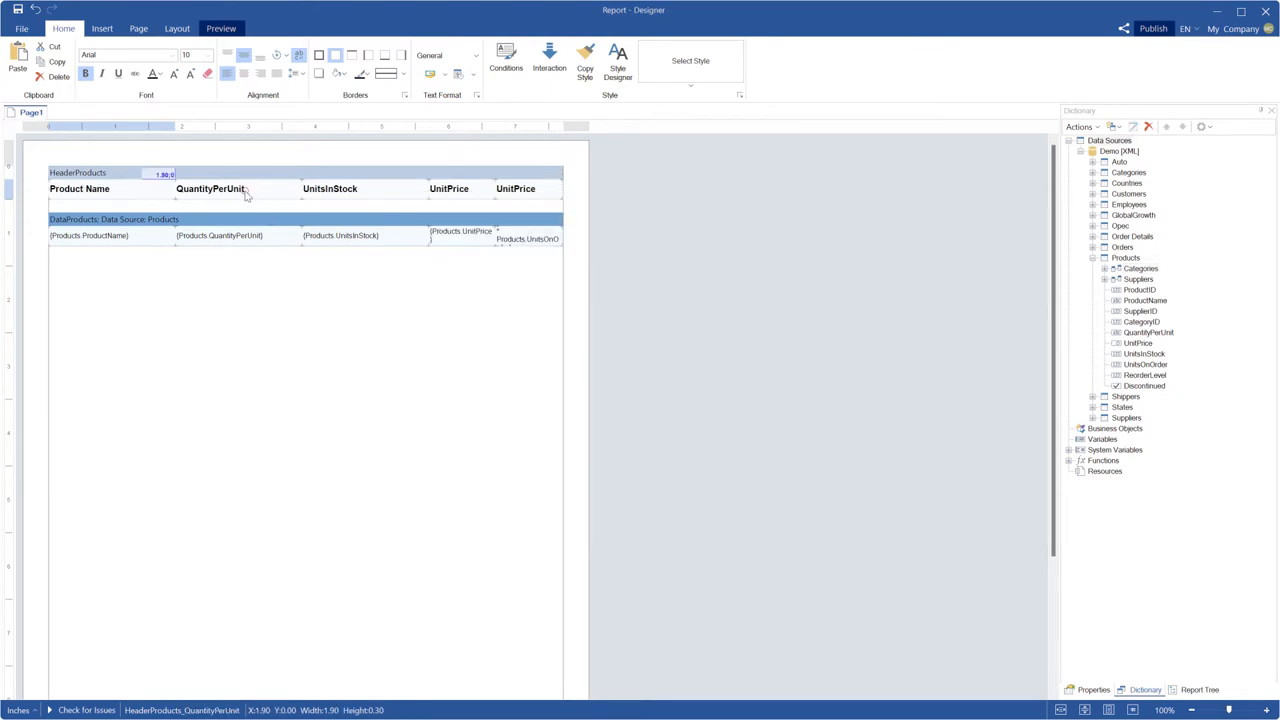
double_click(208, 188)
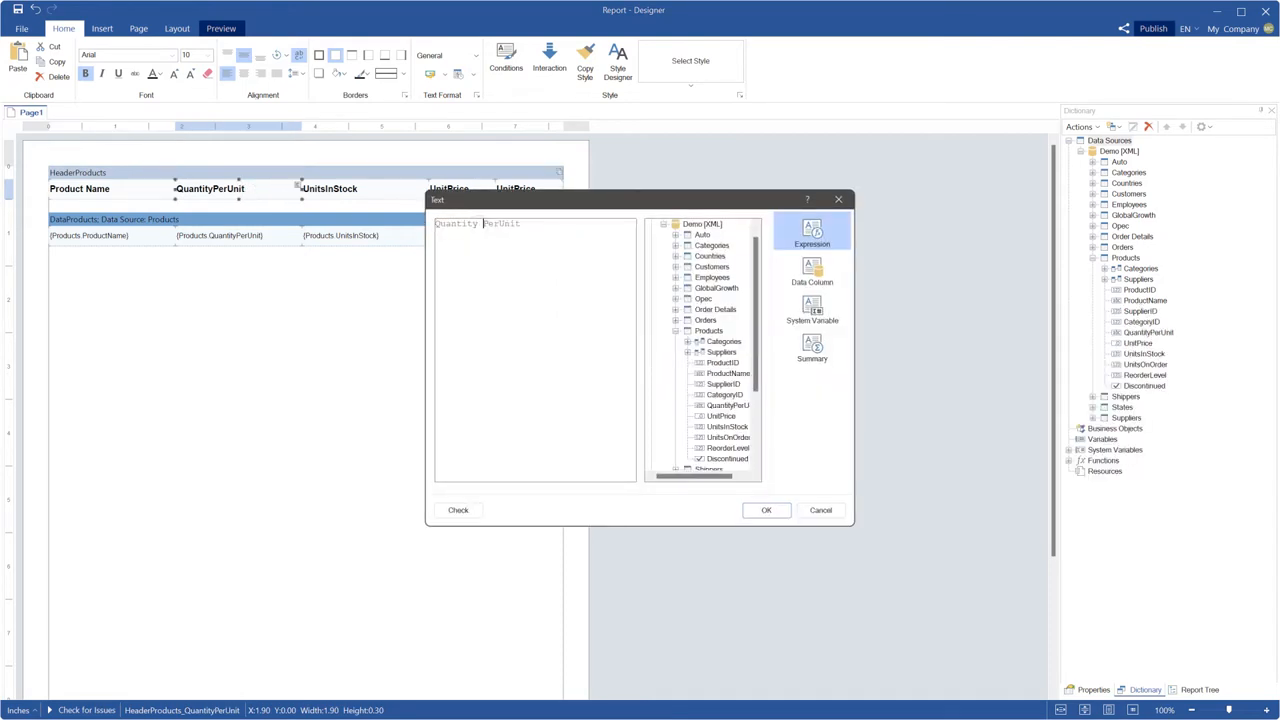
click(766, 510)
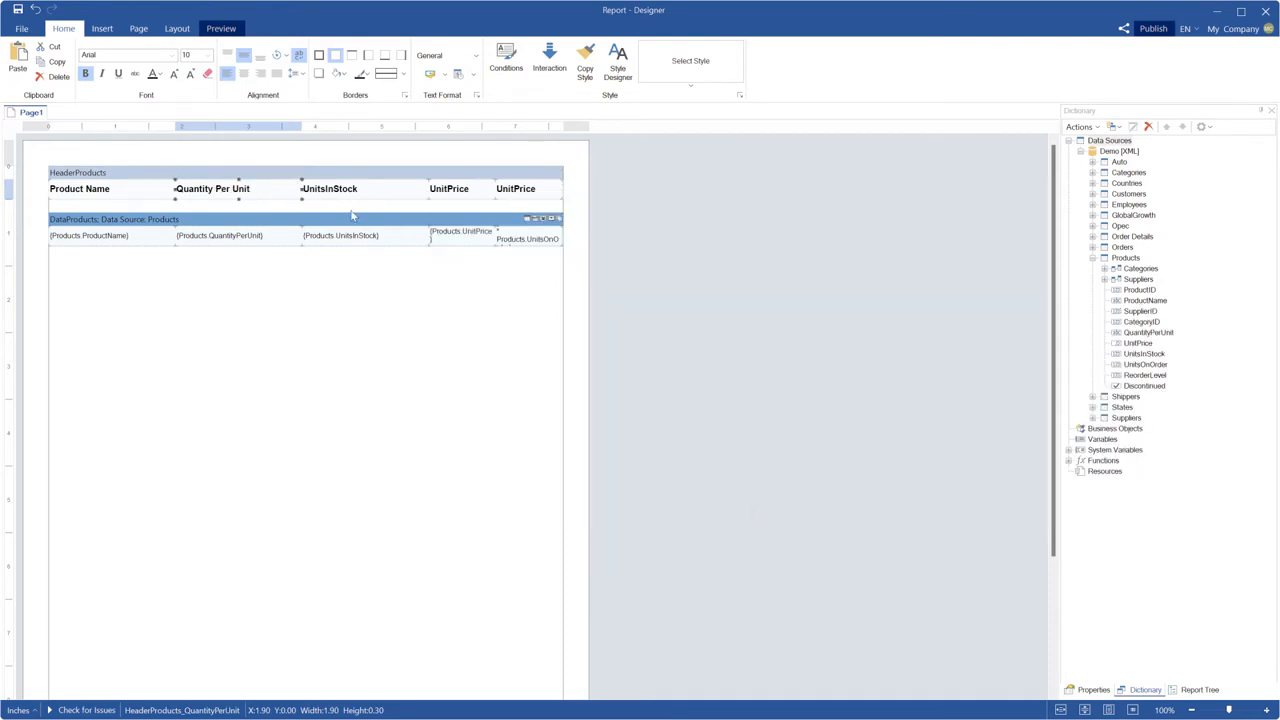
Retitle the remaining headings to Units In Stock, Unit Price and Volume
double_click(328, 188)
text( In )
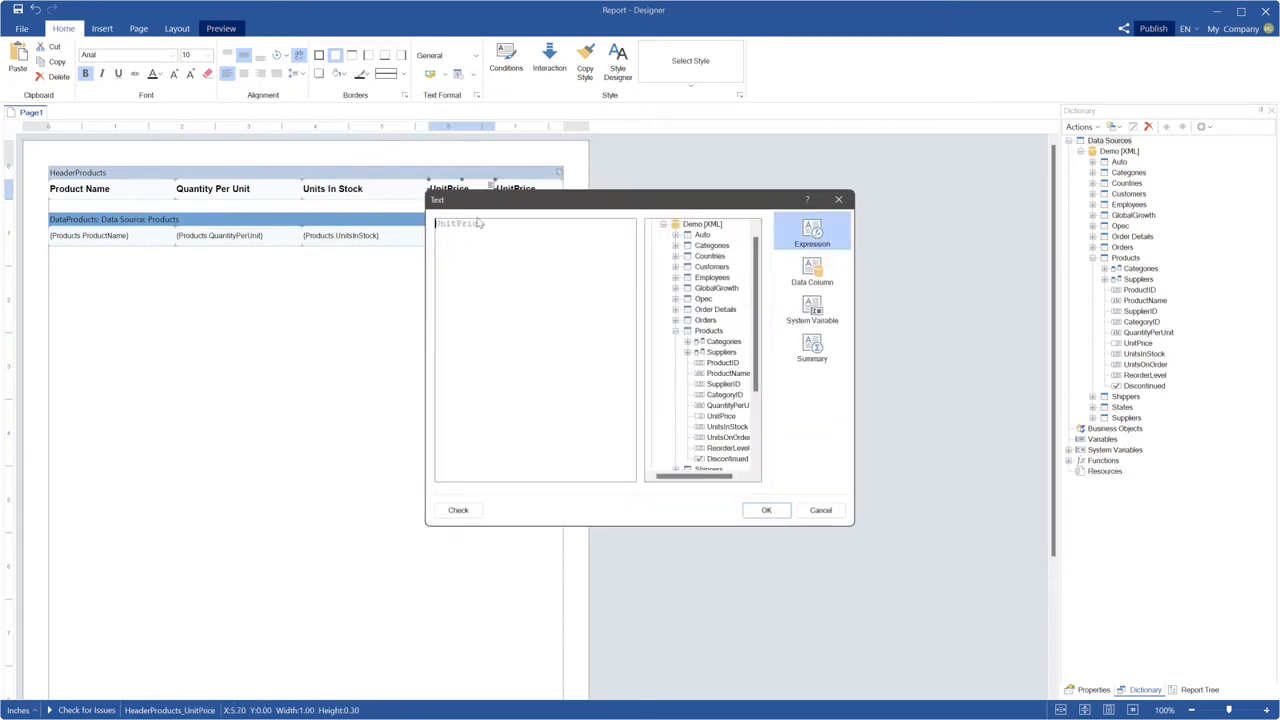
click(766, 510)
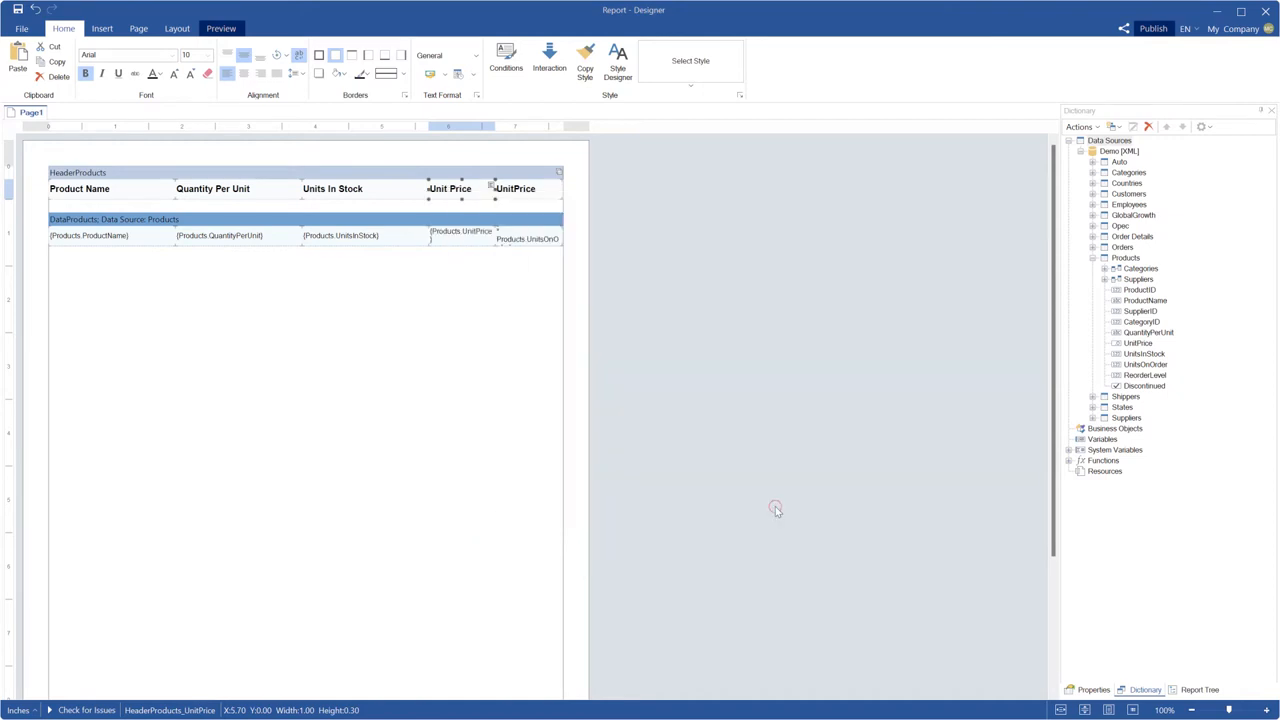
double_click(516, 188)
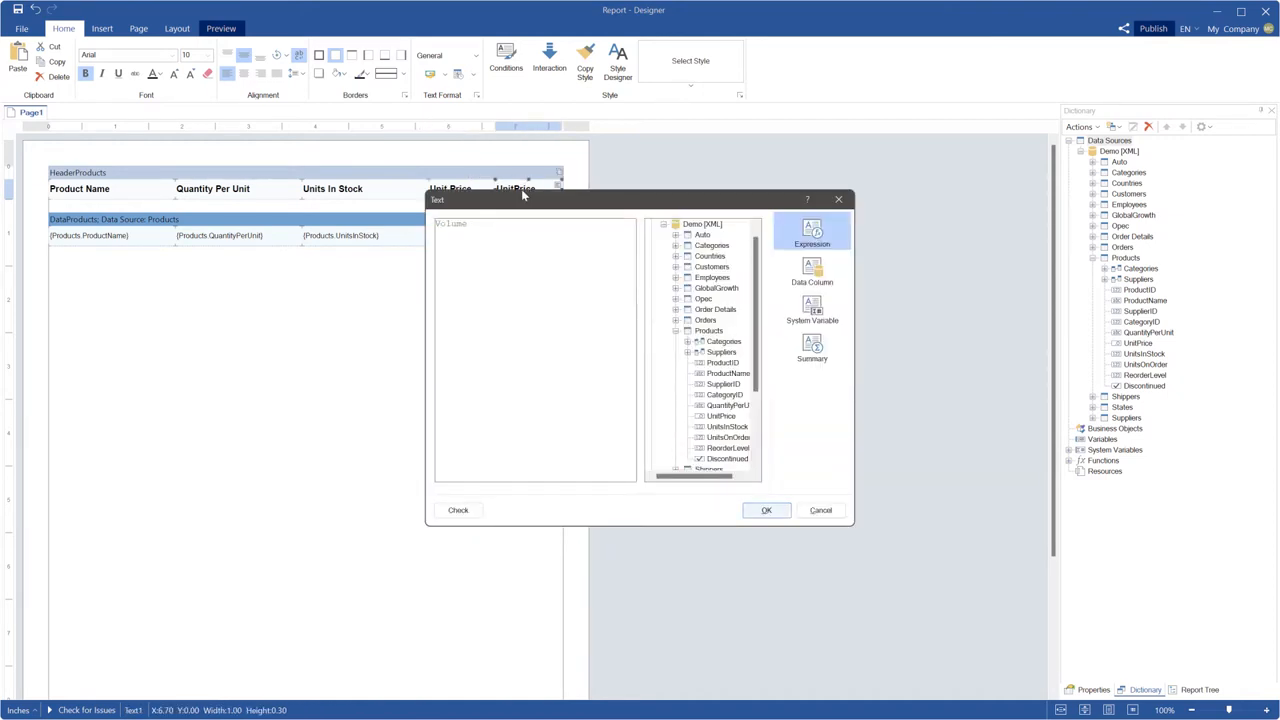
click(766, 510)
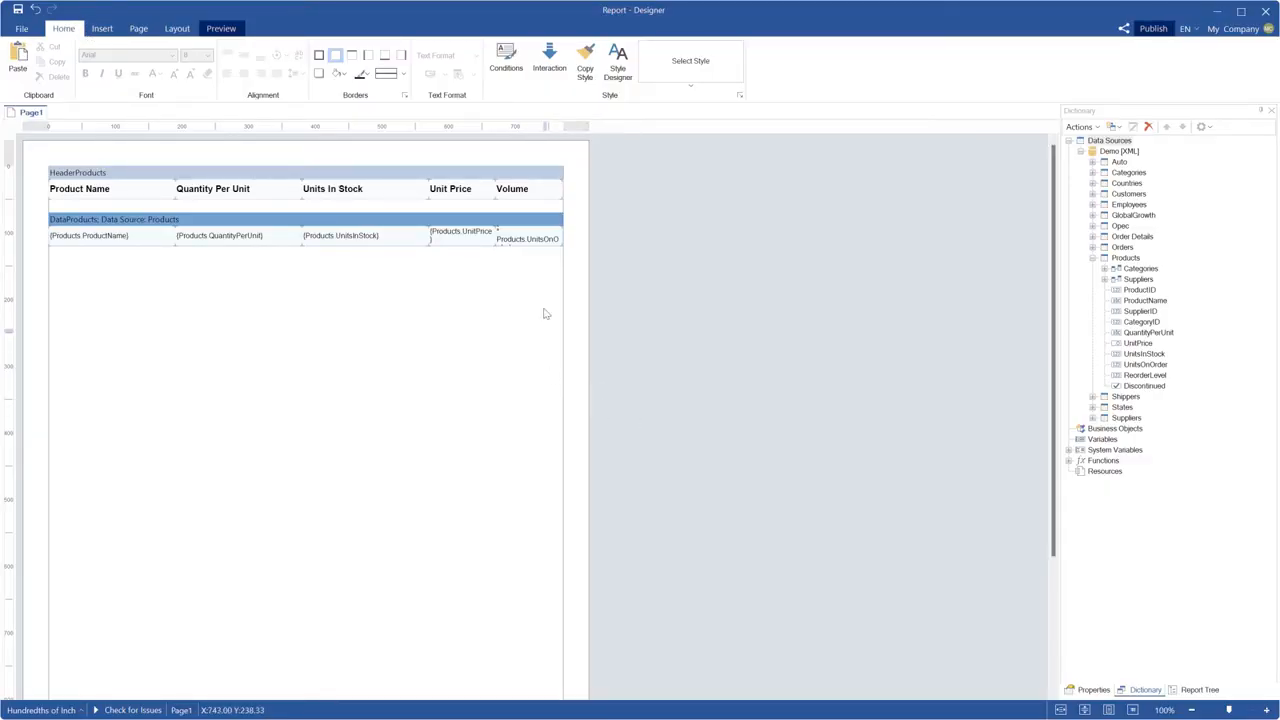
Apply the Data2 style to the Products band's even rows
click(618, 60)
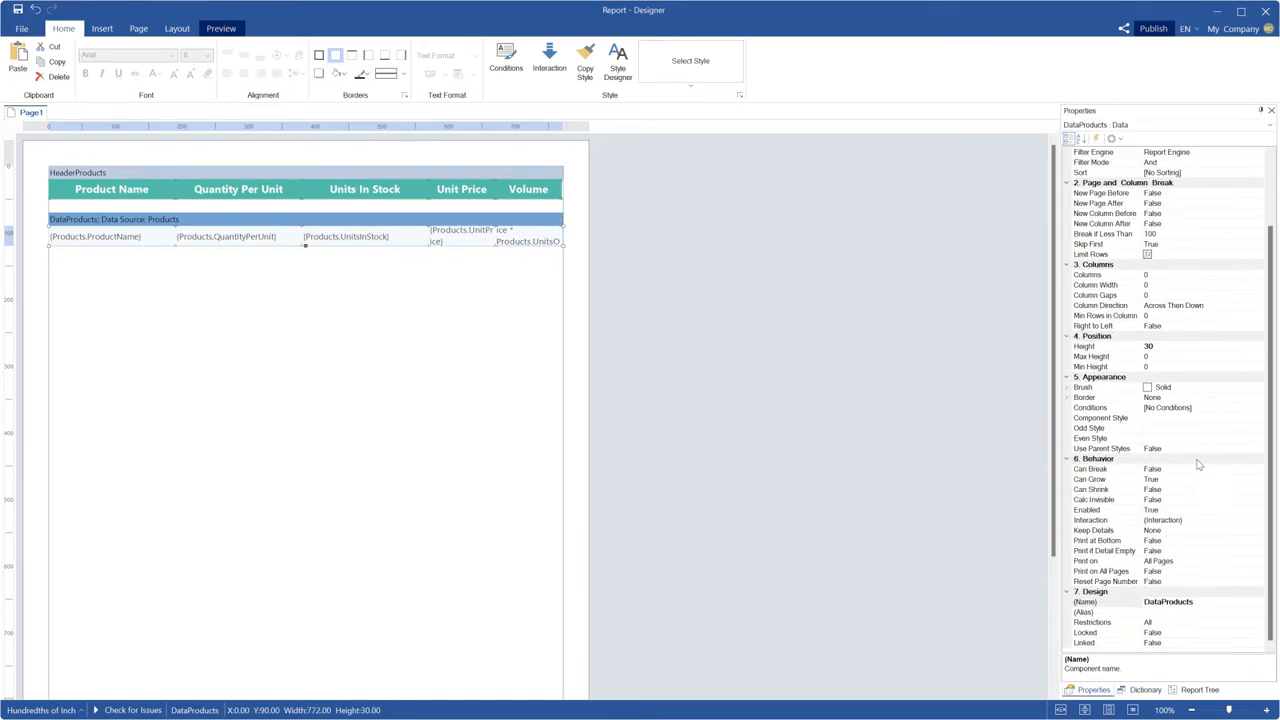
click(1090, 438)
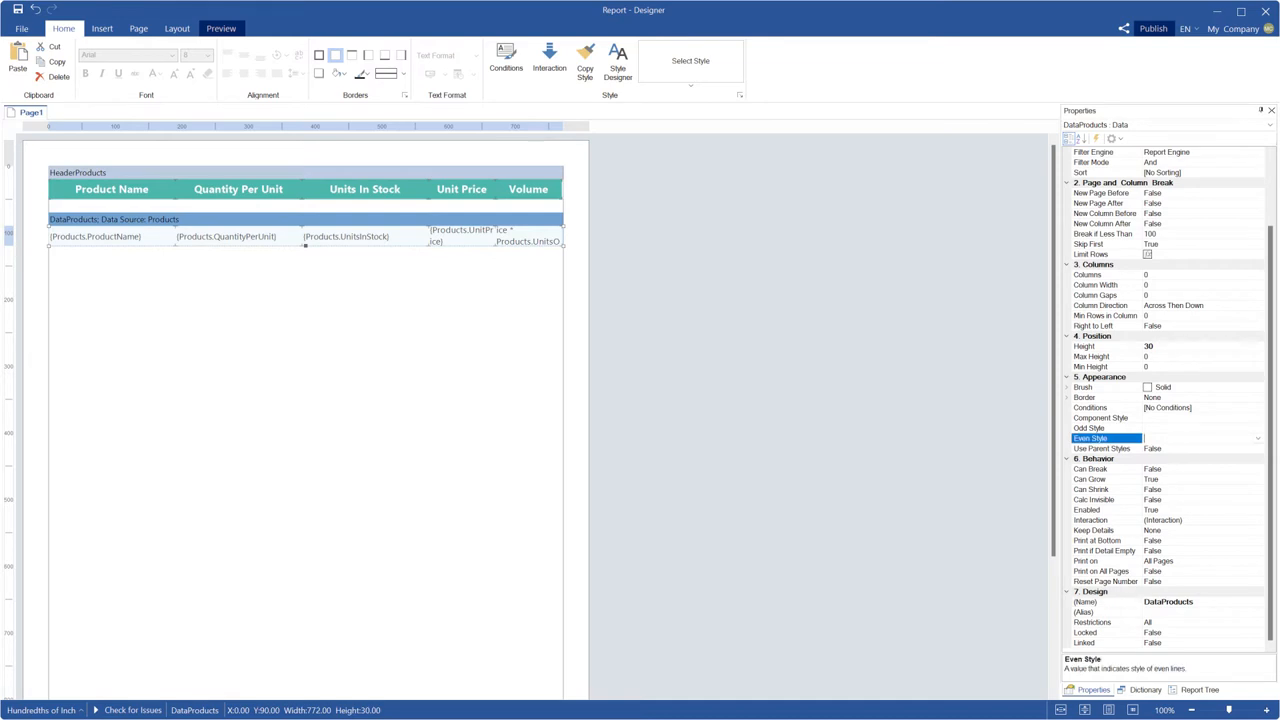
click(1256, 438)
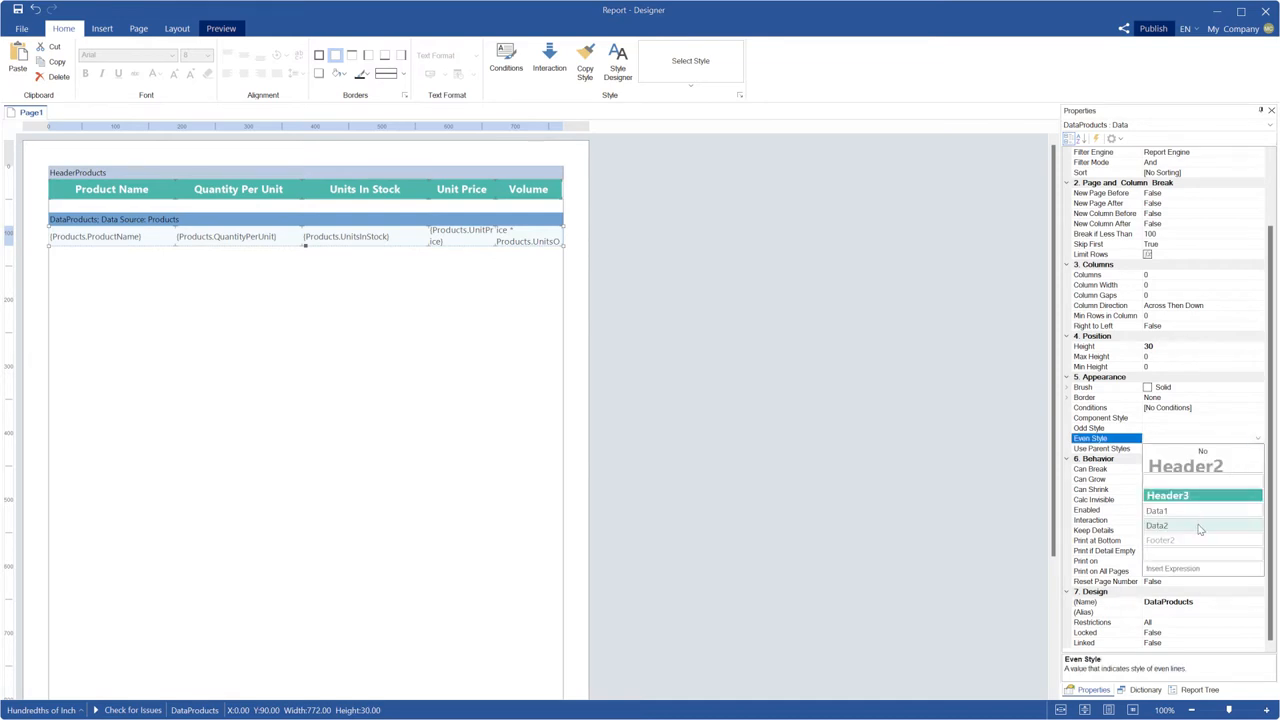
click(1156, 524)
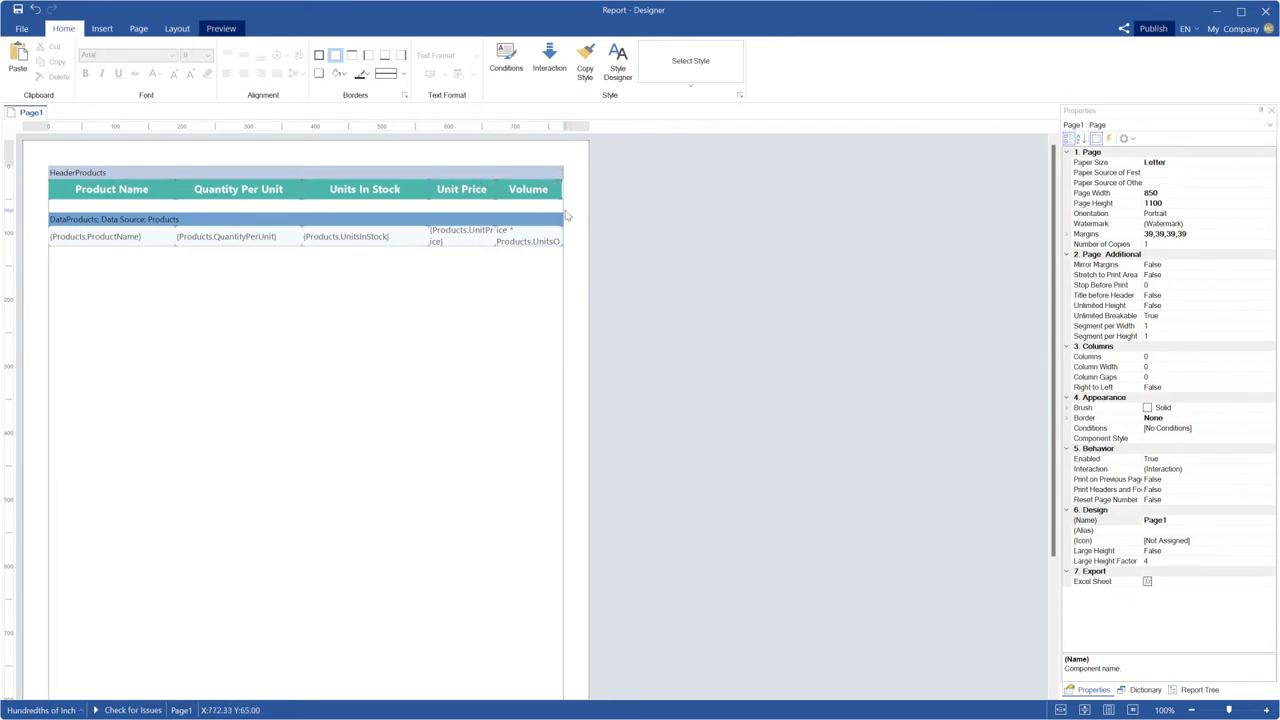
In Style Designer set Header3's Allow Use Border Sides to True and apply it to the header band
click(618, 60)
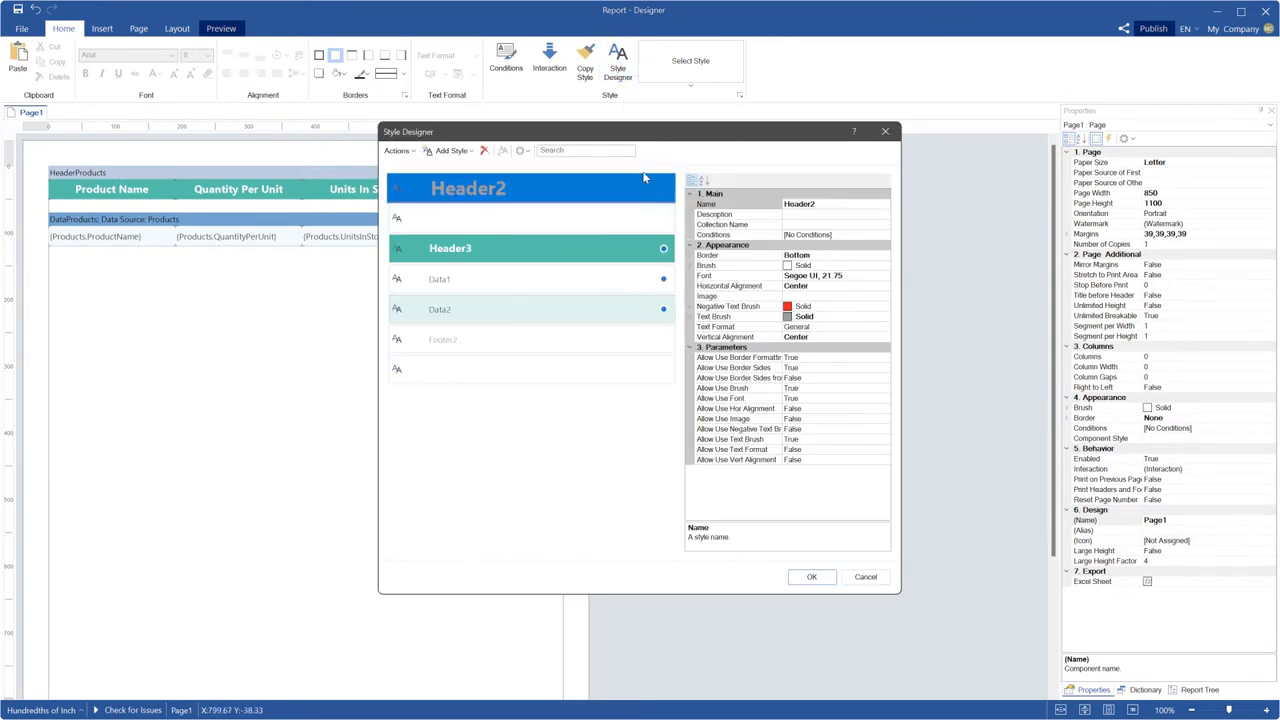
click(736, 356)
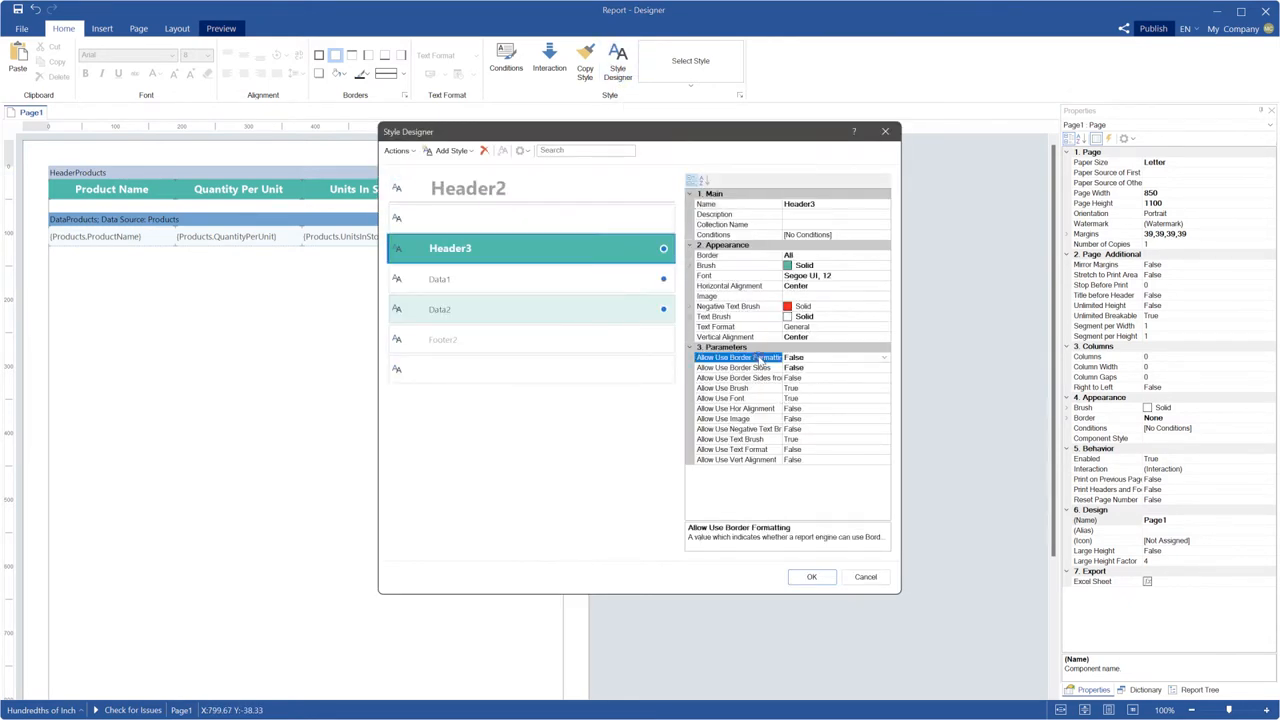
click(738, 368)
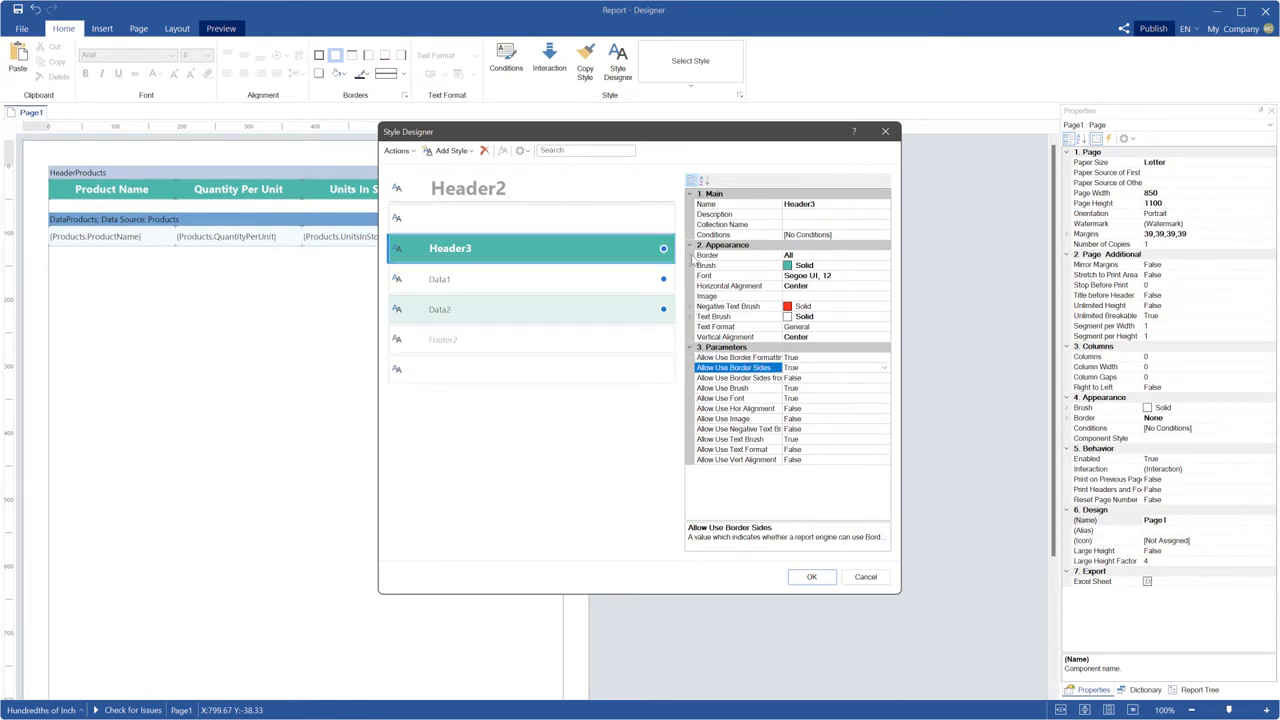
click(812, 576)
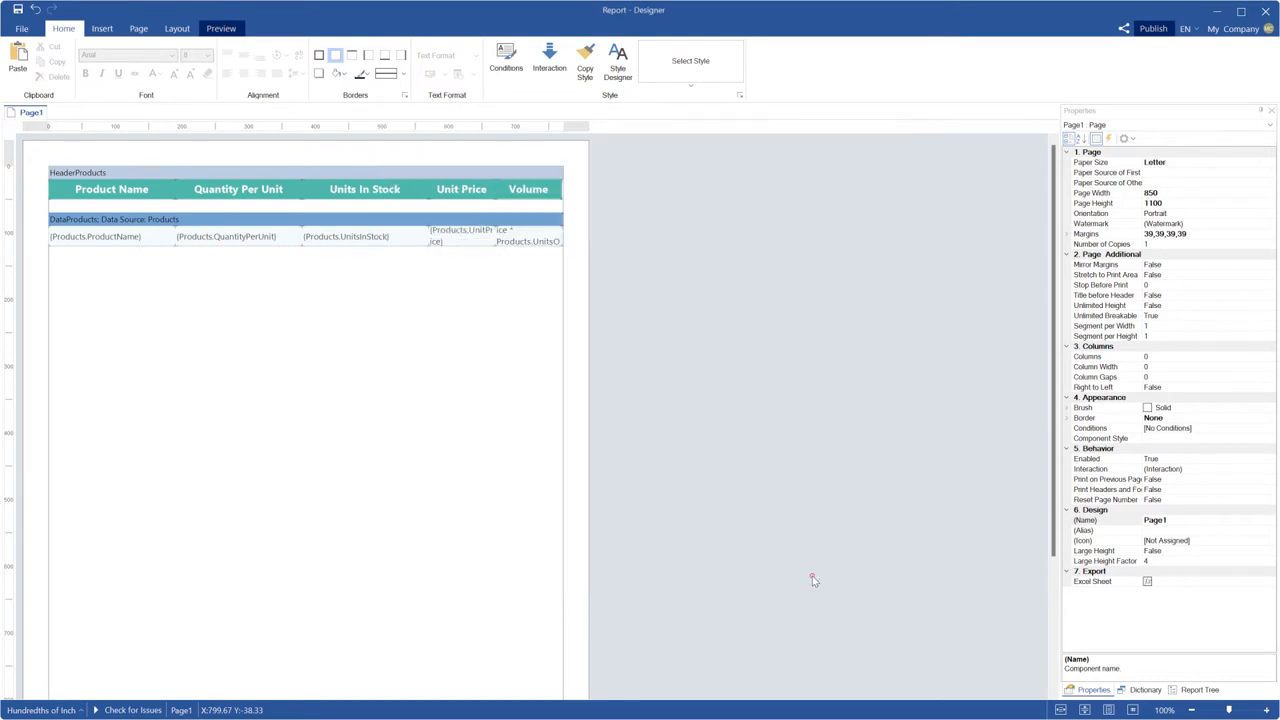
click(350, 188)
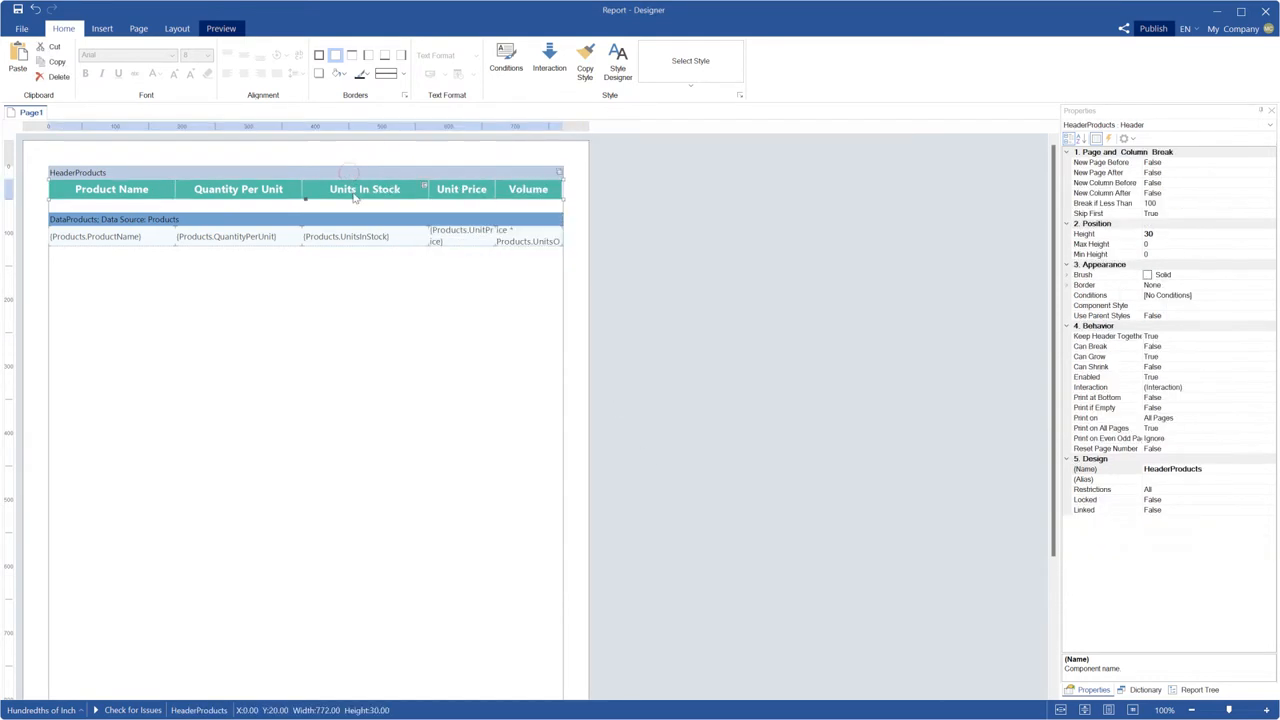
drag(350, 206, 350, 216)
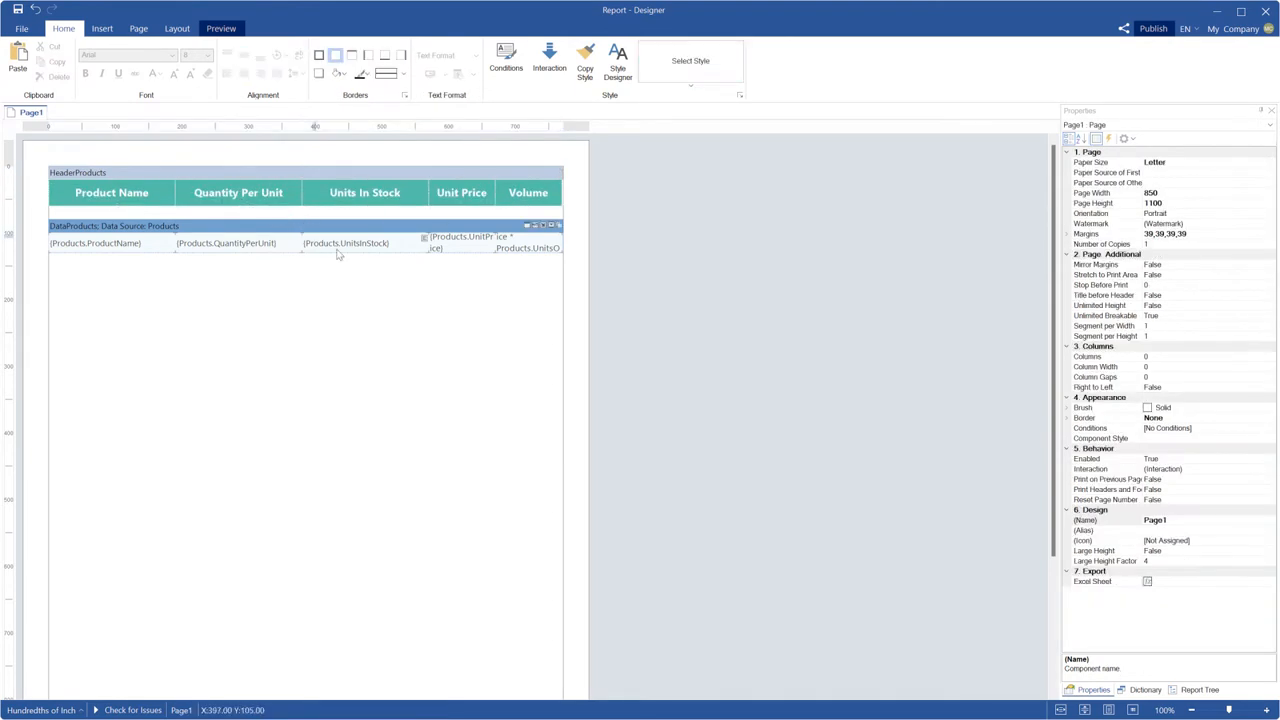
Preview the three-page products report and return to the design page
click(220, 28)
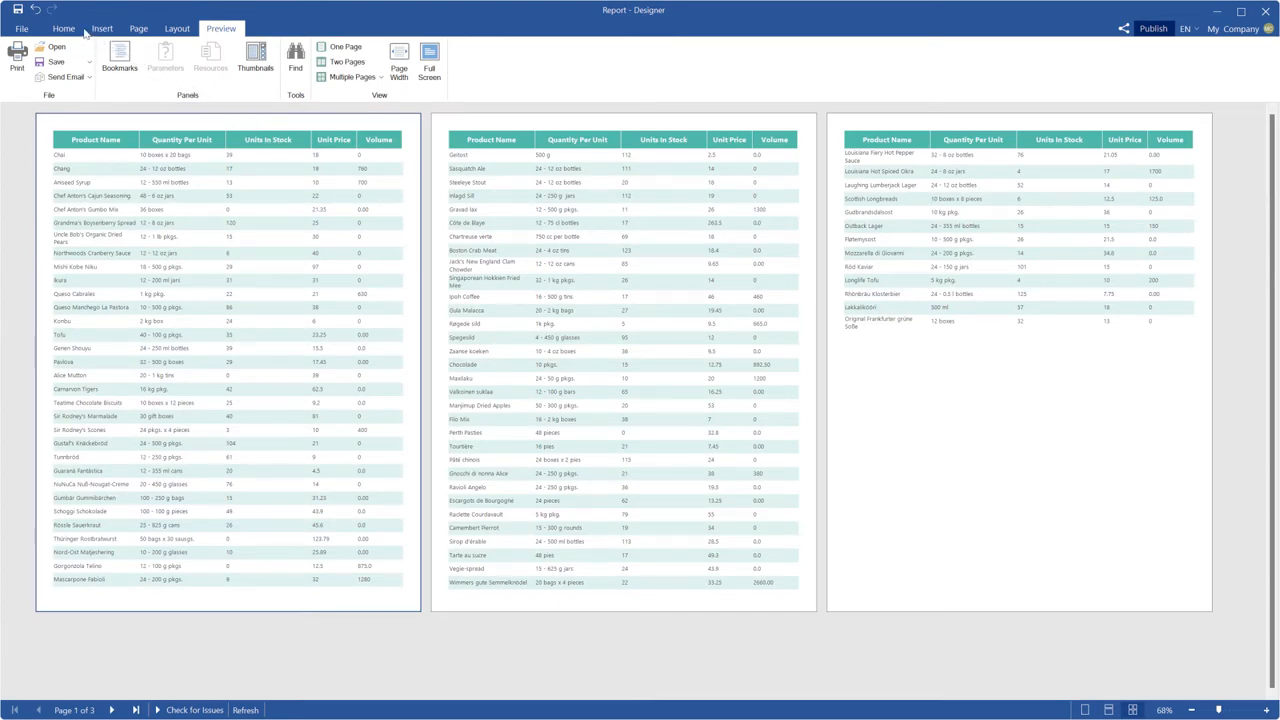
click(64, 28)
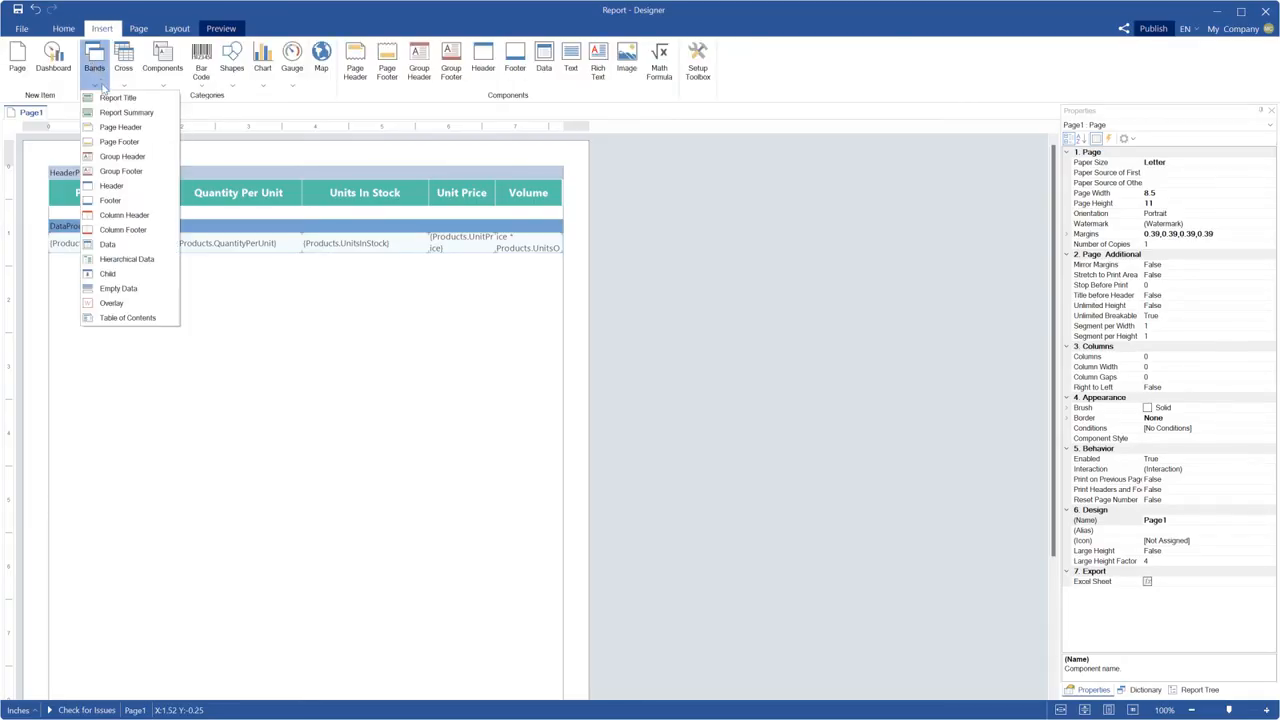
Insert a footer band with the text Items per Page: {cCount(DataProducts)}
click(110, 200)
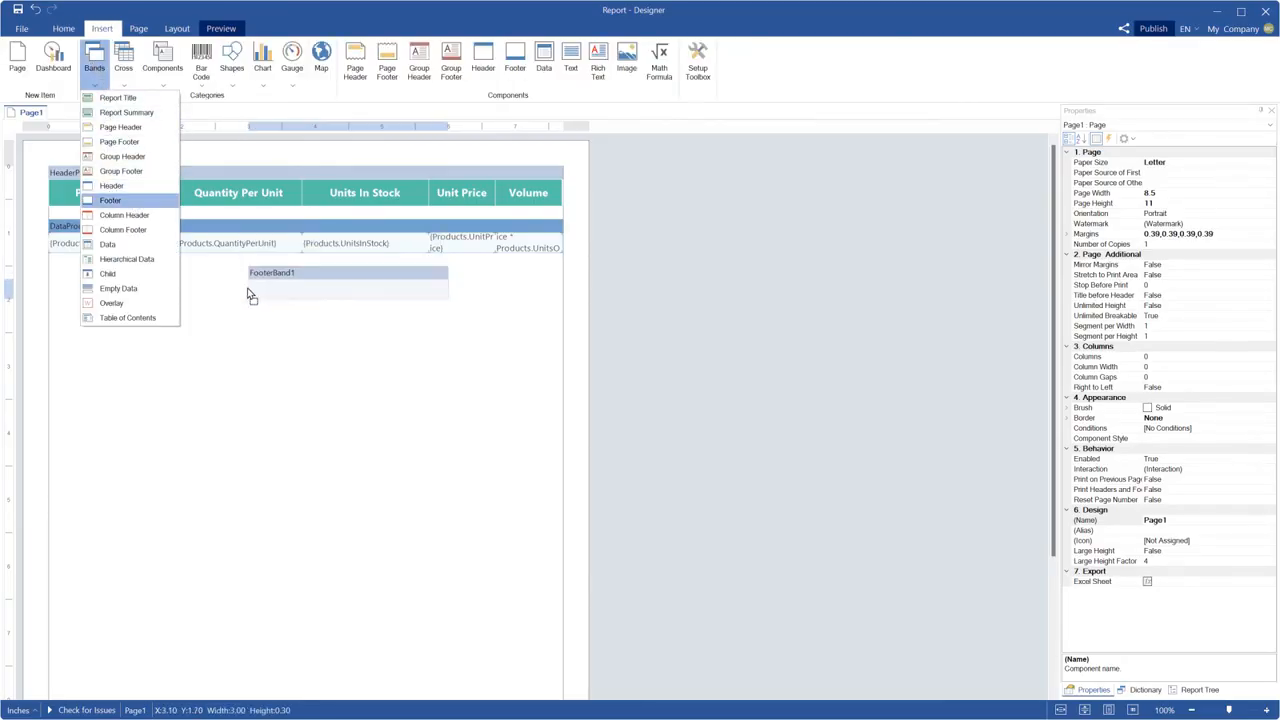
click(162, 58)
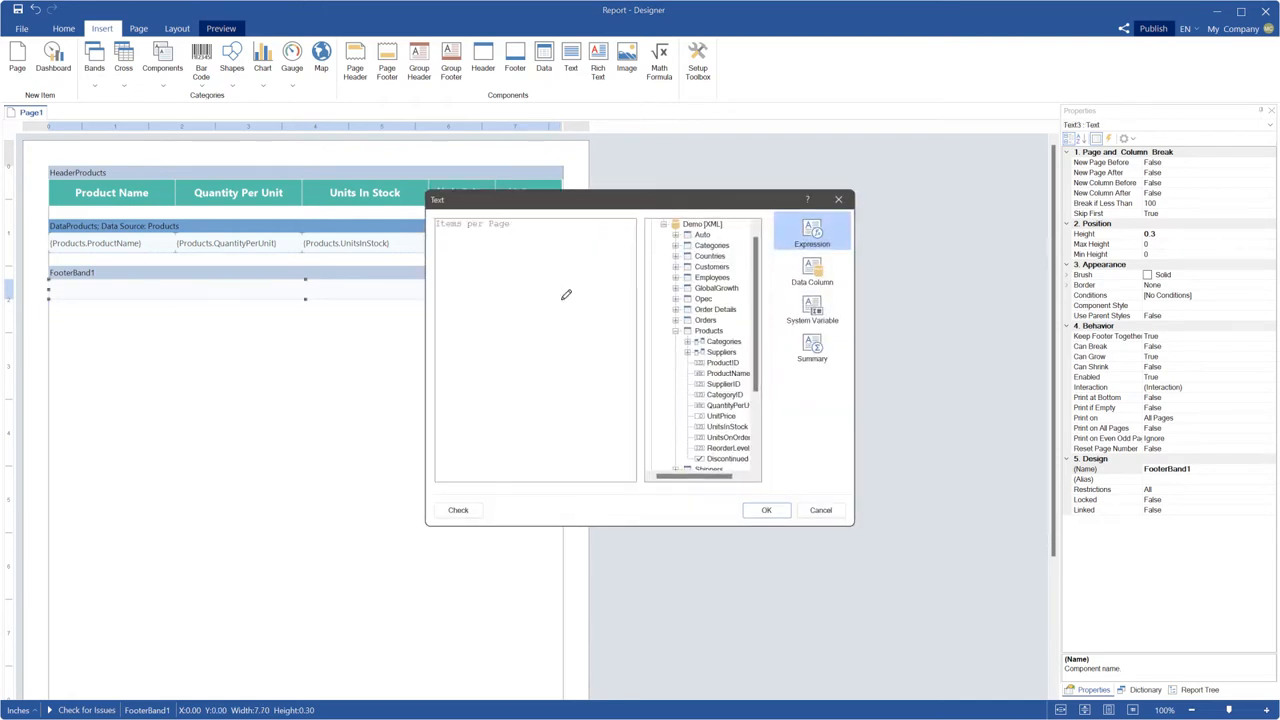
text({cCount(DataProducts)})
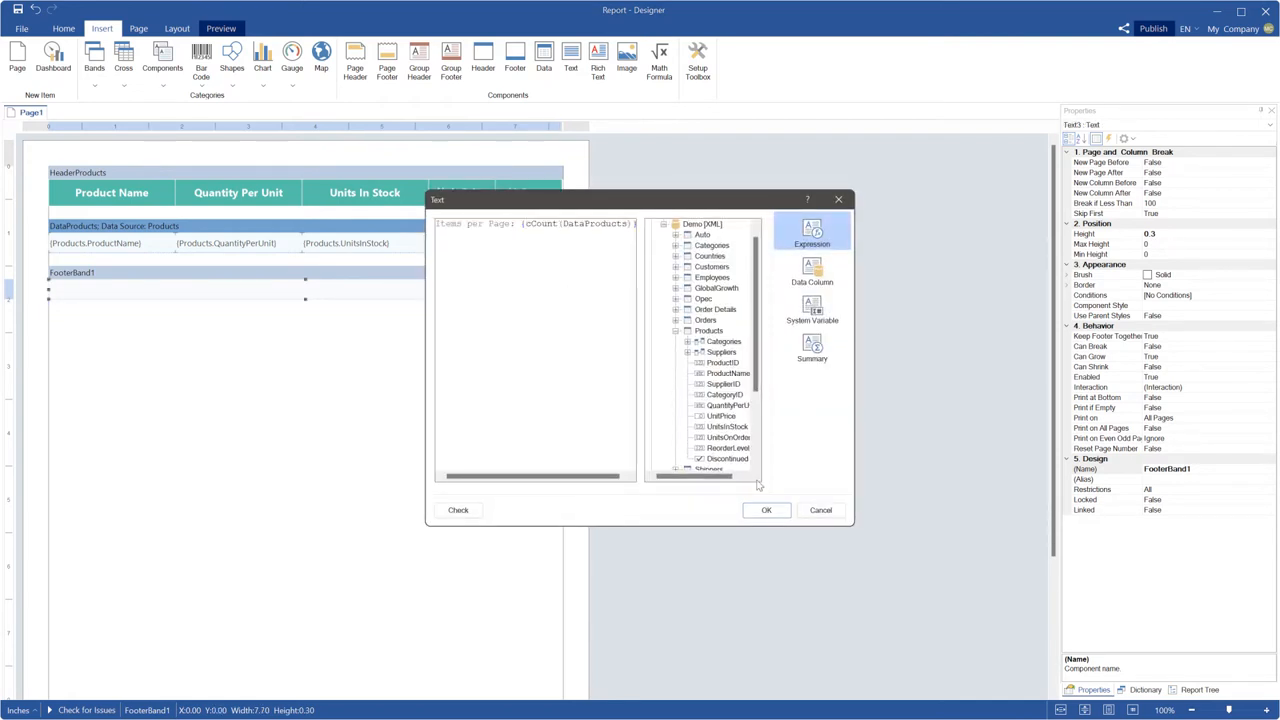
click(766, 510)
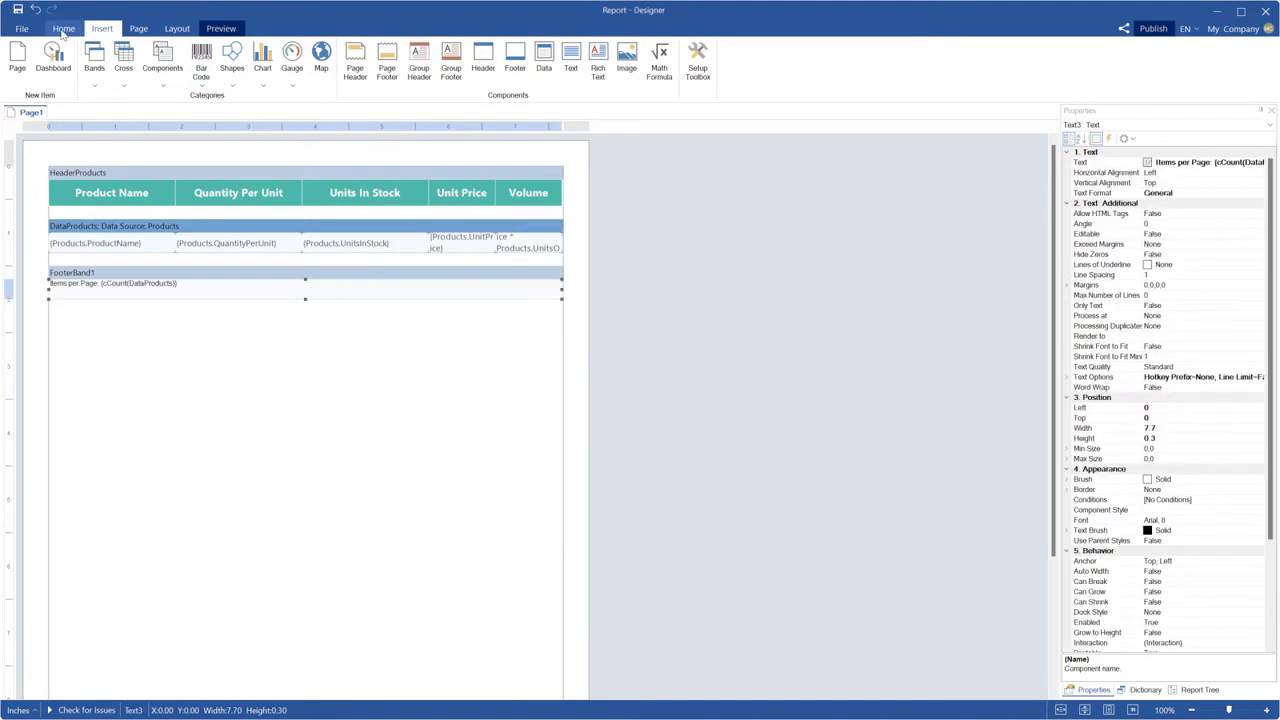
Right-align the items-per-page text and set the footer's Print on All Pages to True
click(244, 56)
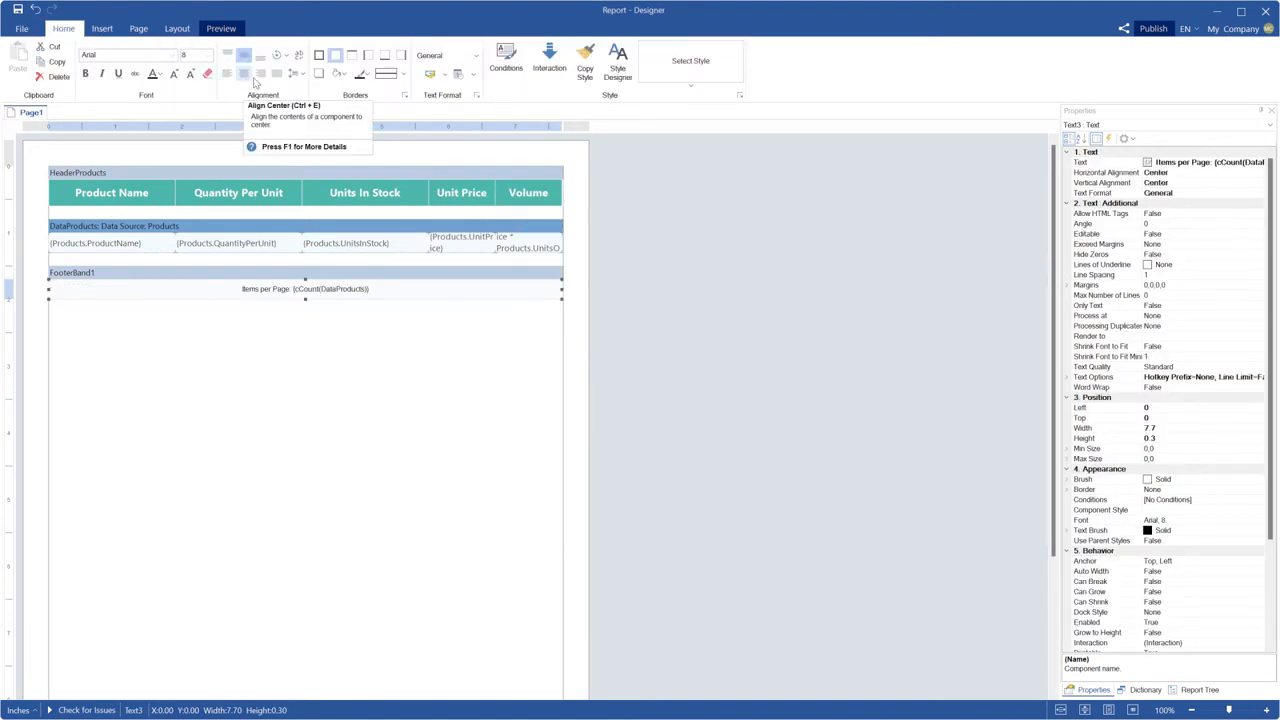
click(260, 56)
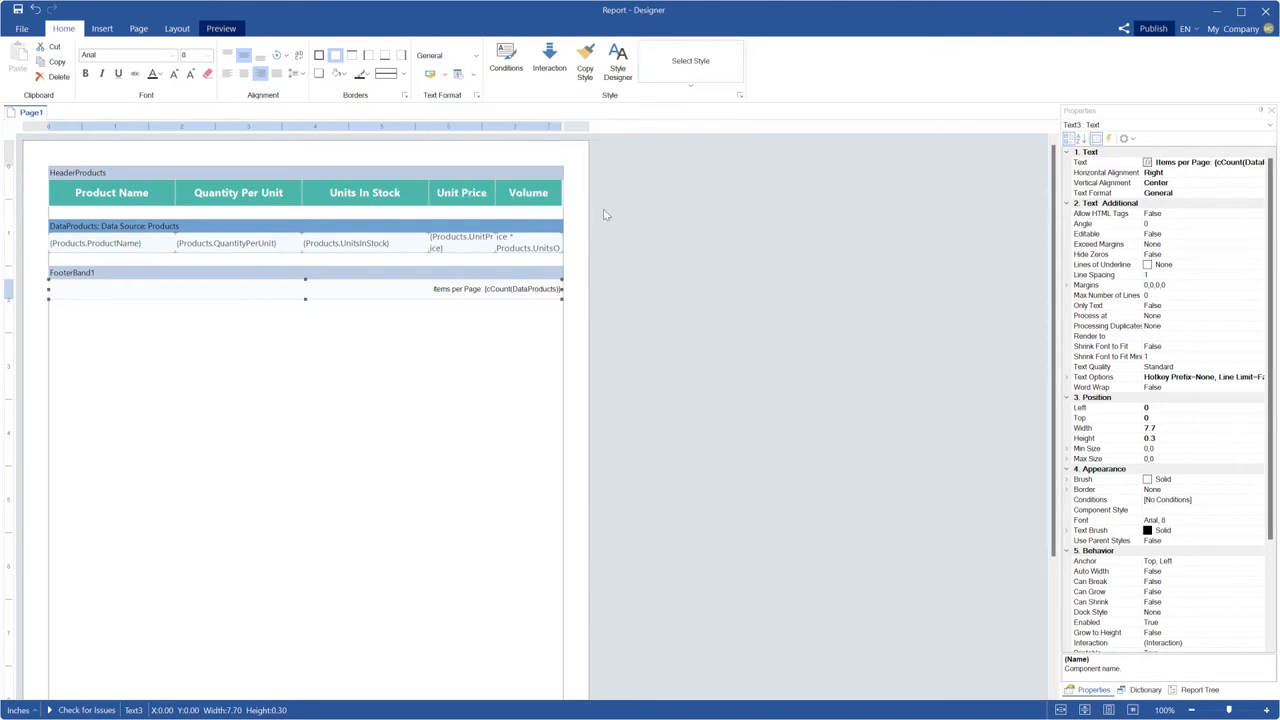
click(72, 272)
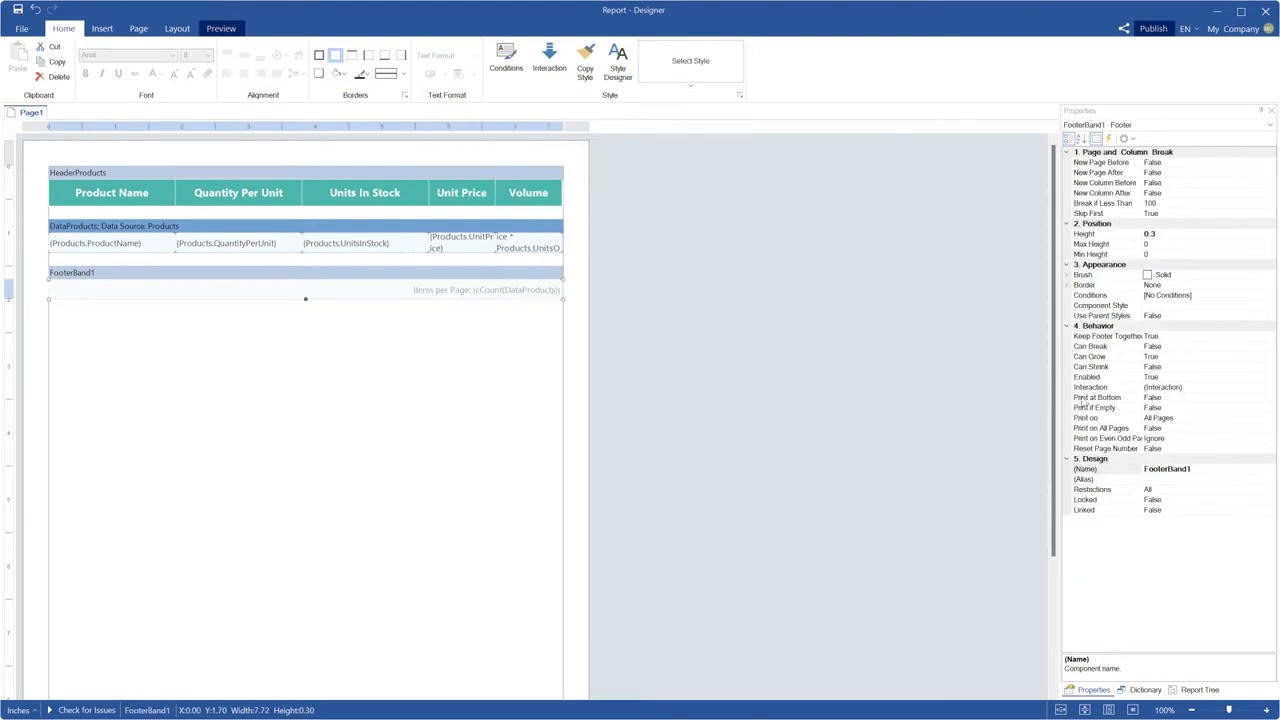
click(1100, 428)
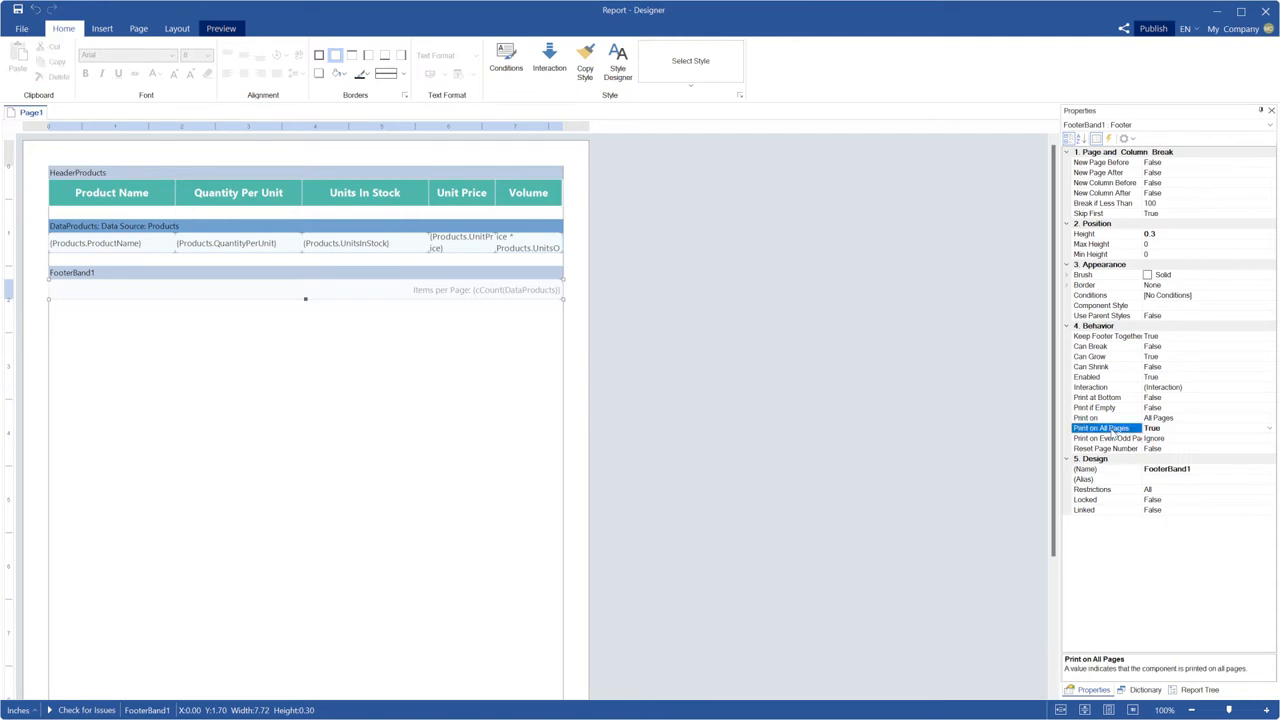
click(220, 28)
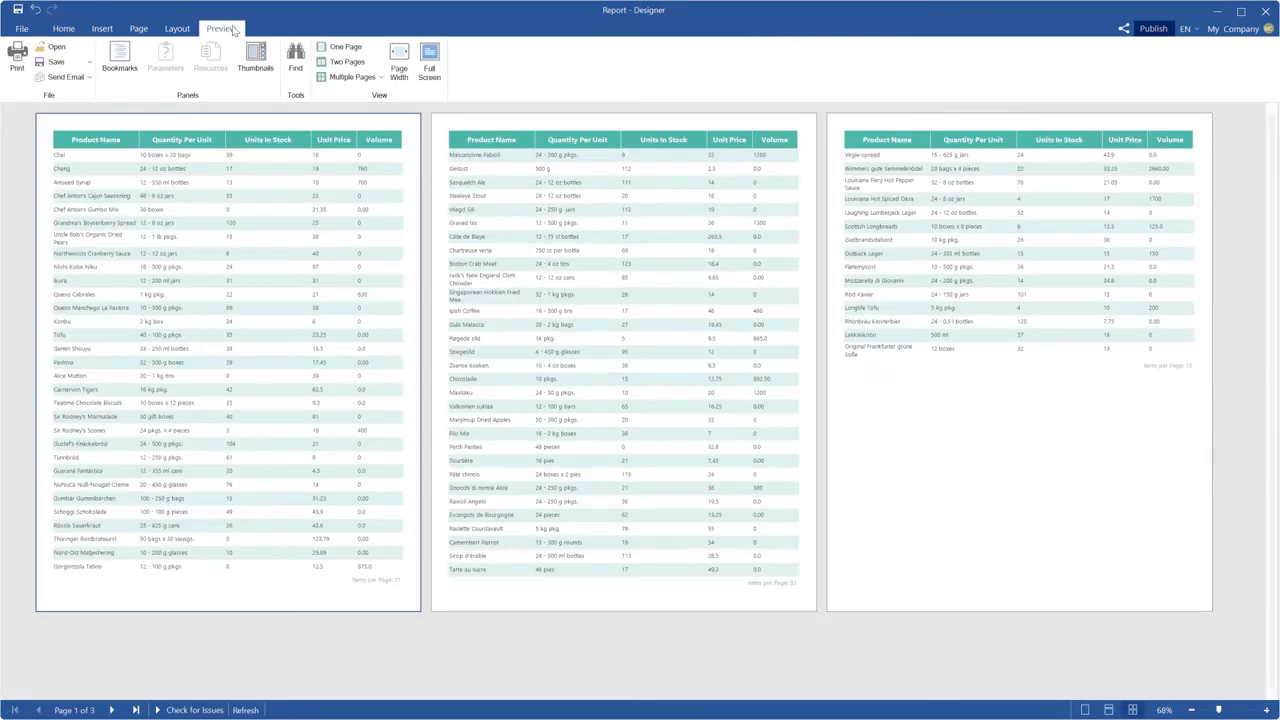
mouse_move(688, 594)
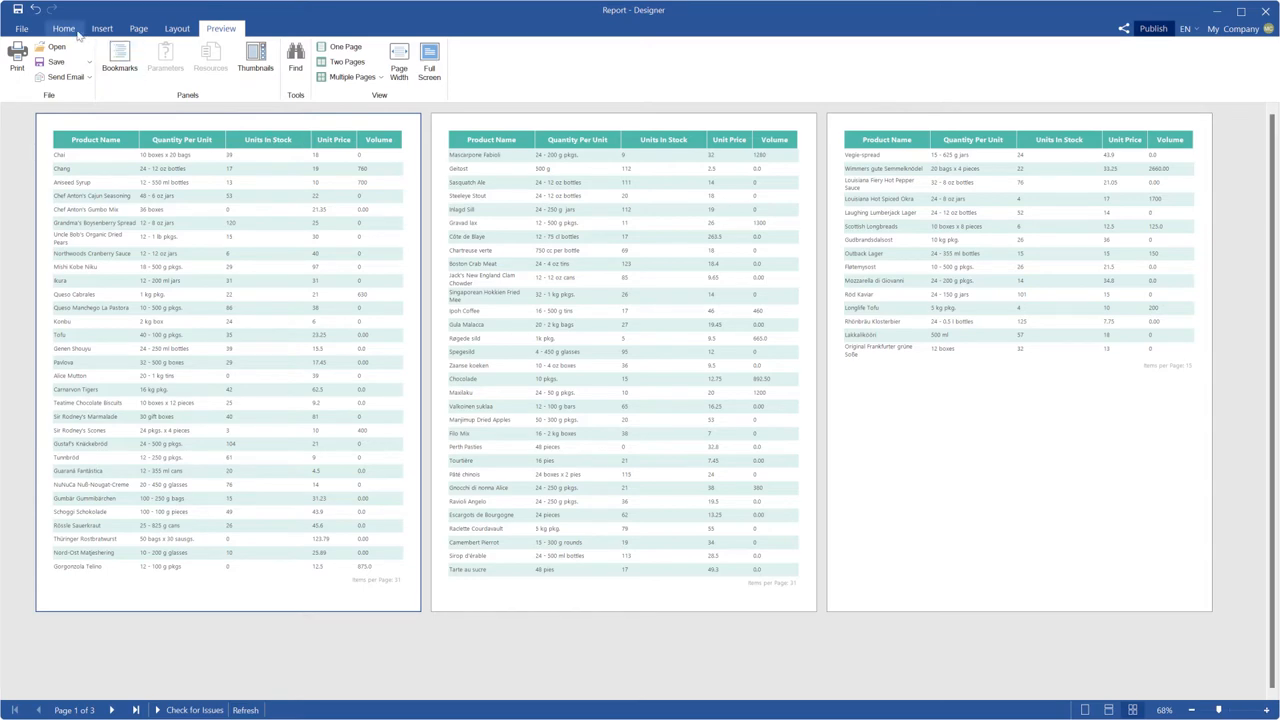
click(64, 28)
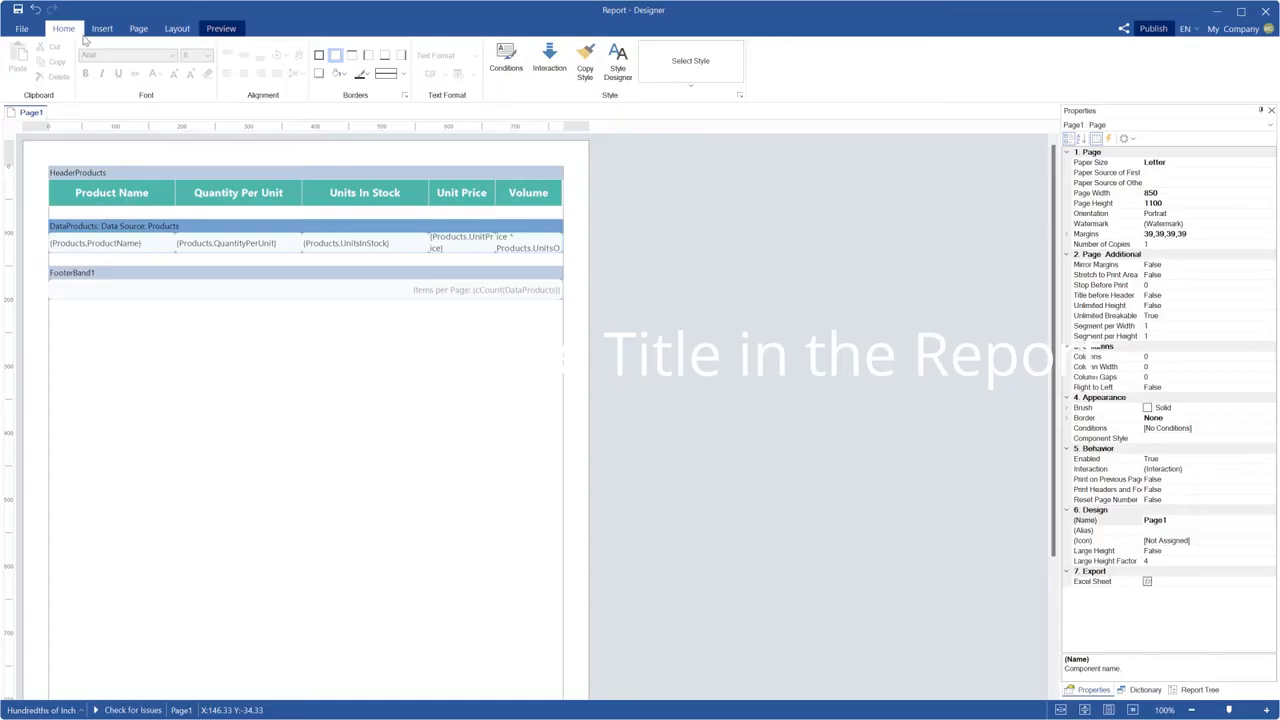
Insert a report title band holding a centred BILL TO text
click(102, 28)
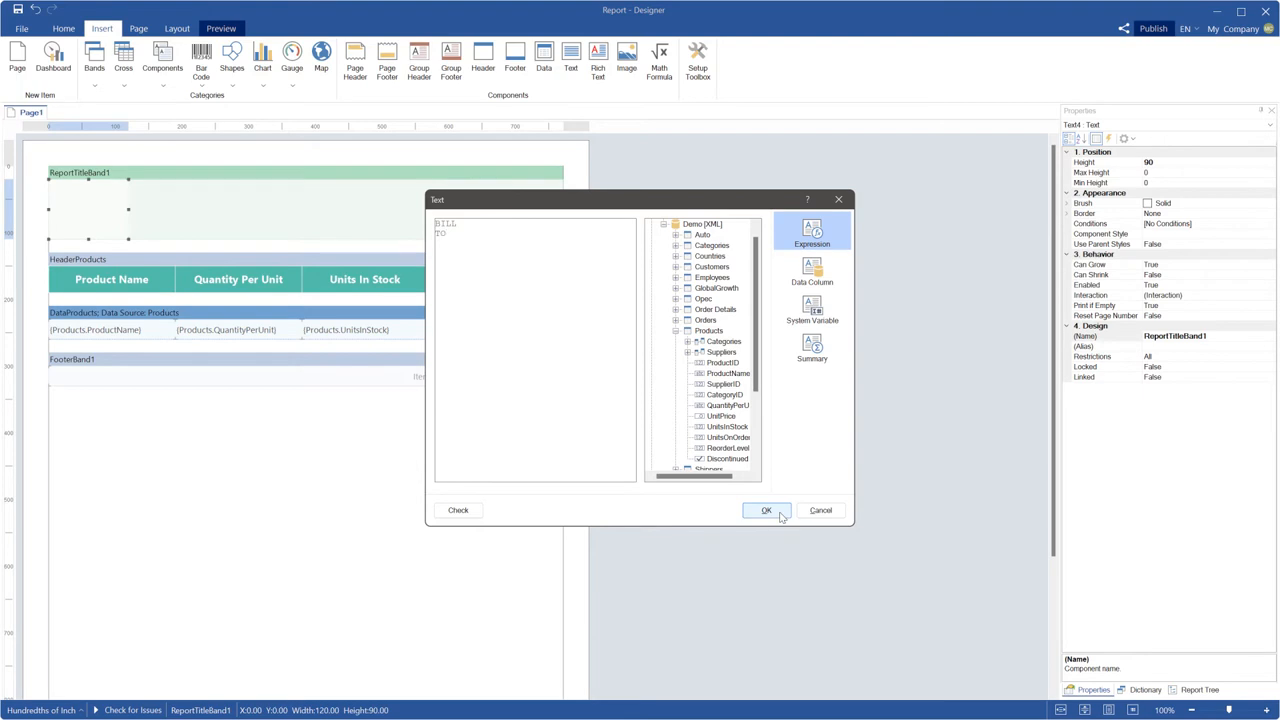
click(766, 510)
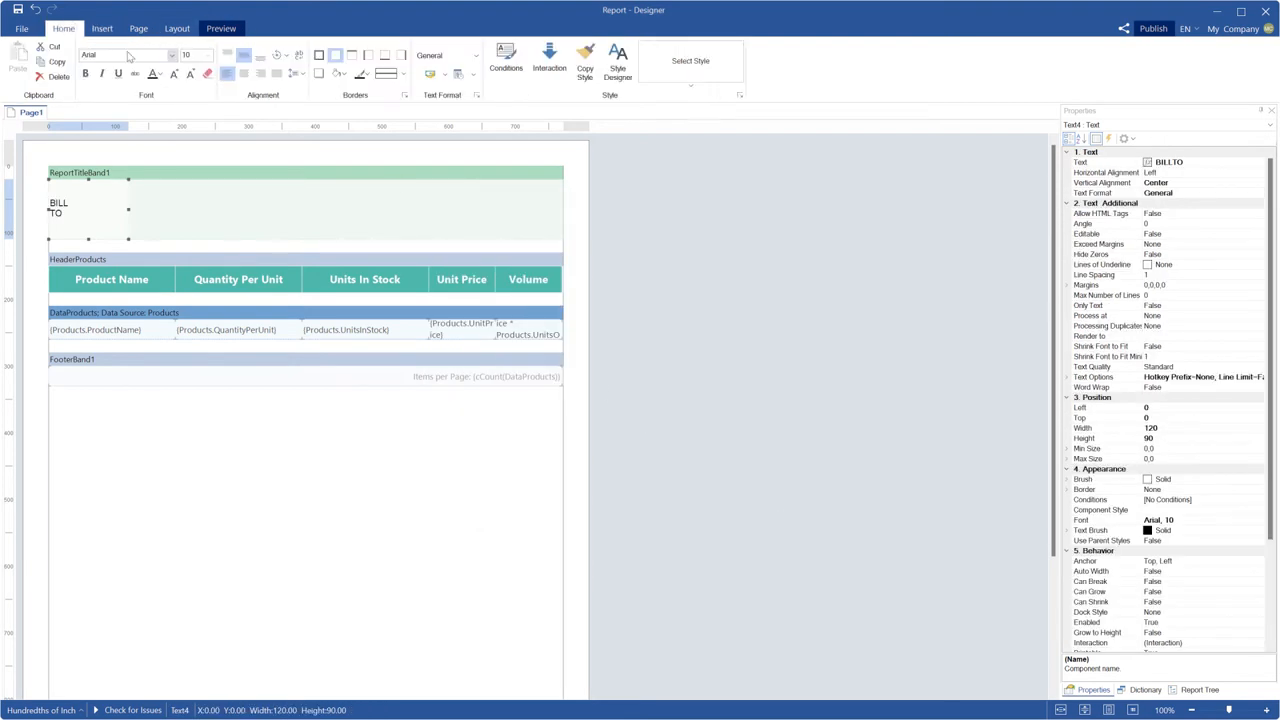
click(244, 72)
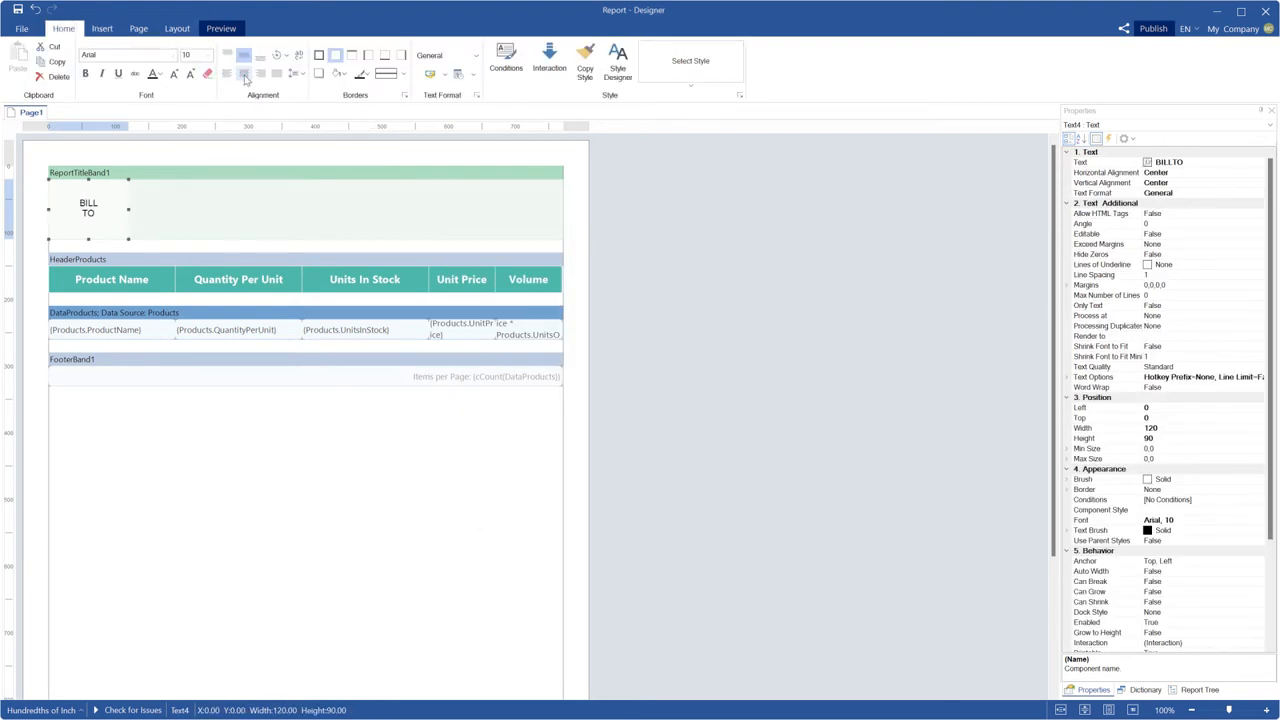
Enlarge the BILL TO font, colour it orange and give it All borders
click(200, 56)
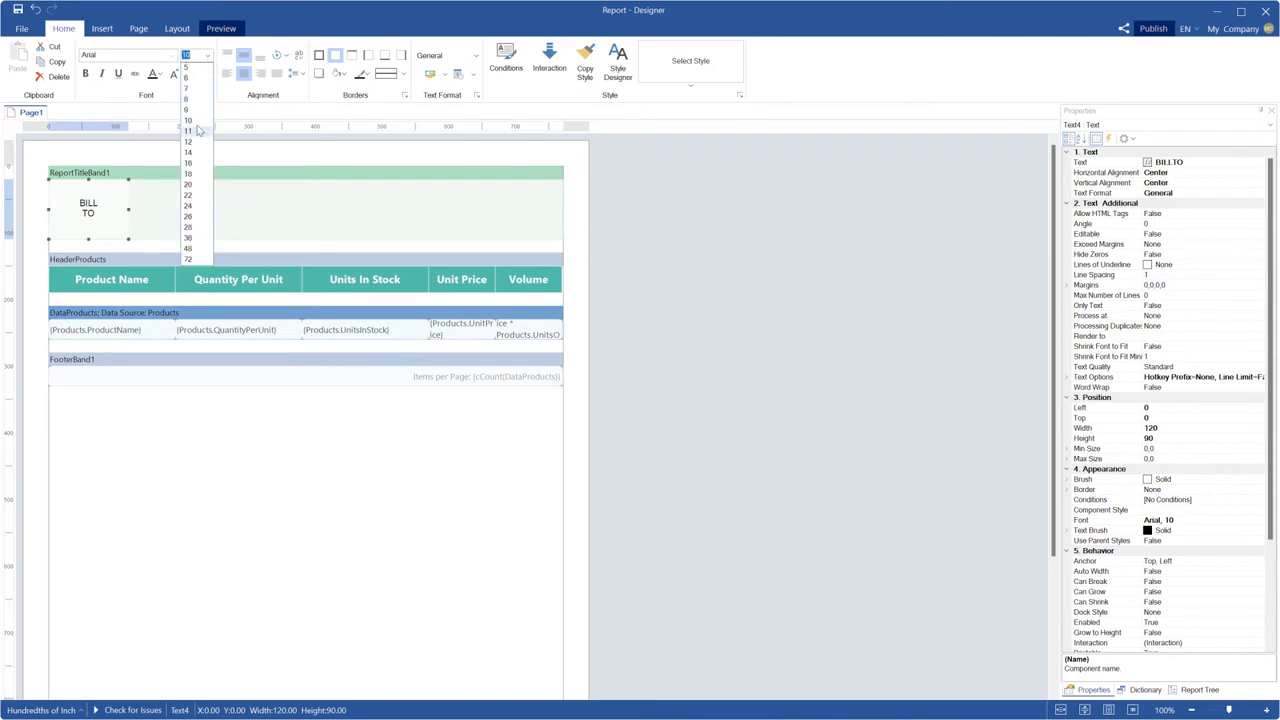
click(188, 172)
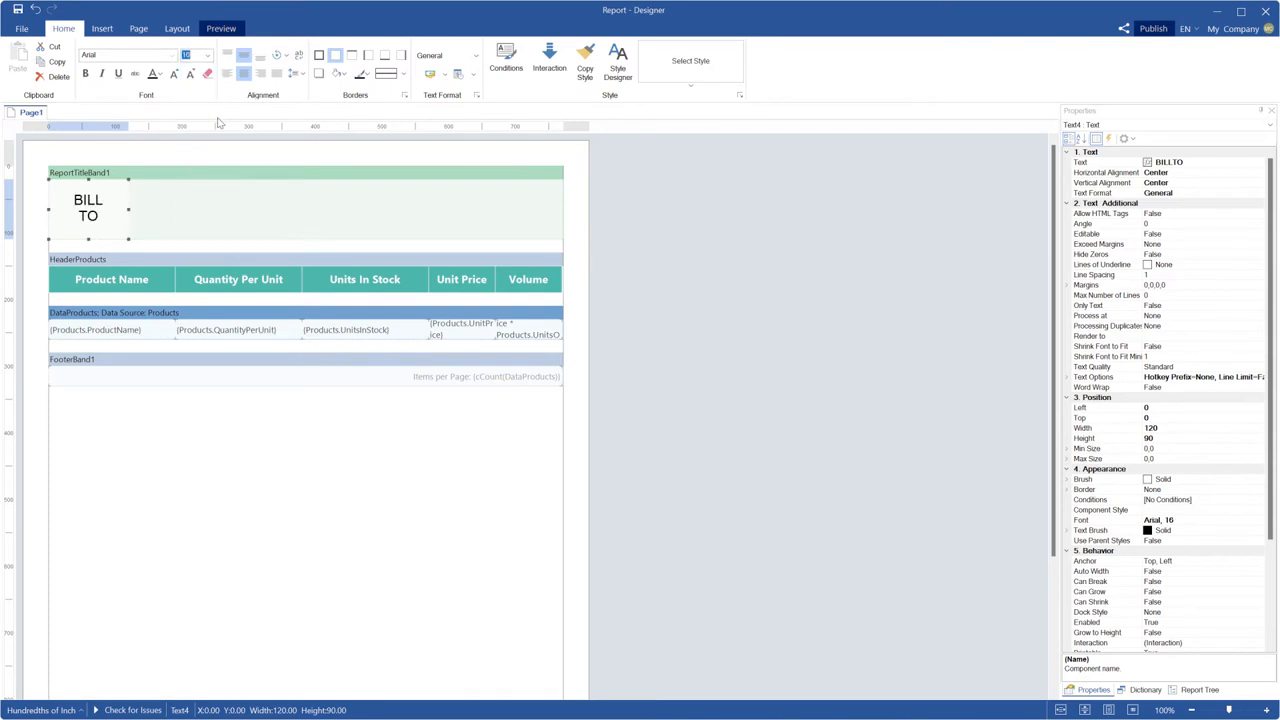
click(152, 74)
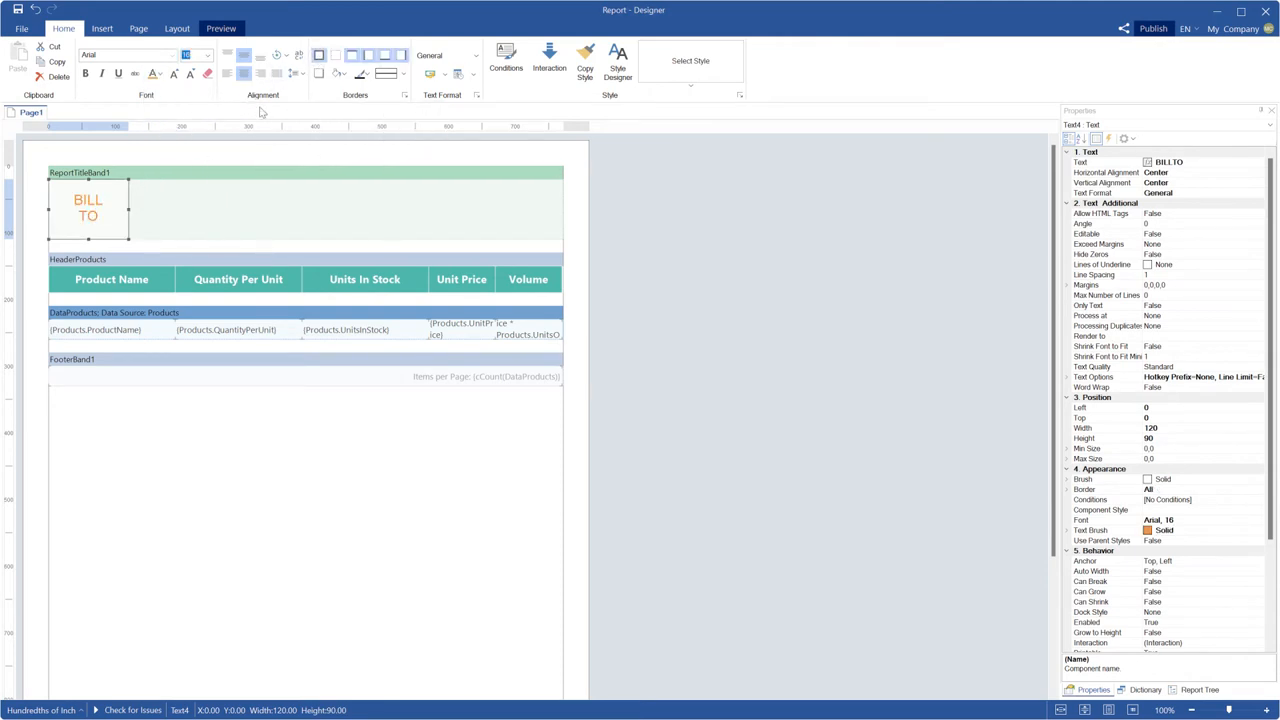
click(360, 74)
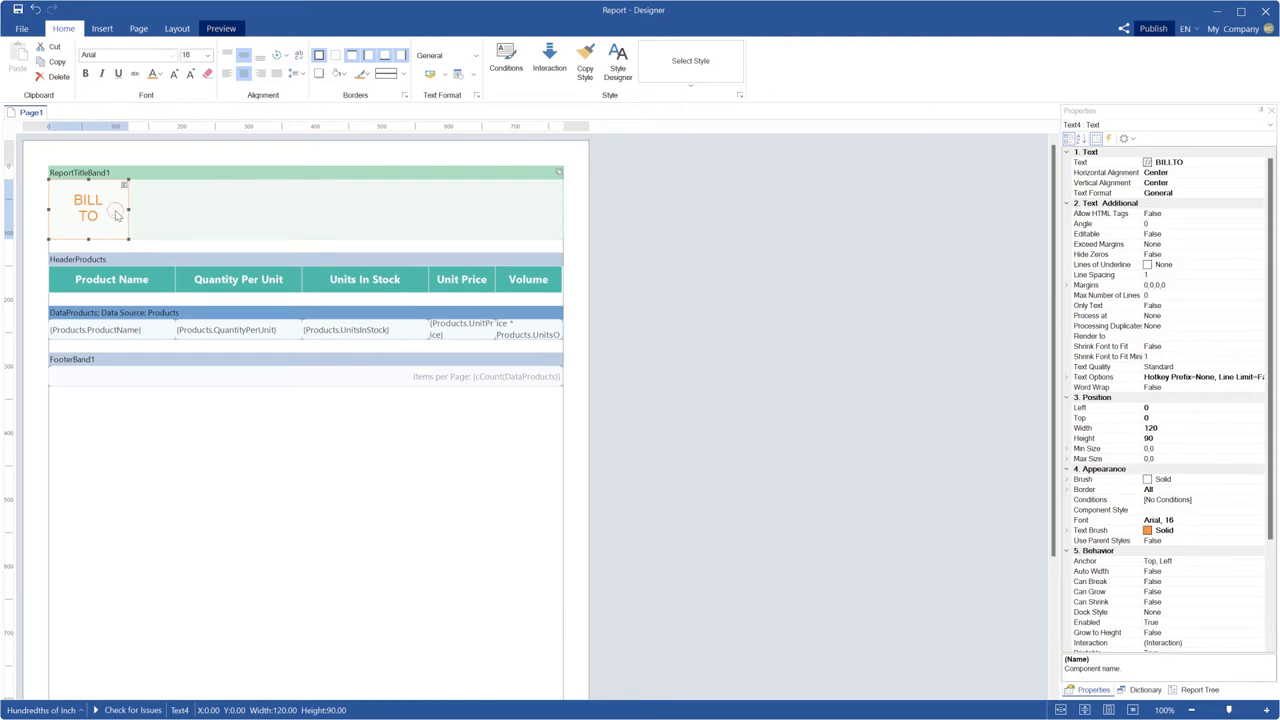
Copy BILL TO into a Name / Street Adress / City, ST, ZIP-Code block and a SHIP TO label
drag(88, 210, 168, 210)
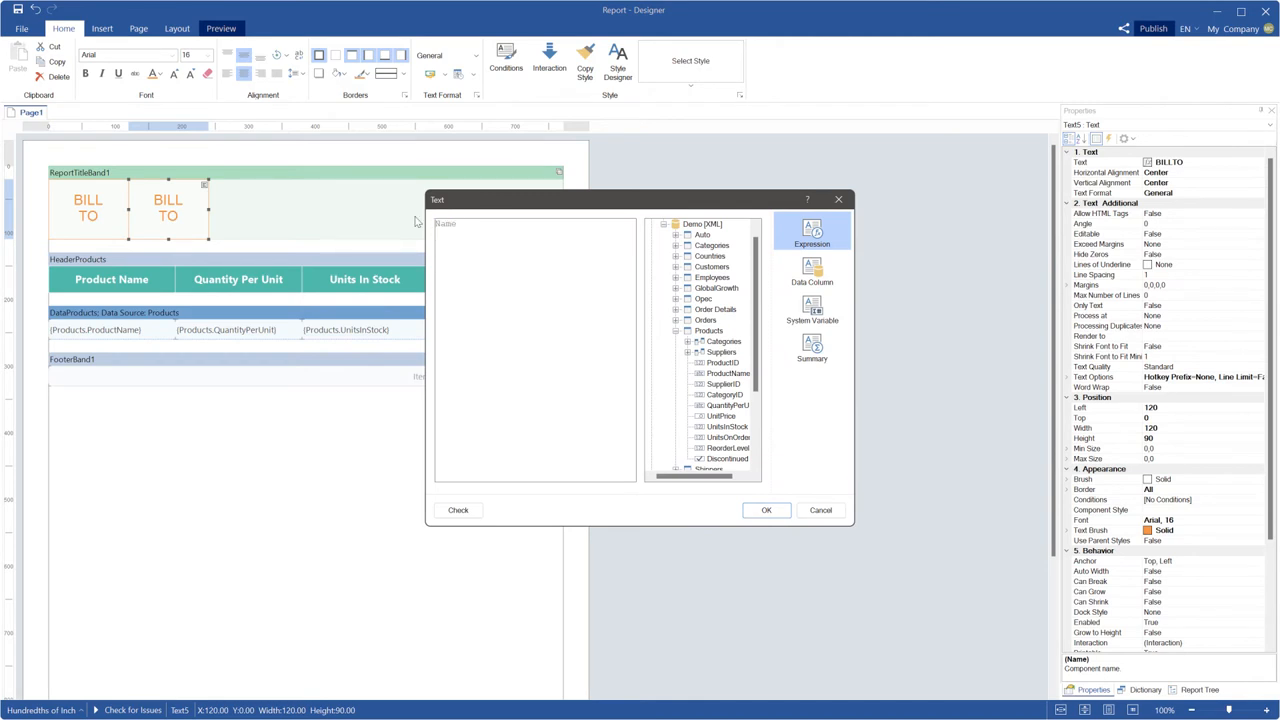
text(Street Adress)
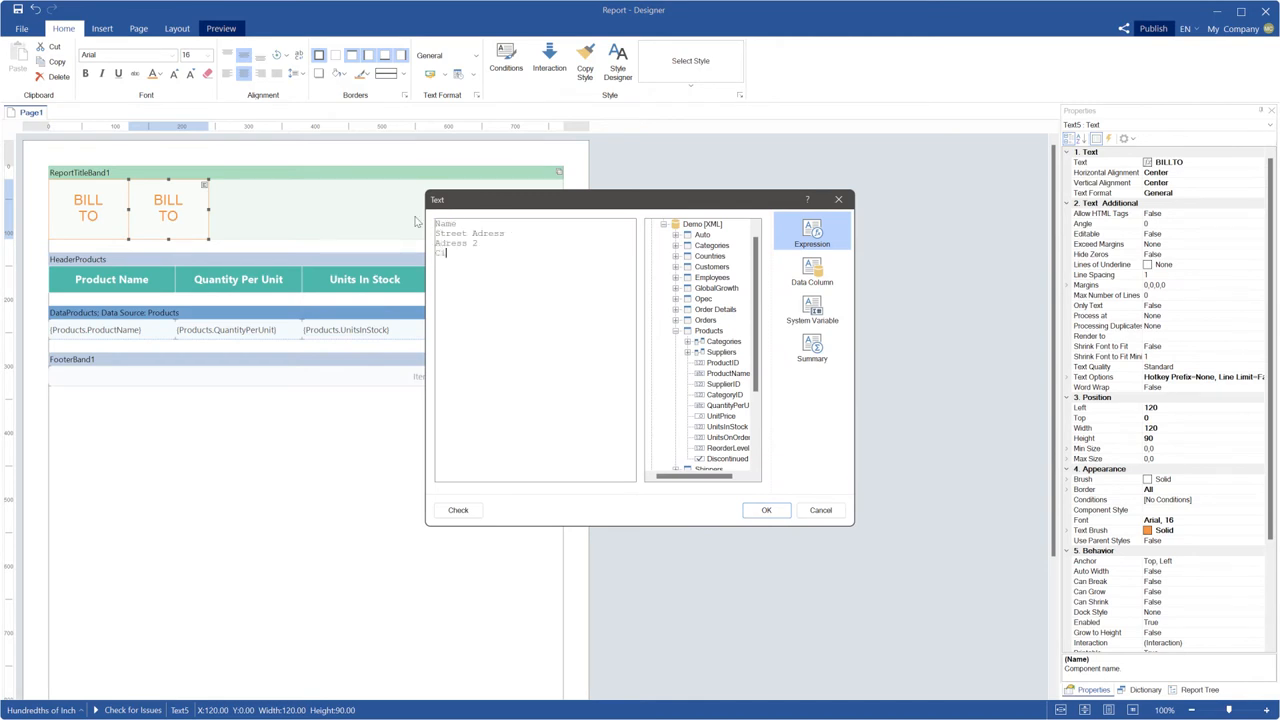
text(City, ST, ZIP-Code)
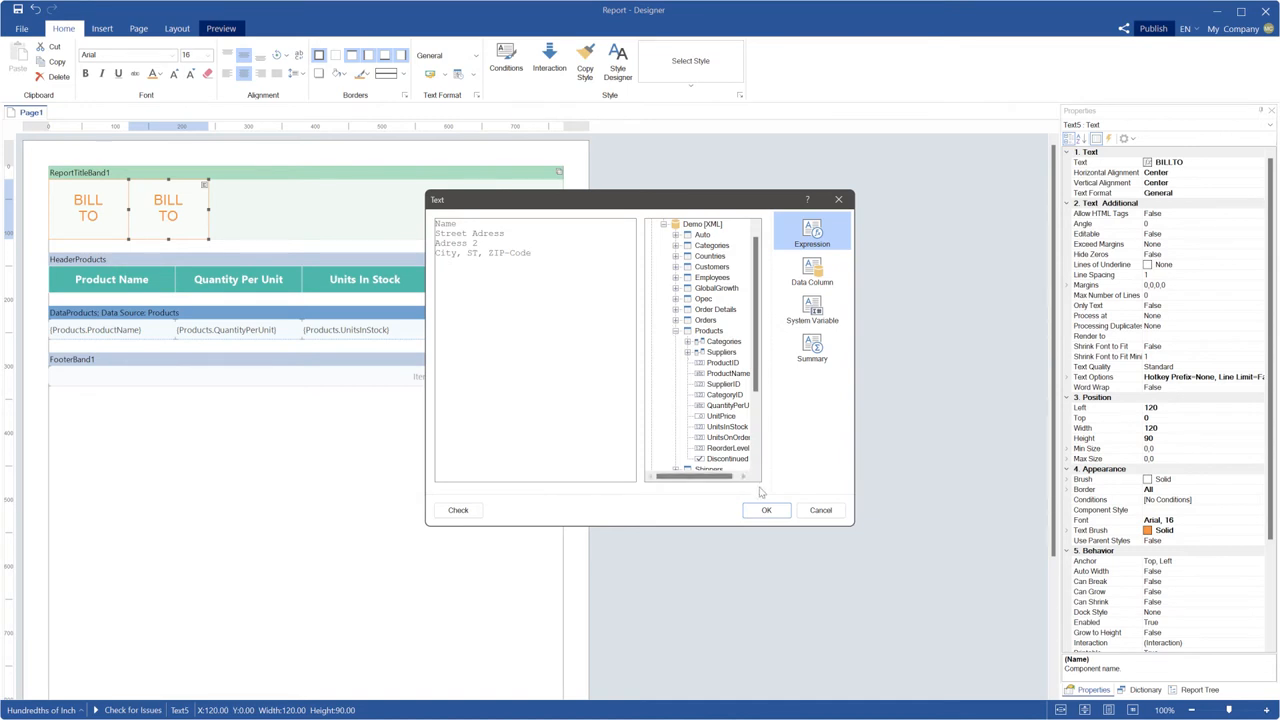
click(766, 510)
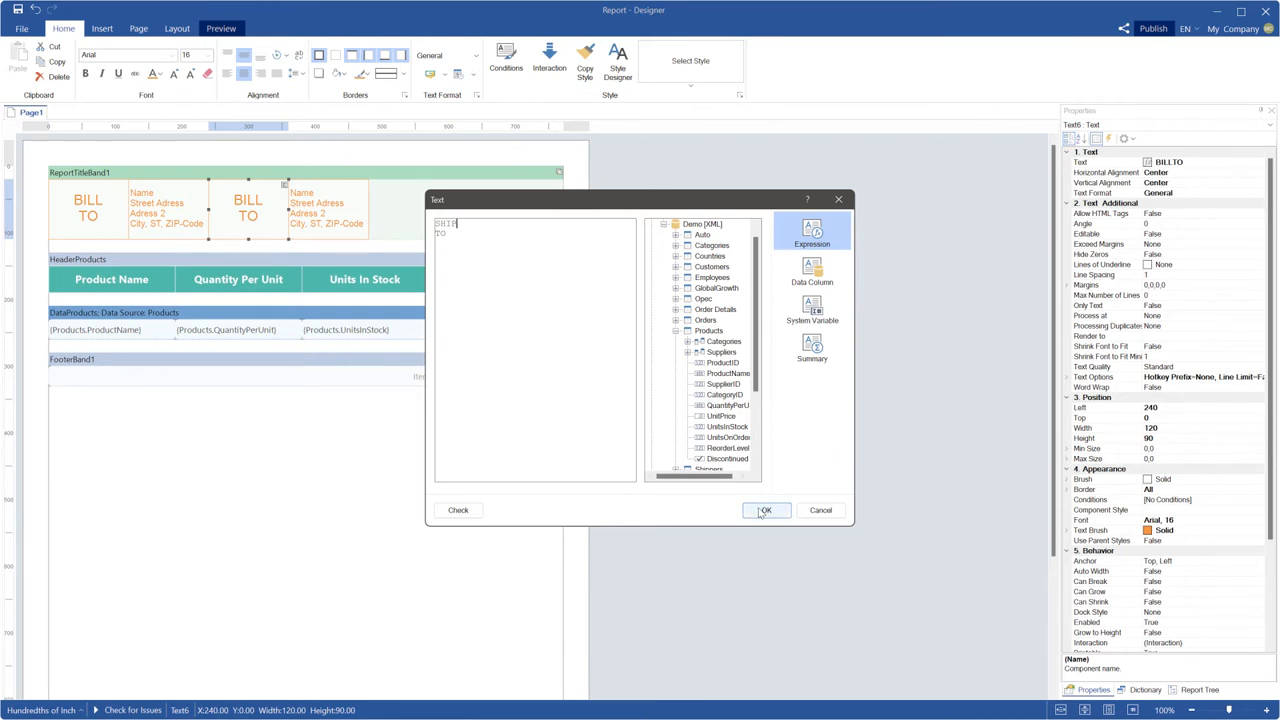
click(764, 510)
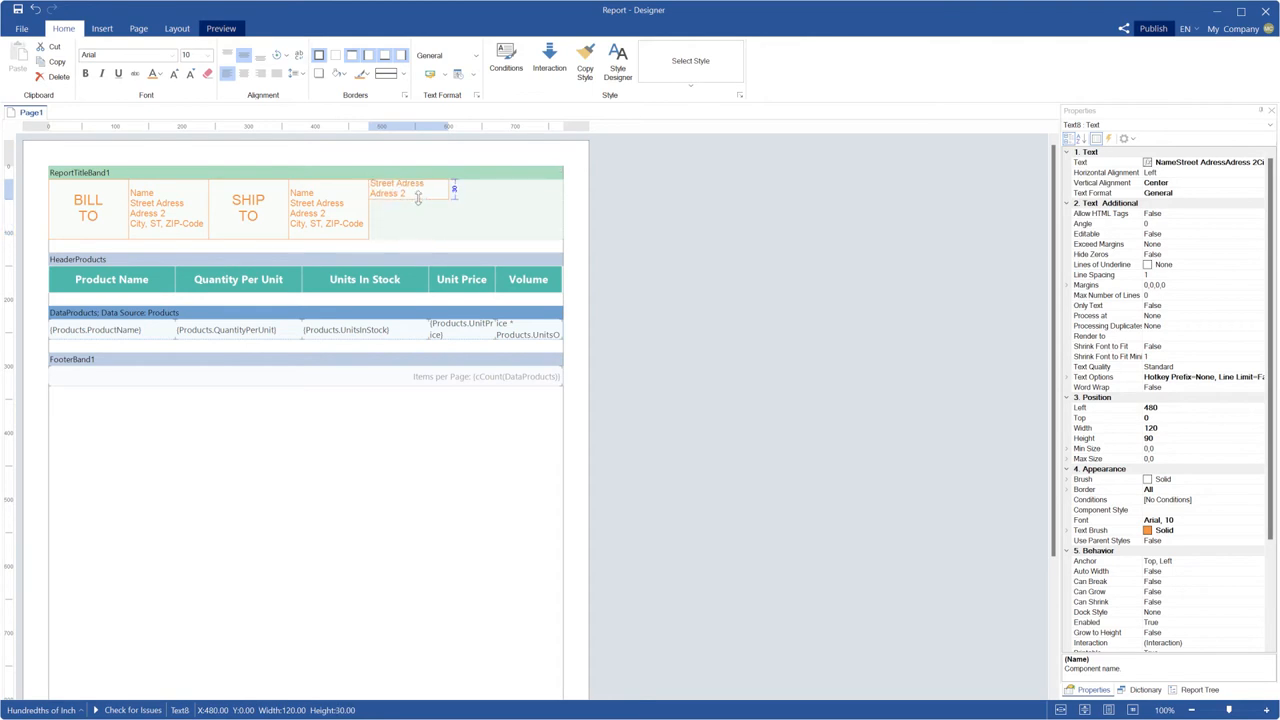
Widen the rightmost title text and set it to Invoice #123456
drag(454, 188, 560, 188)
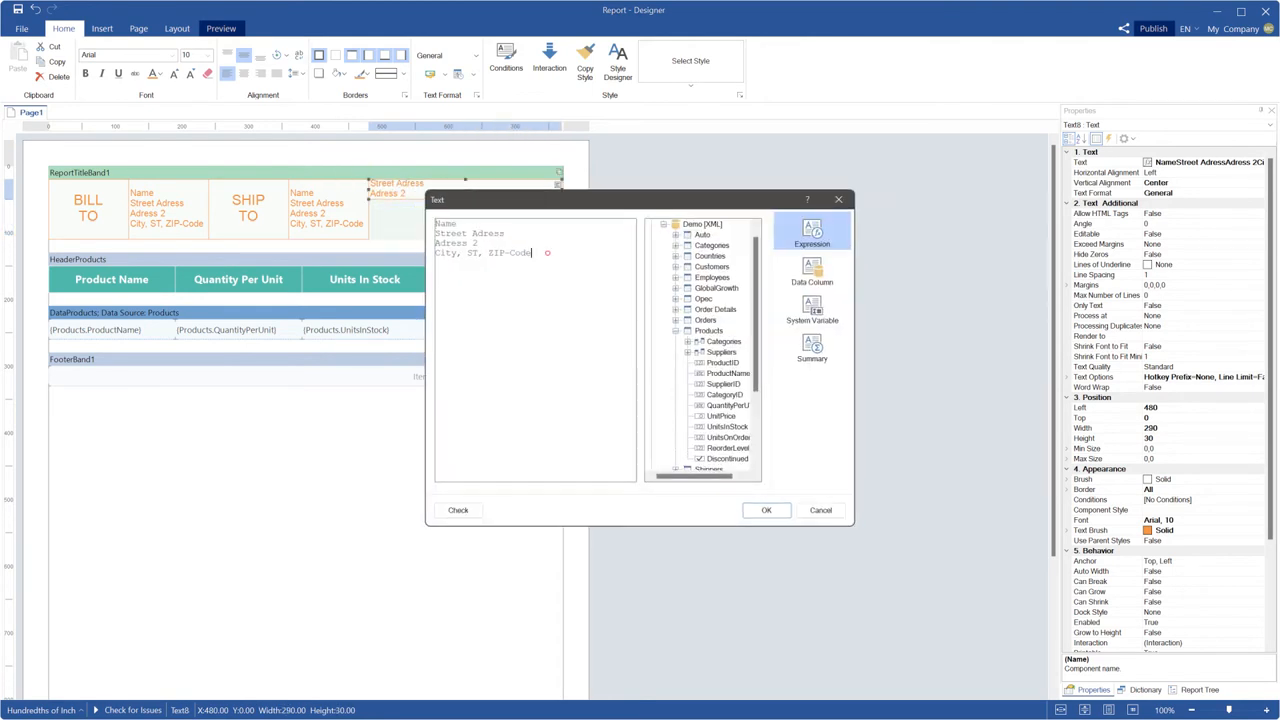
text(Invoice #123456)
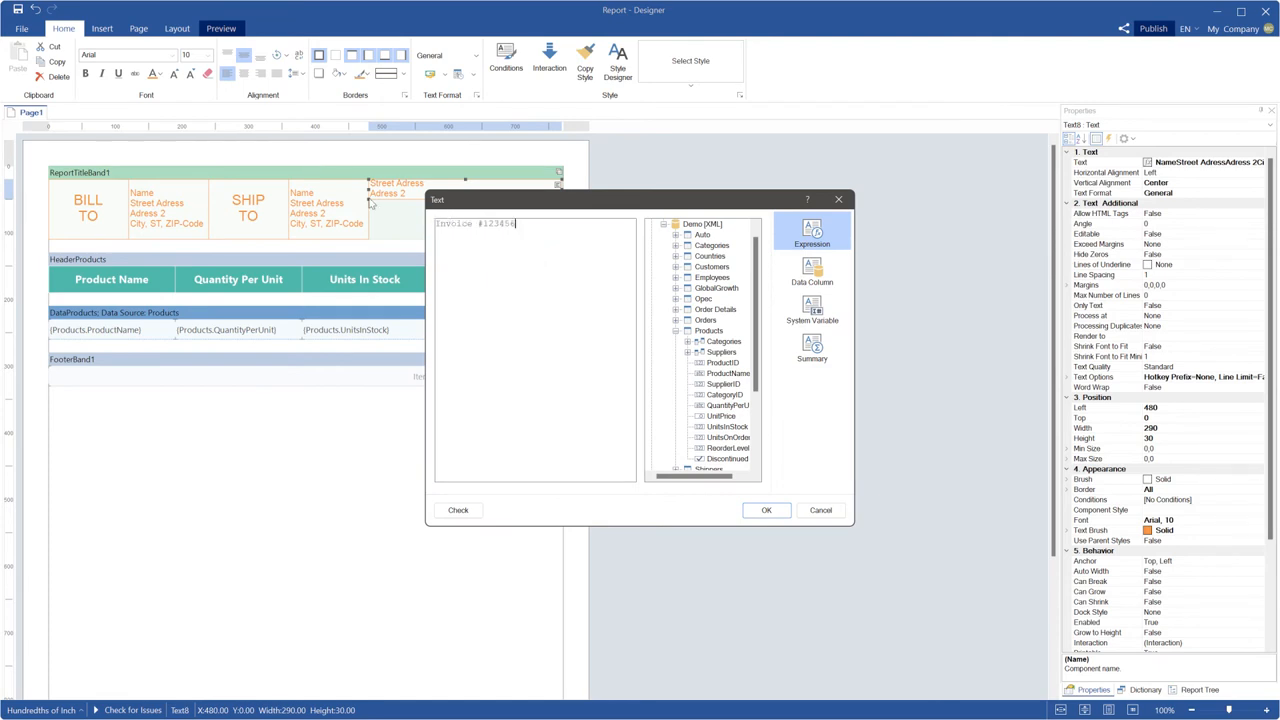
click(766, 510)
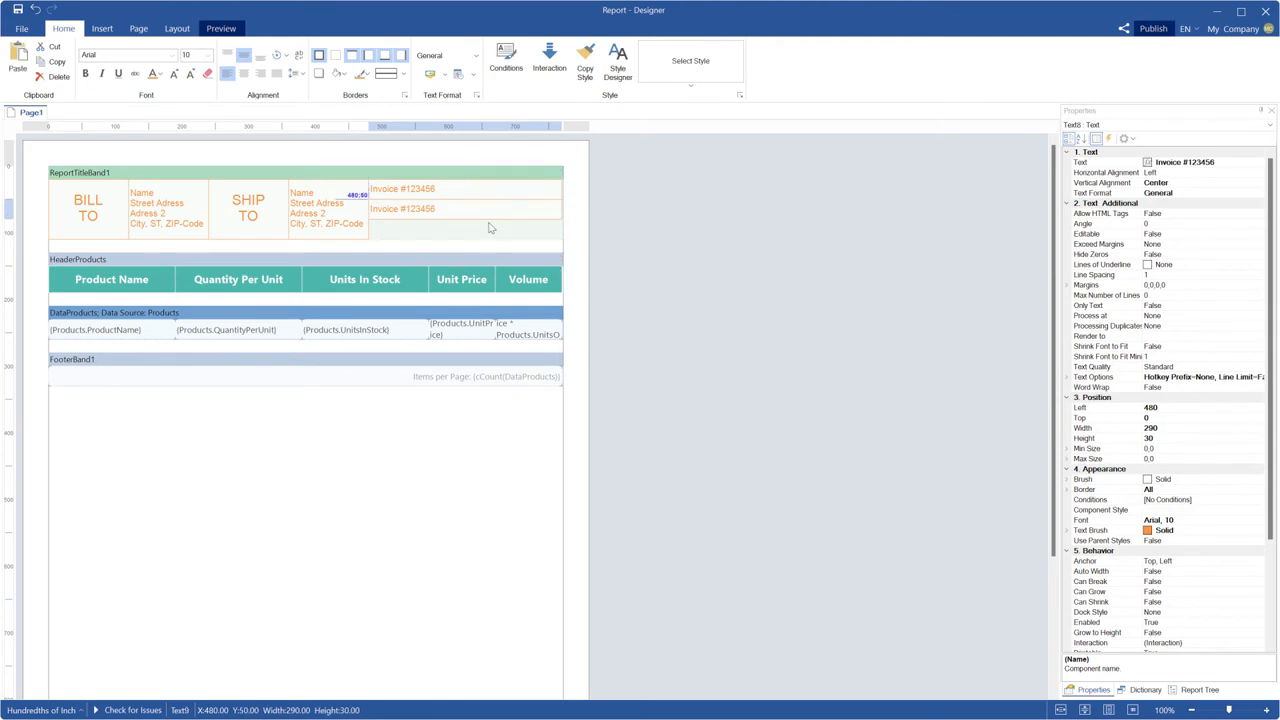
Turn the copied line into Date: with the Today system variable inserted
double_click(402, 208)
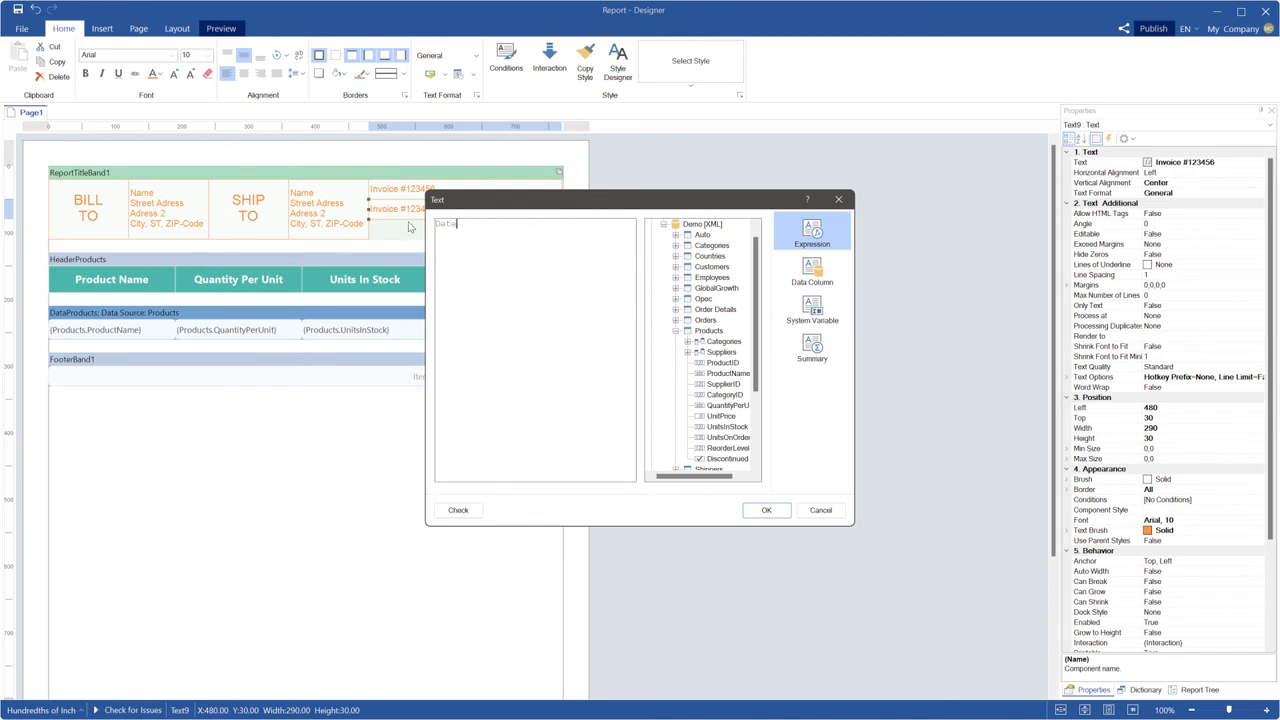
text(Date:)
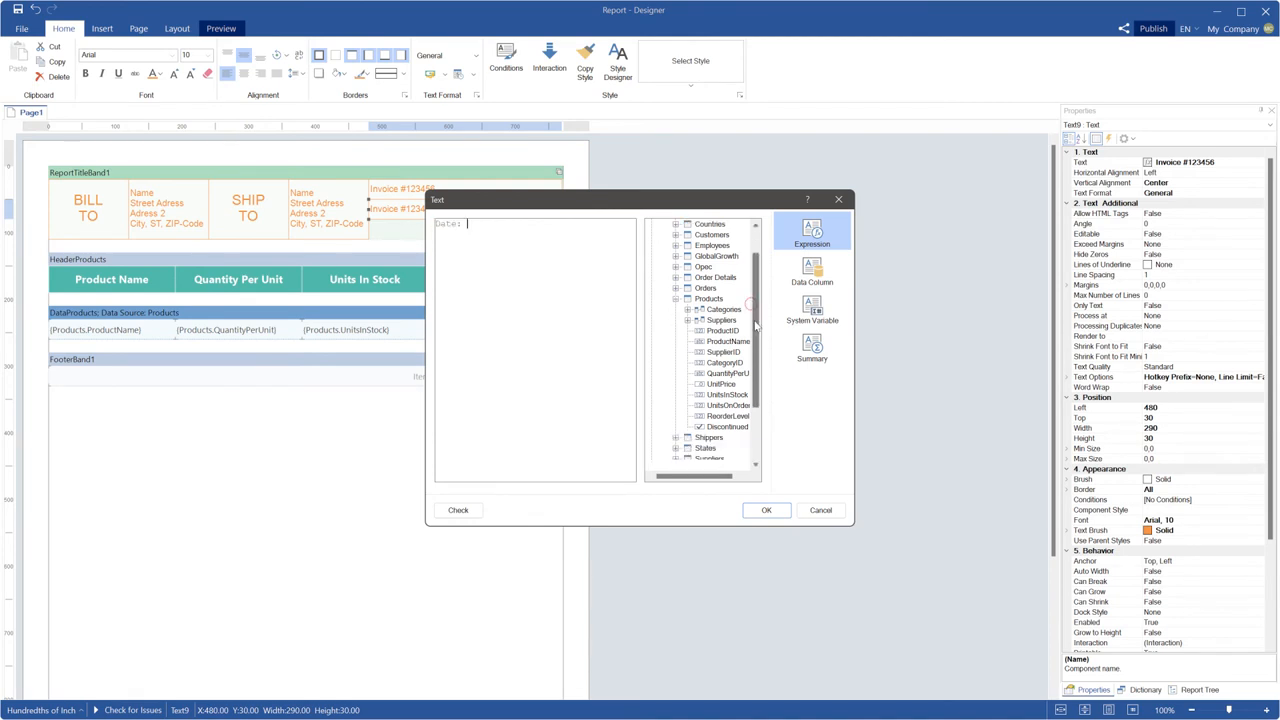
click(812, 310)
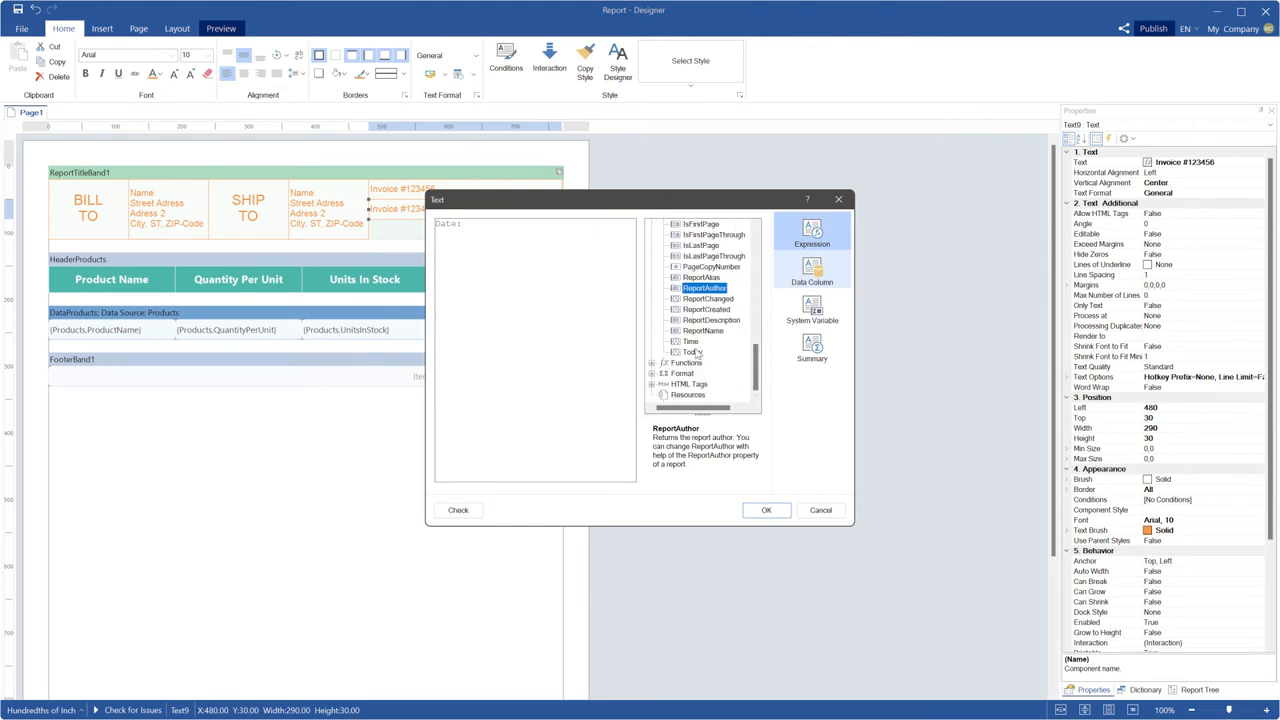
double_click(692, 352)
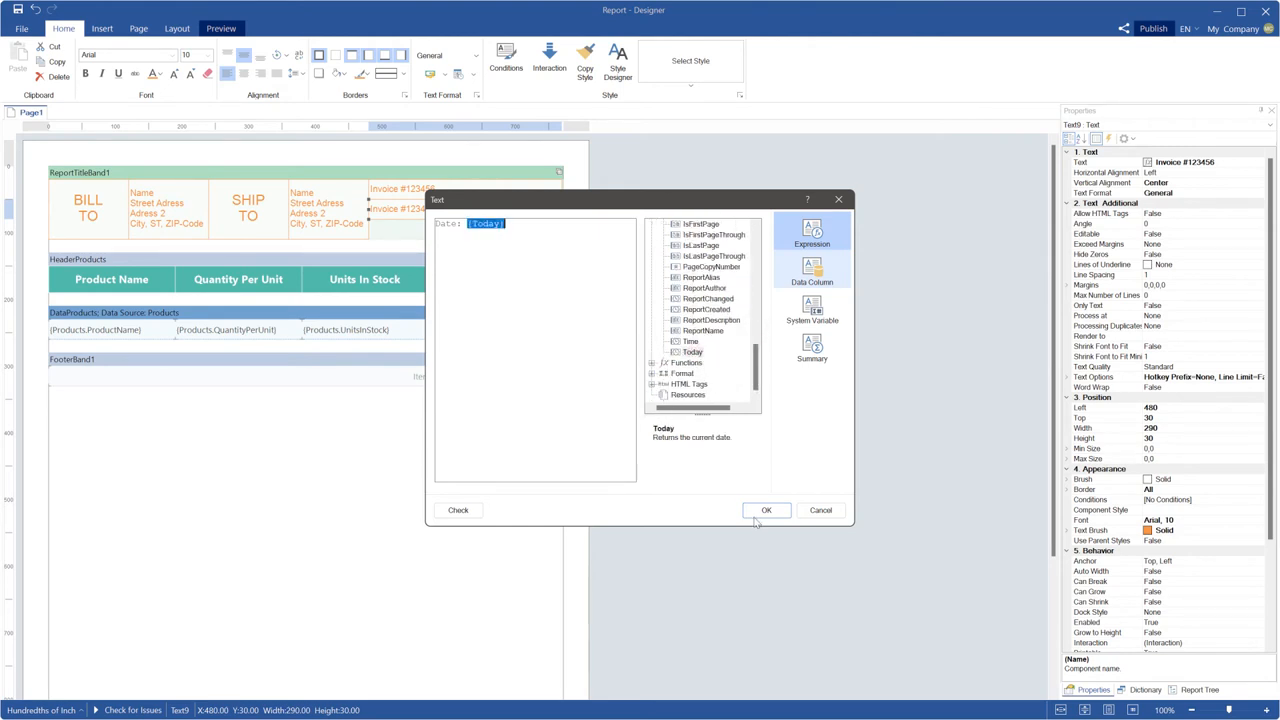
click(764, 510)
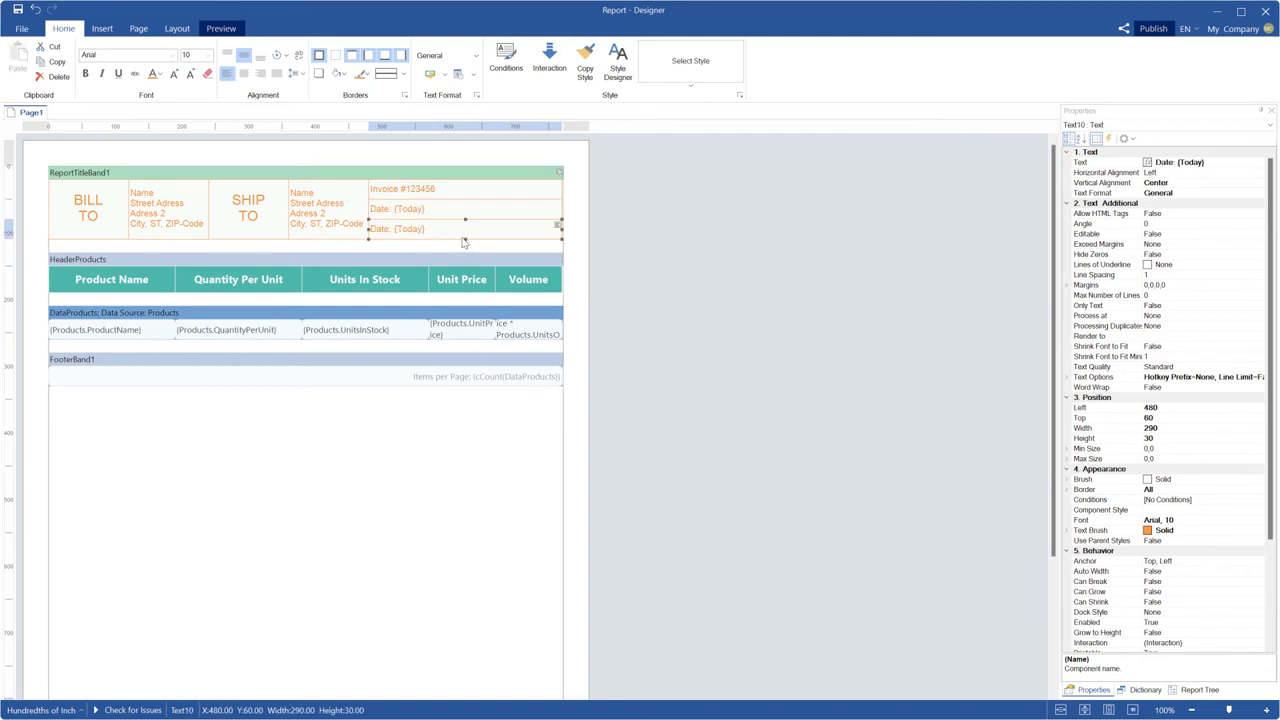
Keep the third line as CustomerID and preview the report
double_click(464, 228)
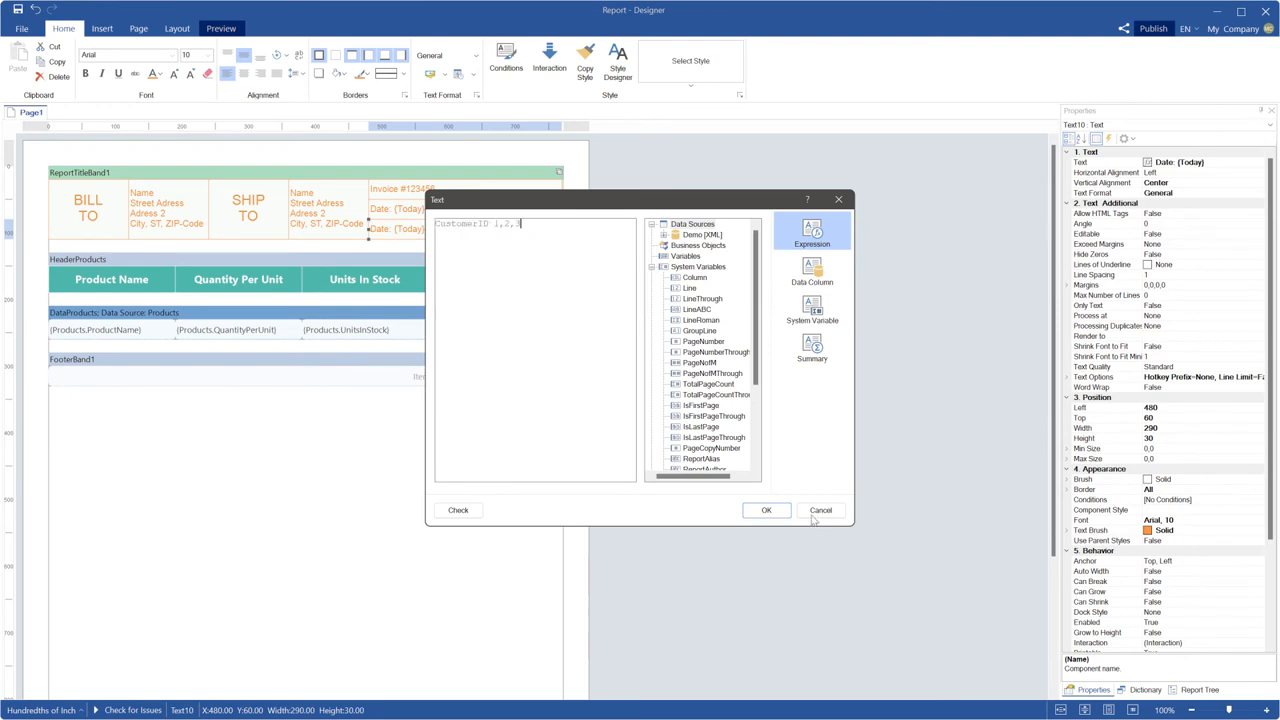
click(764, 510)
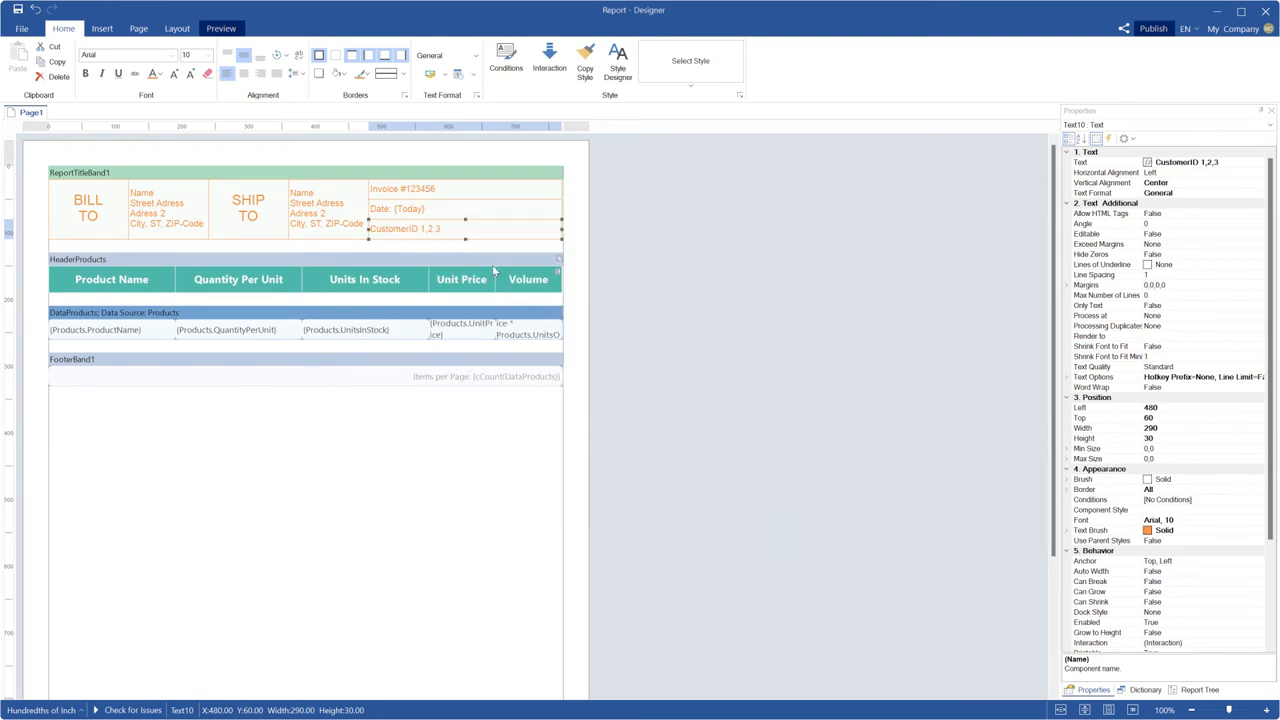
click(200, 174)
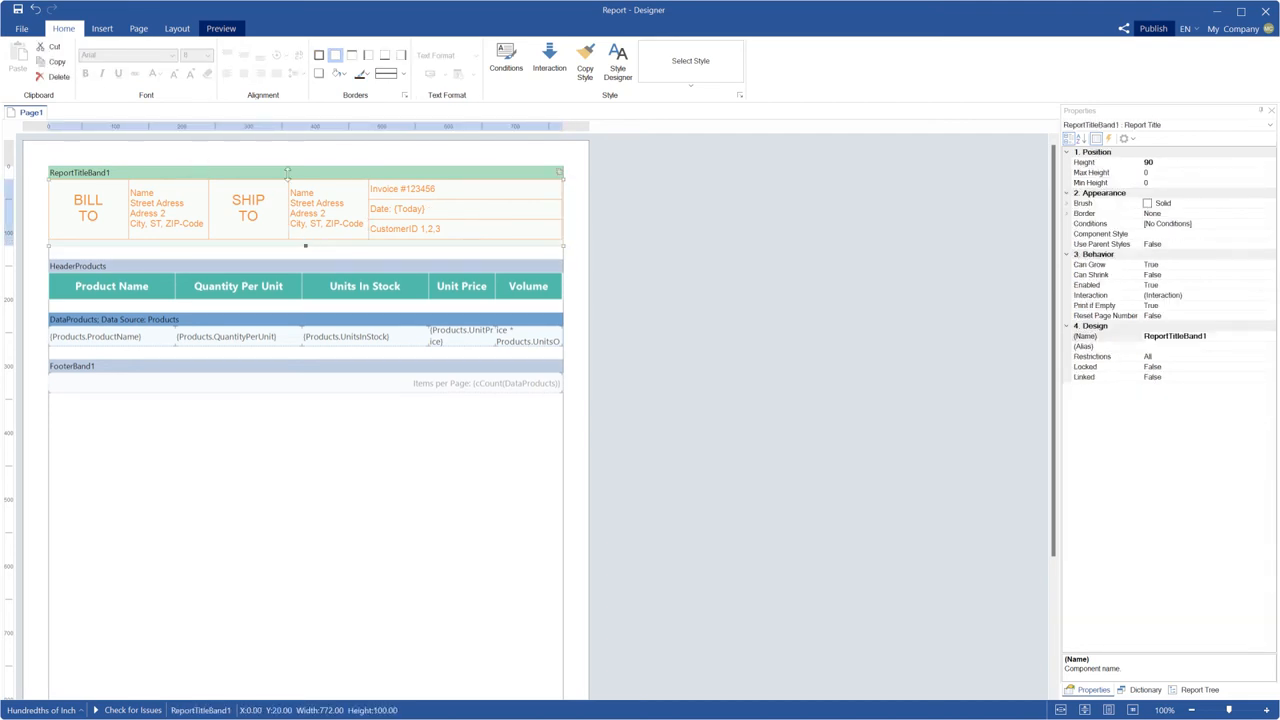
click(220, 28)
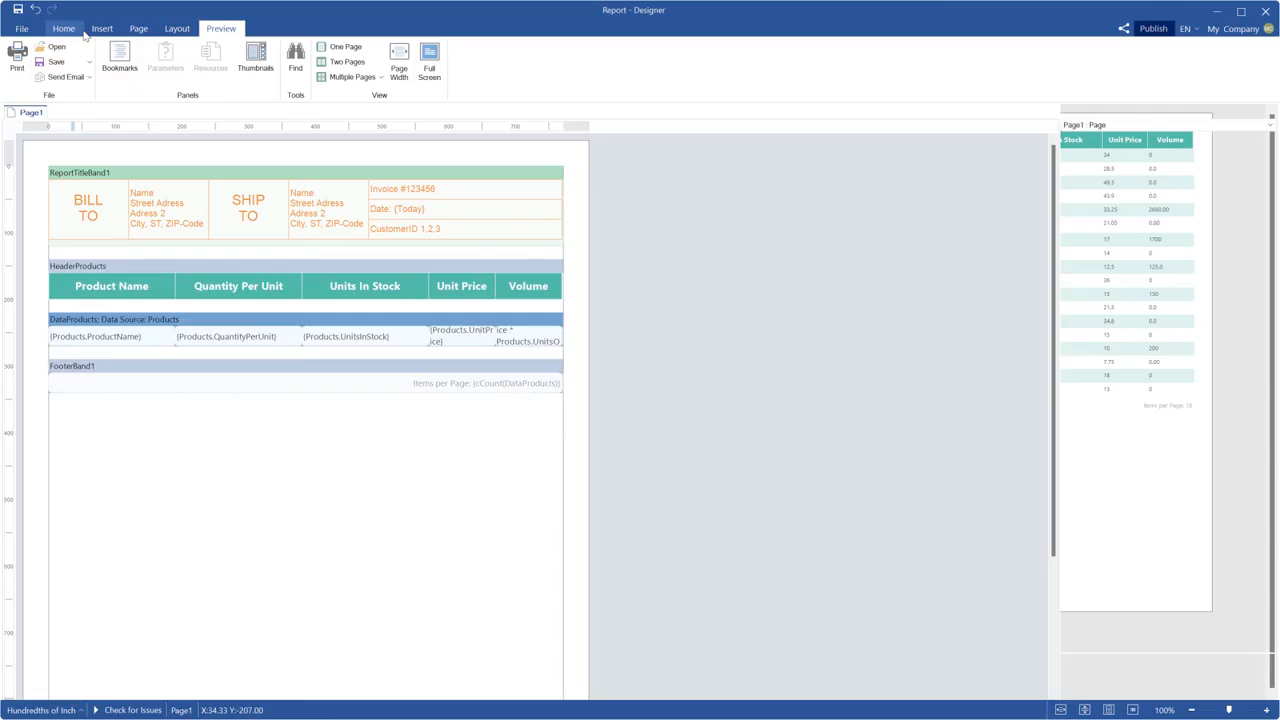
Add a Report Summary band with a 'Total:' label placed at its right
click(64, 28)
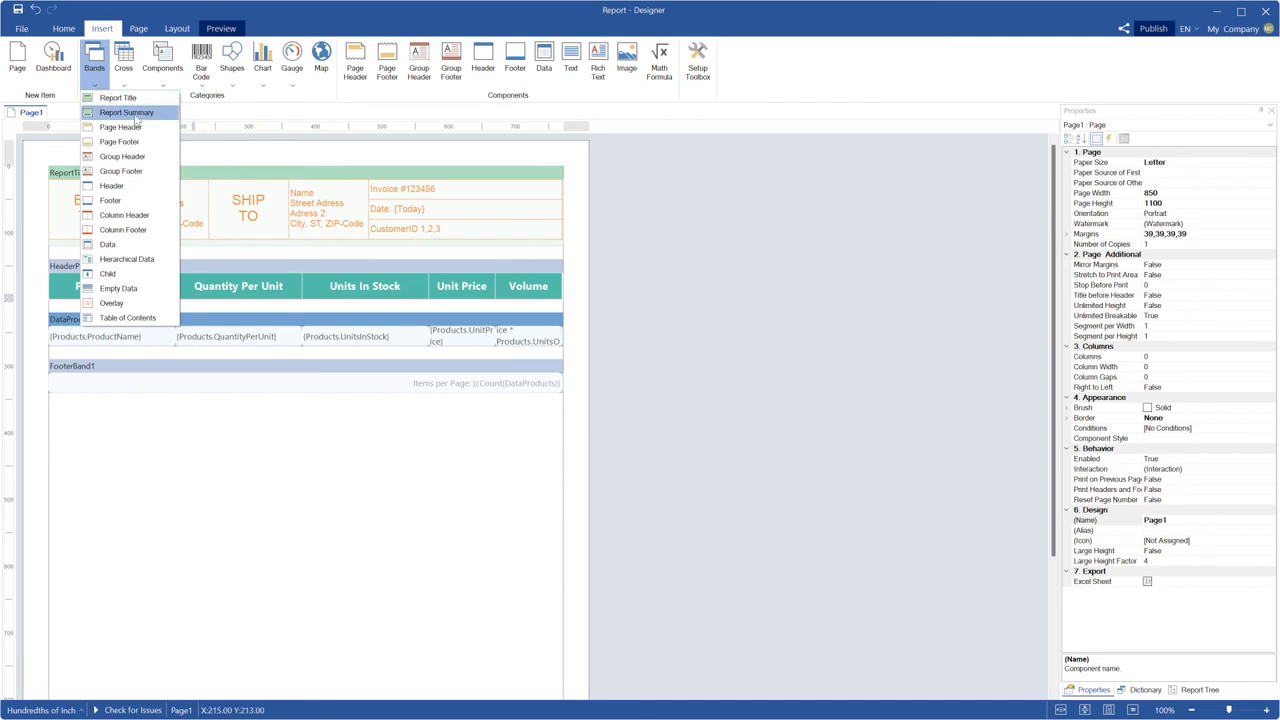
click(126, 112)
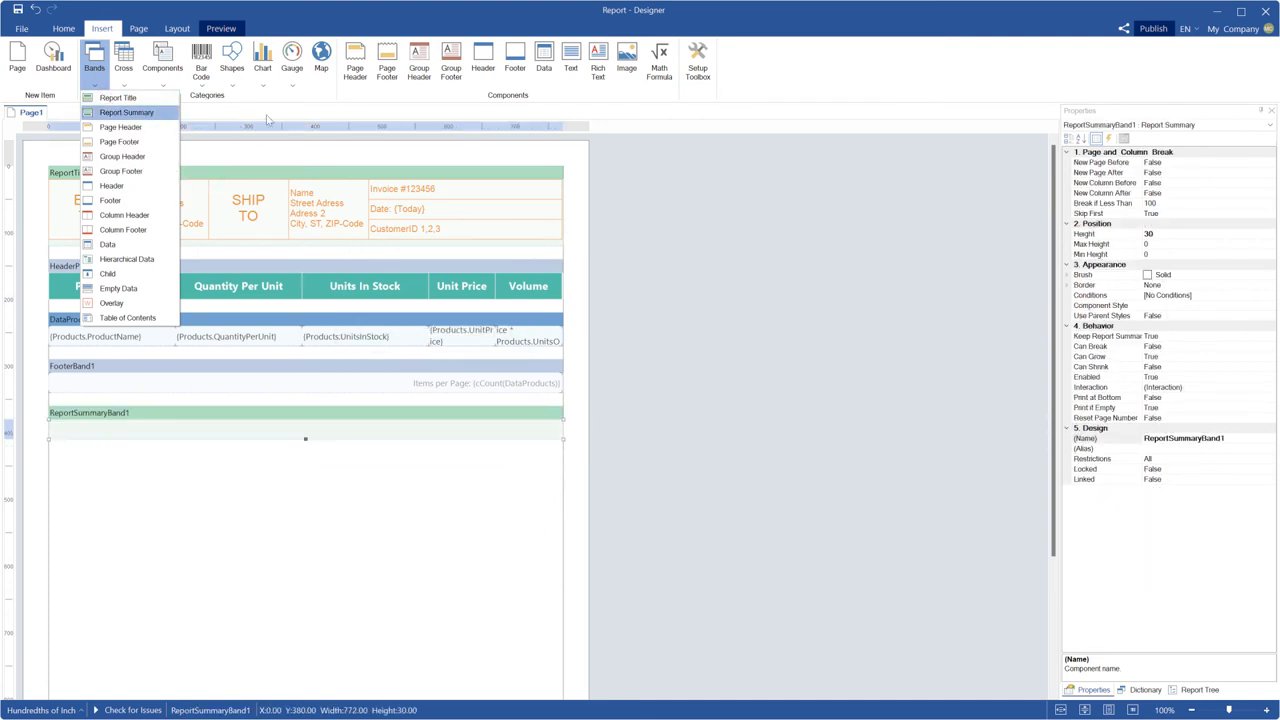
click(162, 56)
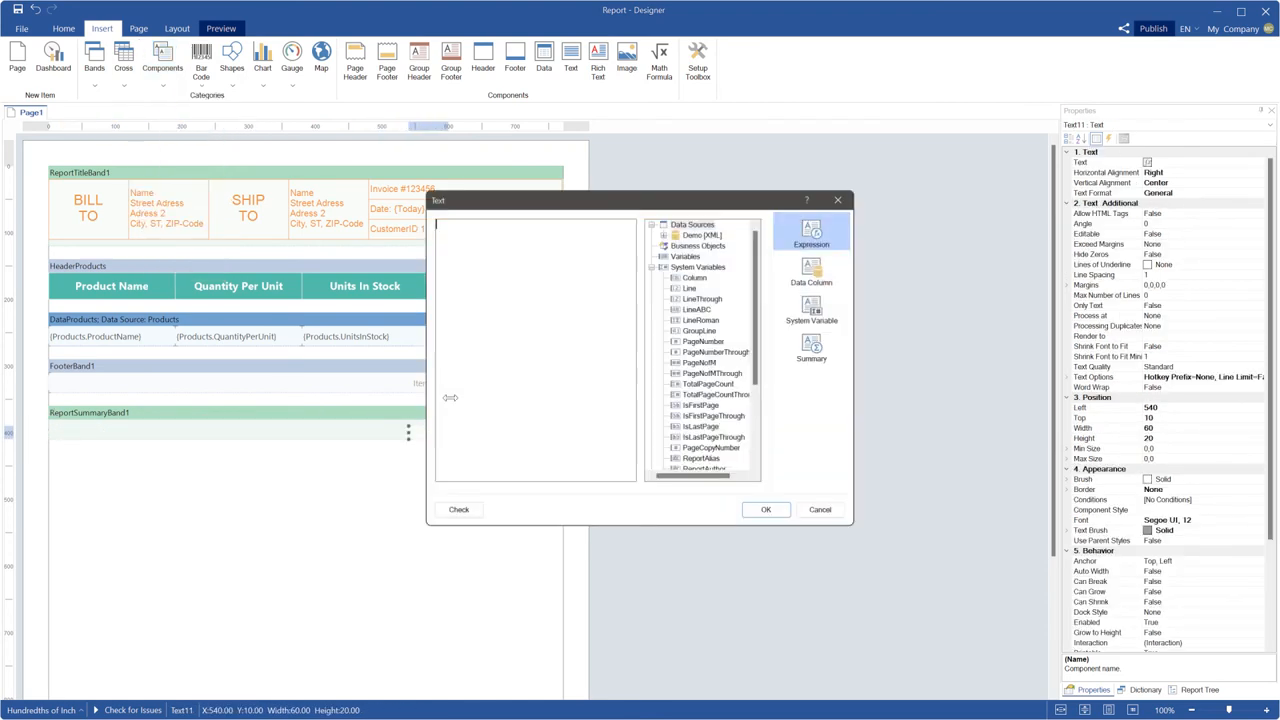
text(Total:)
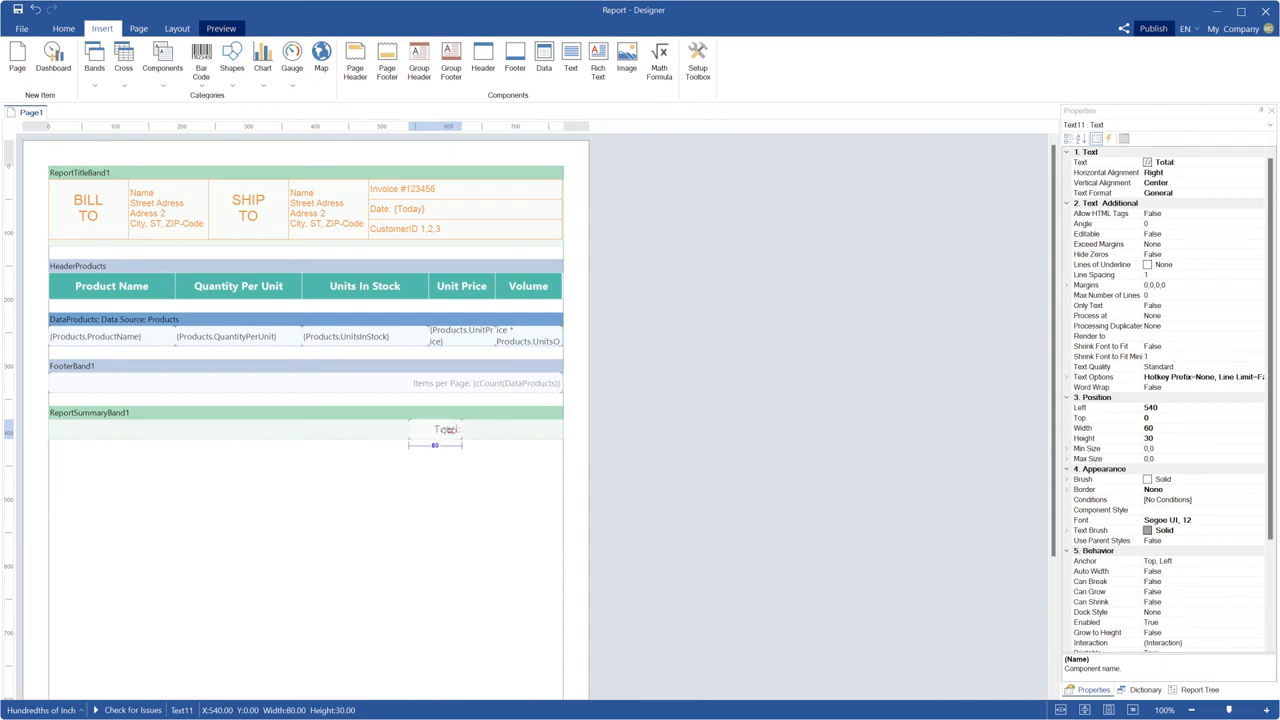
drag(452, 430, 494, 430)
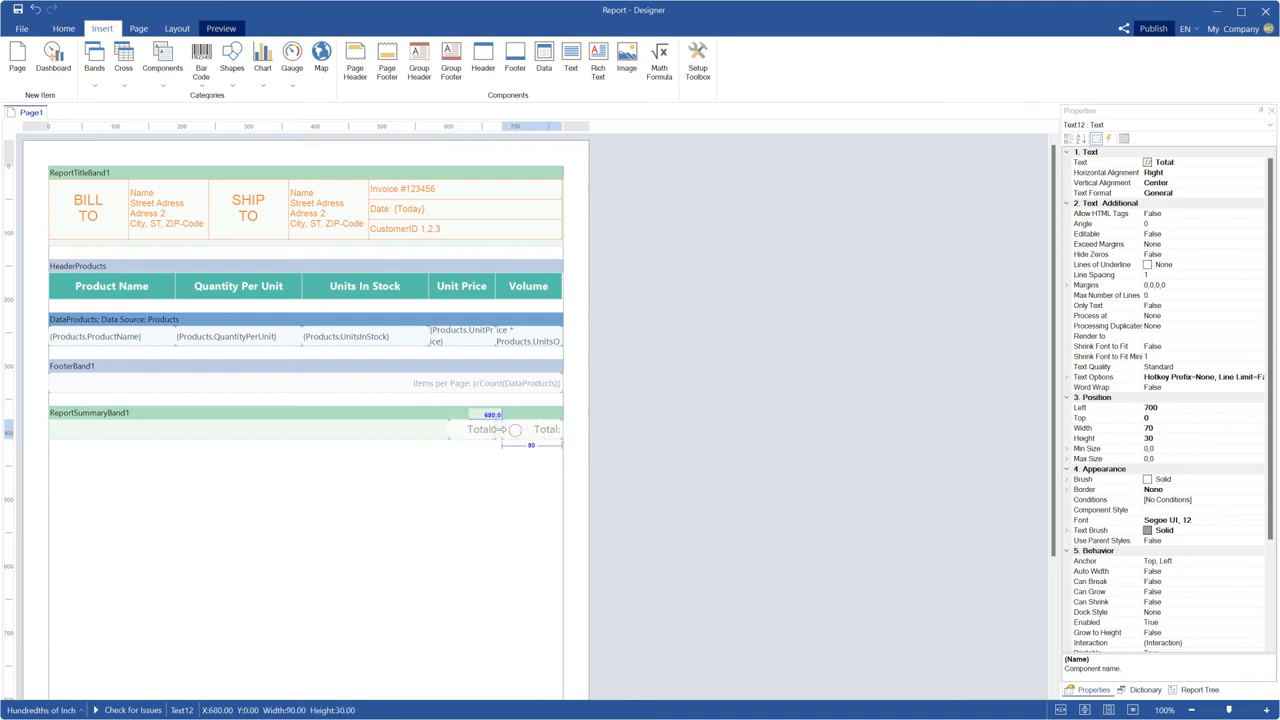
Set the second box to {Sum(Products.UnitPrice * Products.UnitsOnOrder)} and preview the report
double_click(516, 428)
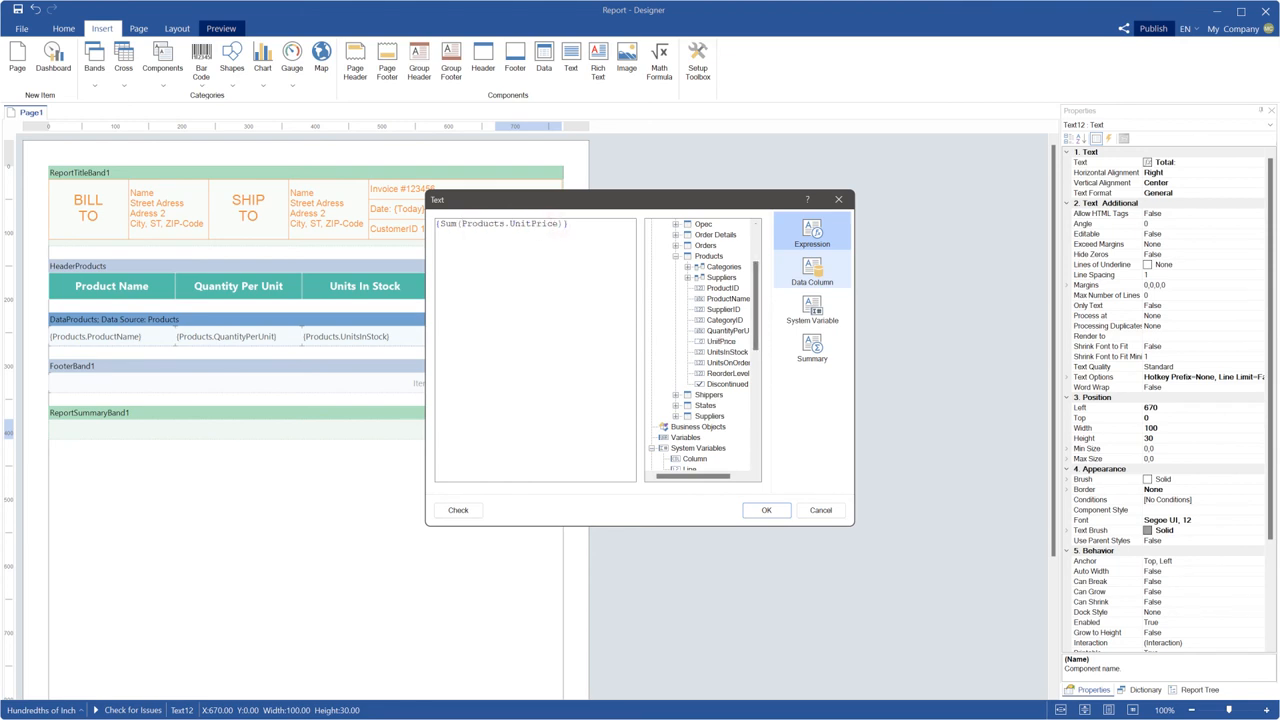
text(*)
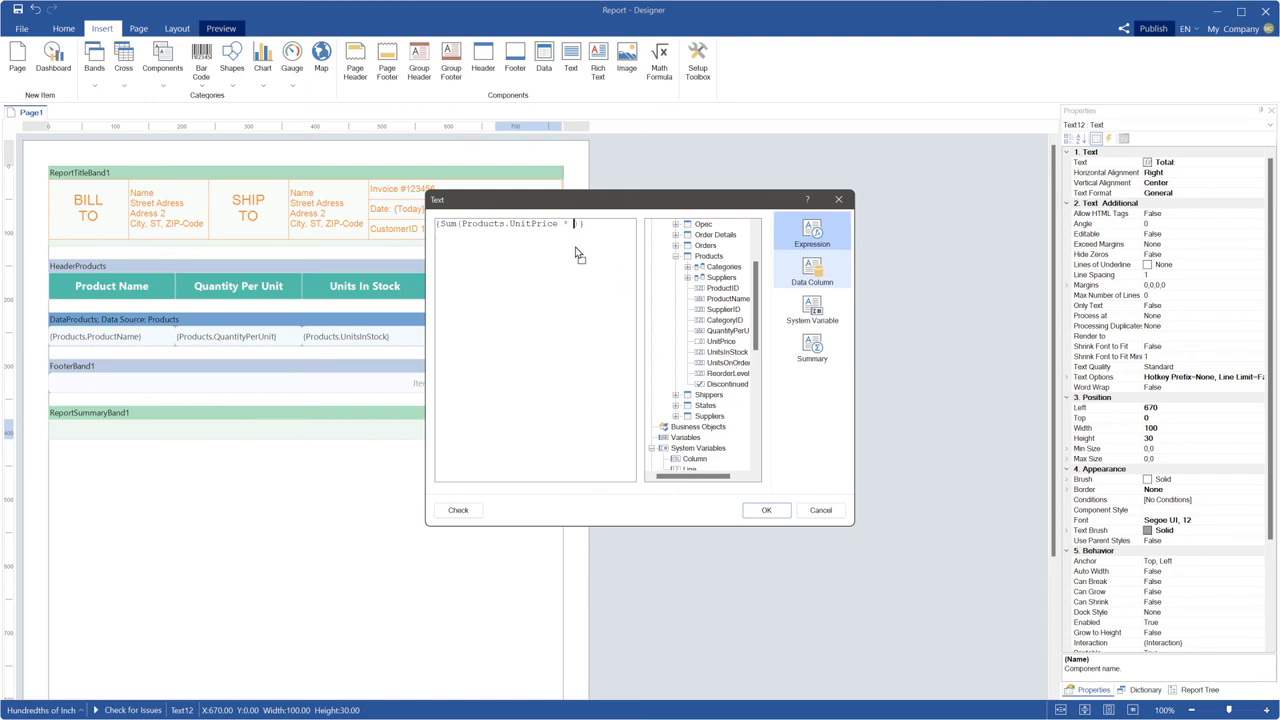
click(766, 510)
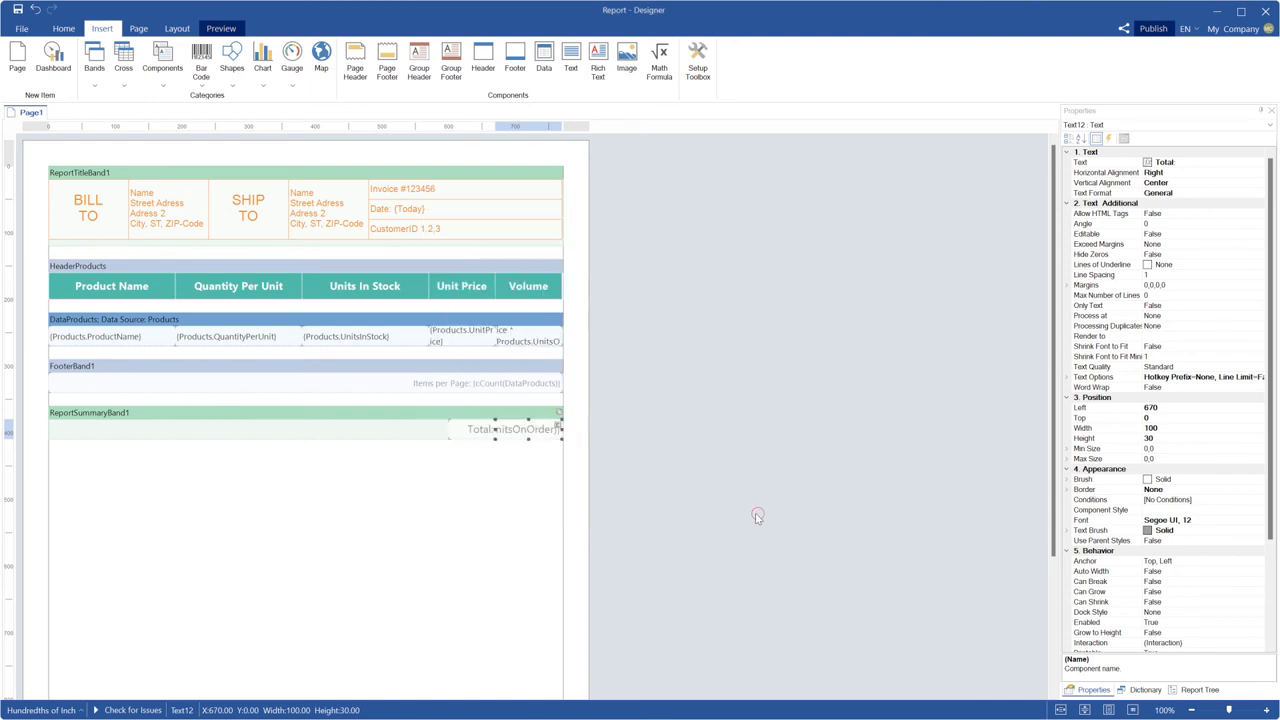
click(64, 28)
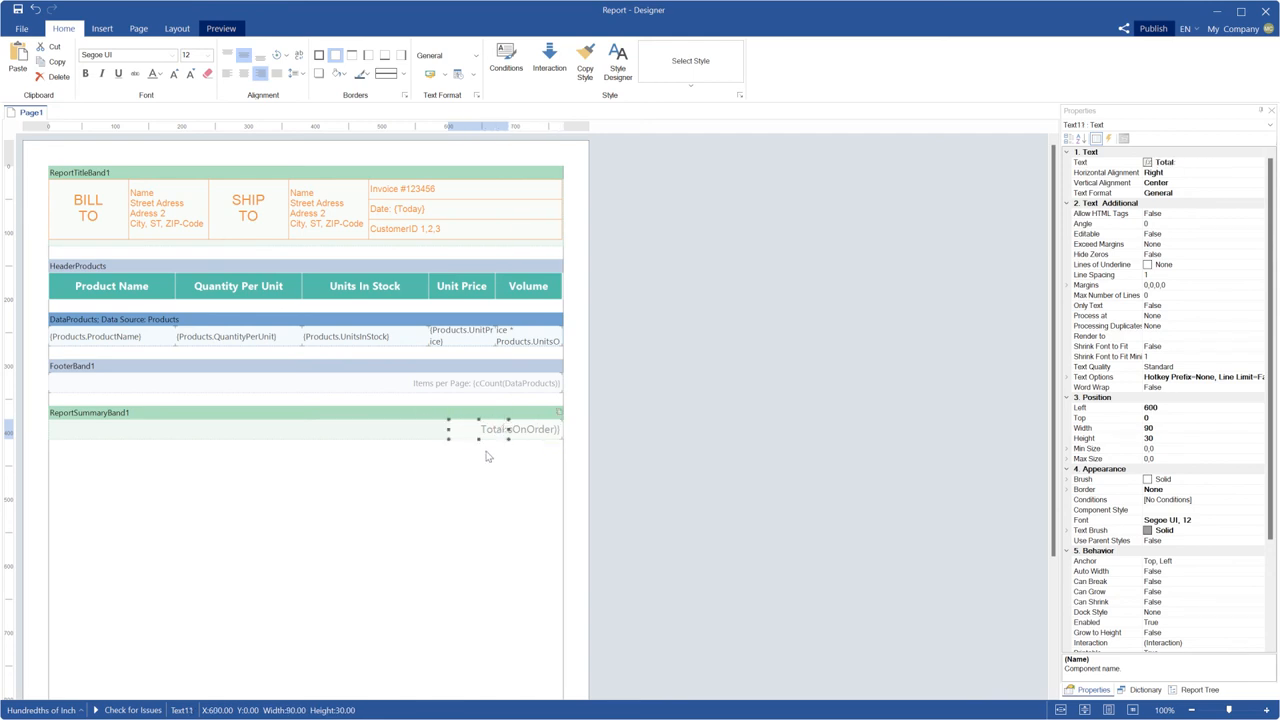
click(220, 28)
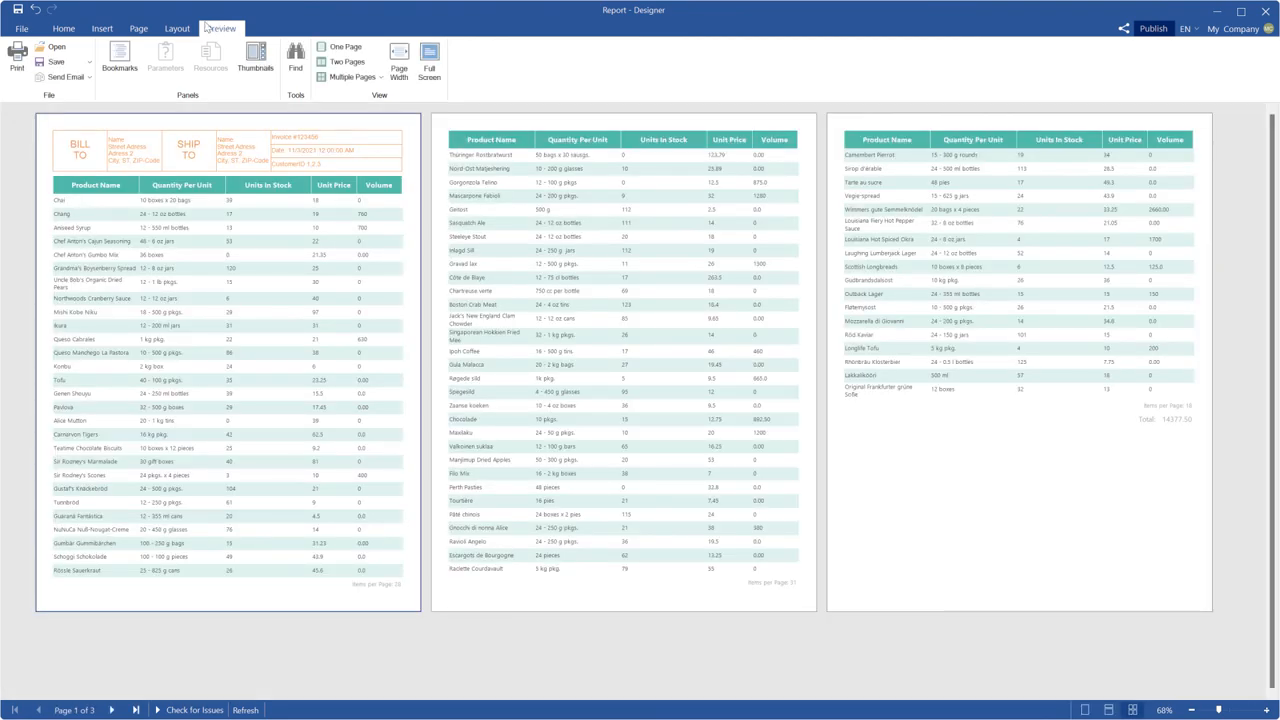
Leave the multi-page preview and return to the design layout
click(64, 28)
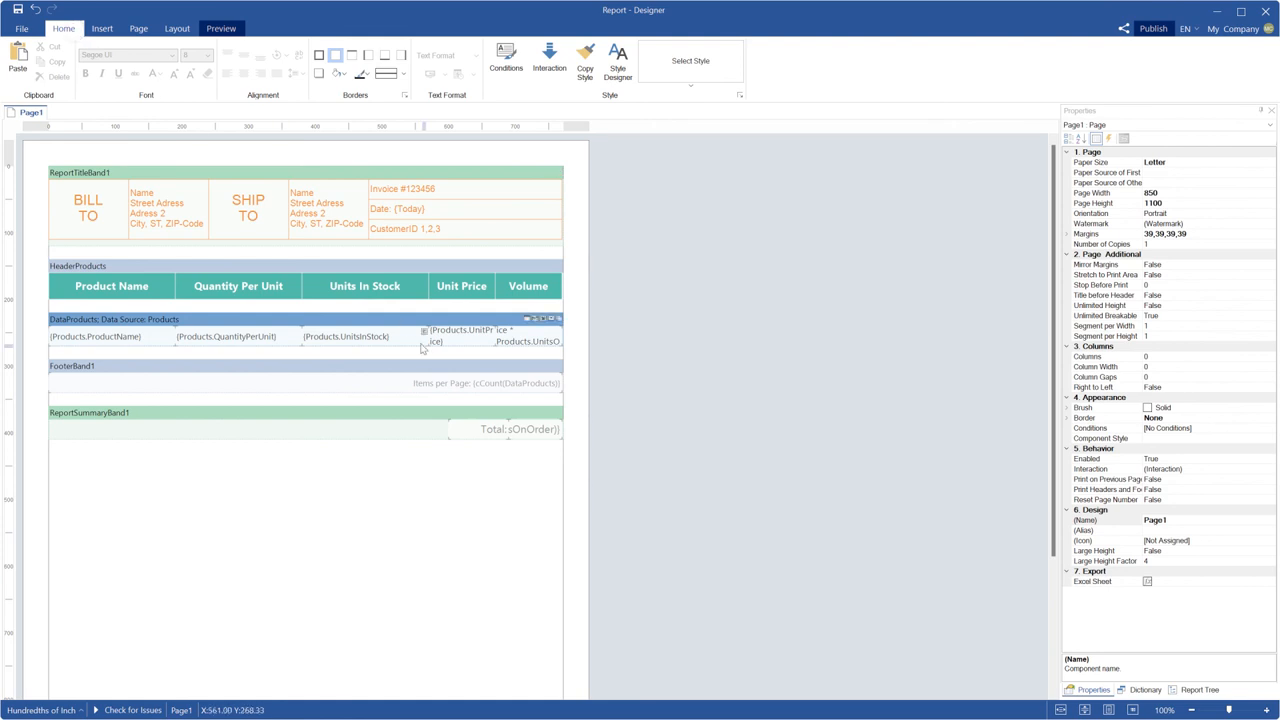
Apply Currency text format to the summary total and preview the three-page report
click(520, 428)
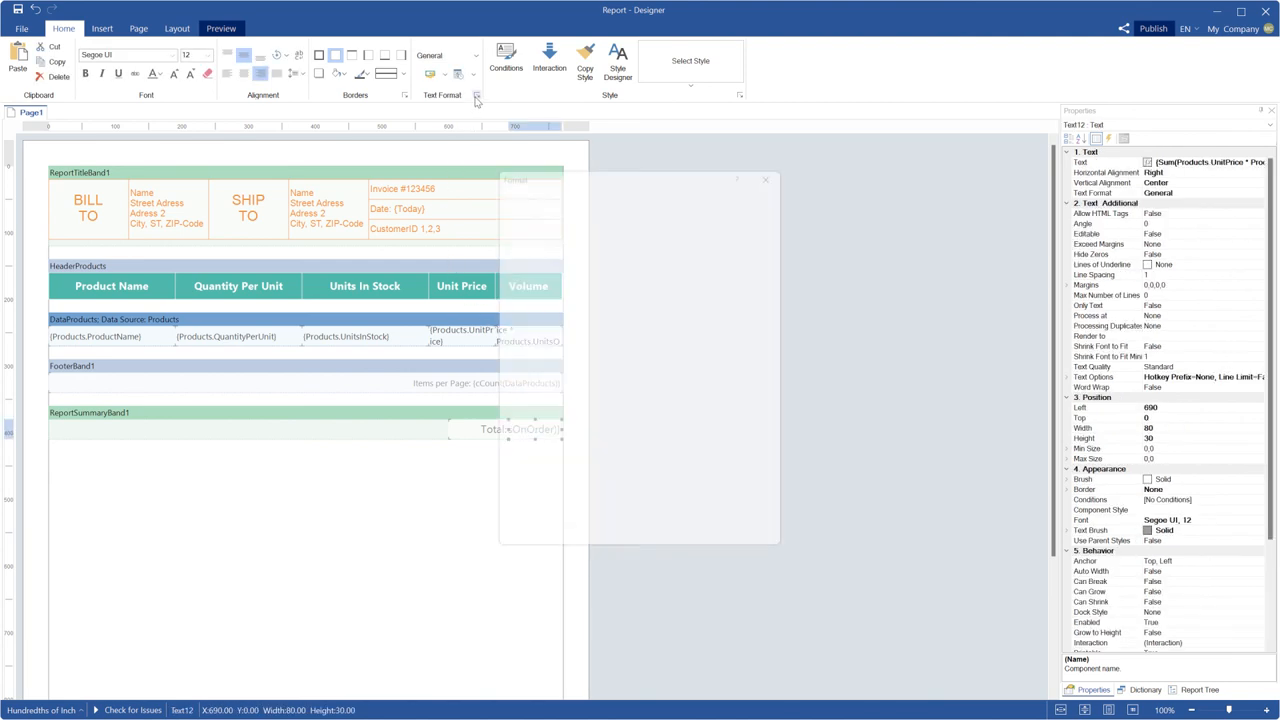
click(476, 96)
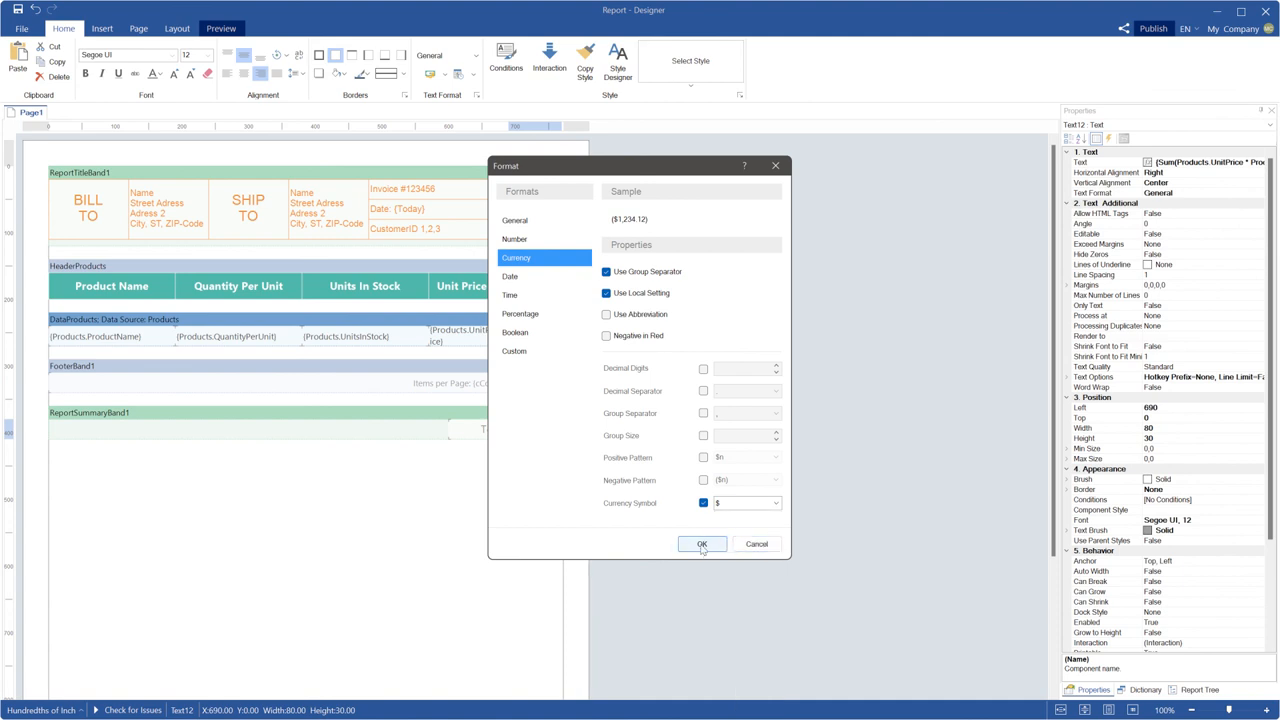
click(700, 544)
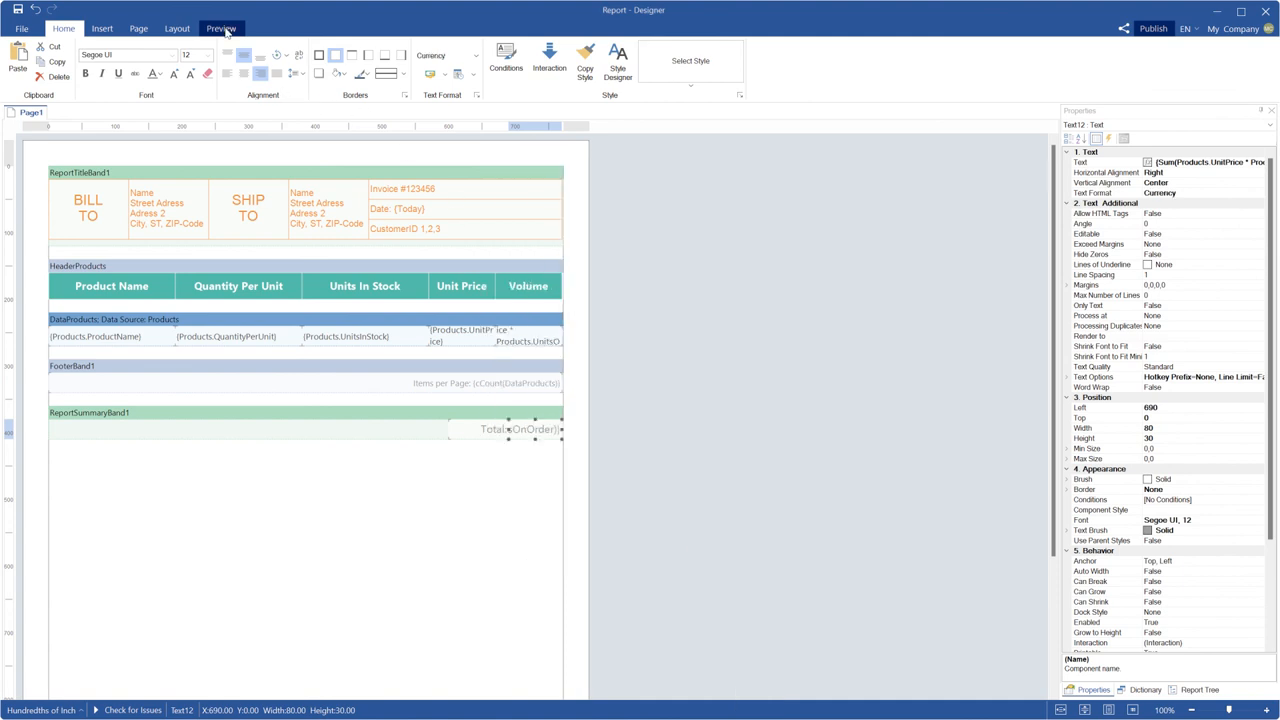
click(220, 28)
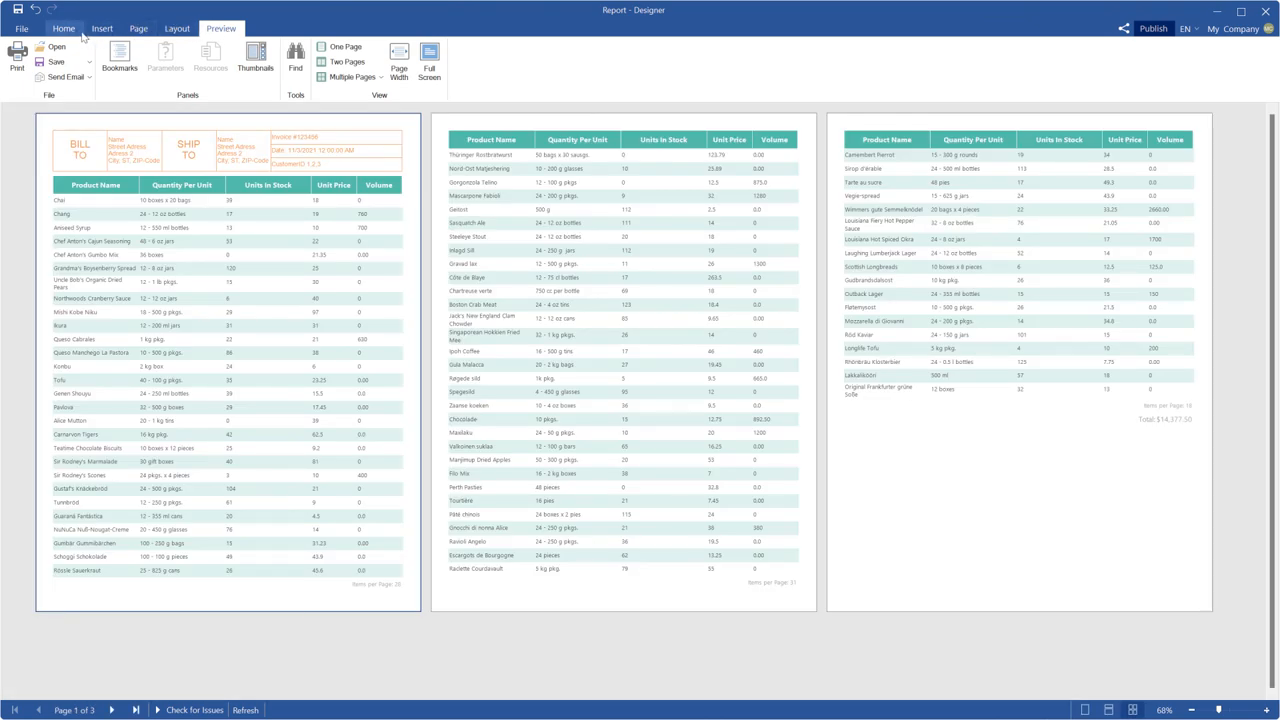
Confirm the total's Currency format, recheck the preview, and return to the designer
click(64, 28)
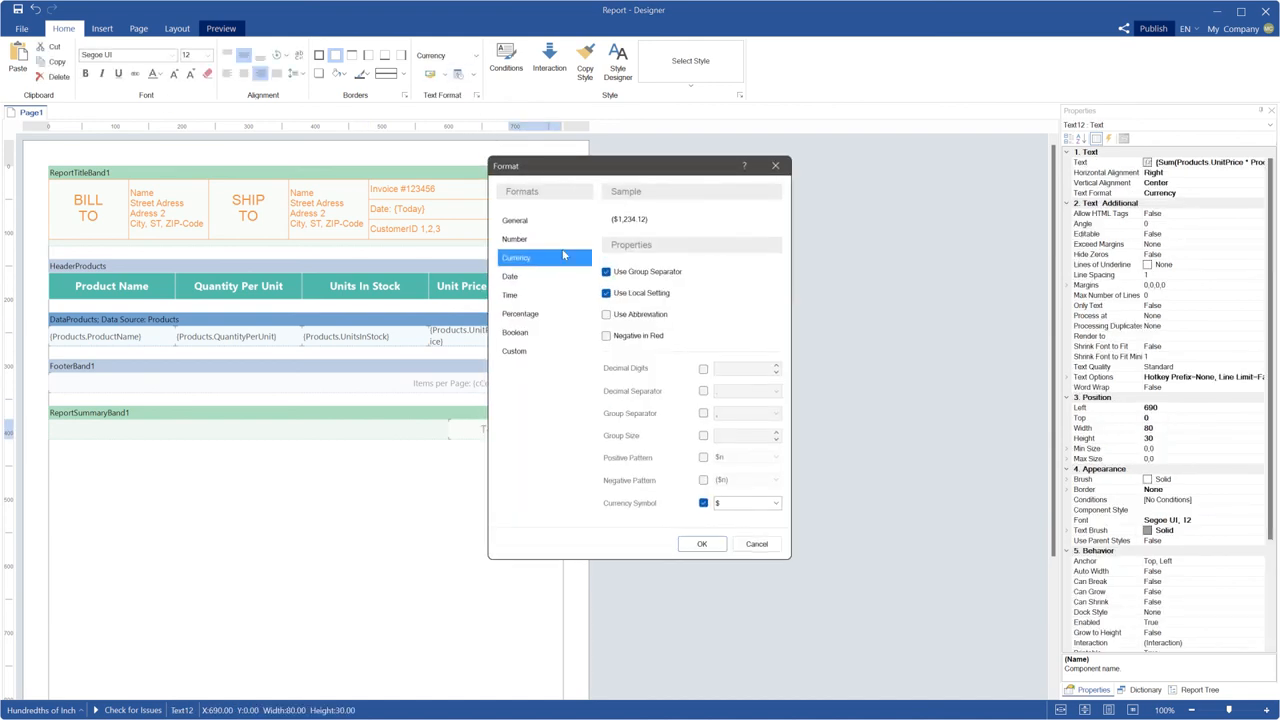
click(700, 544)
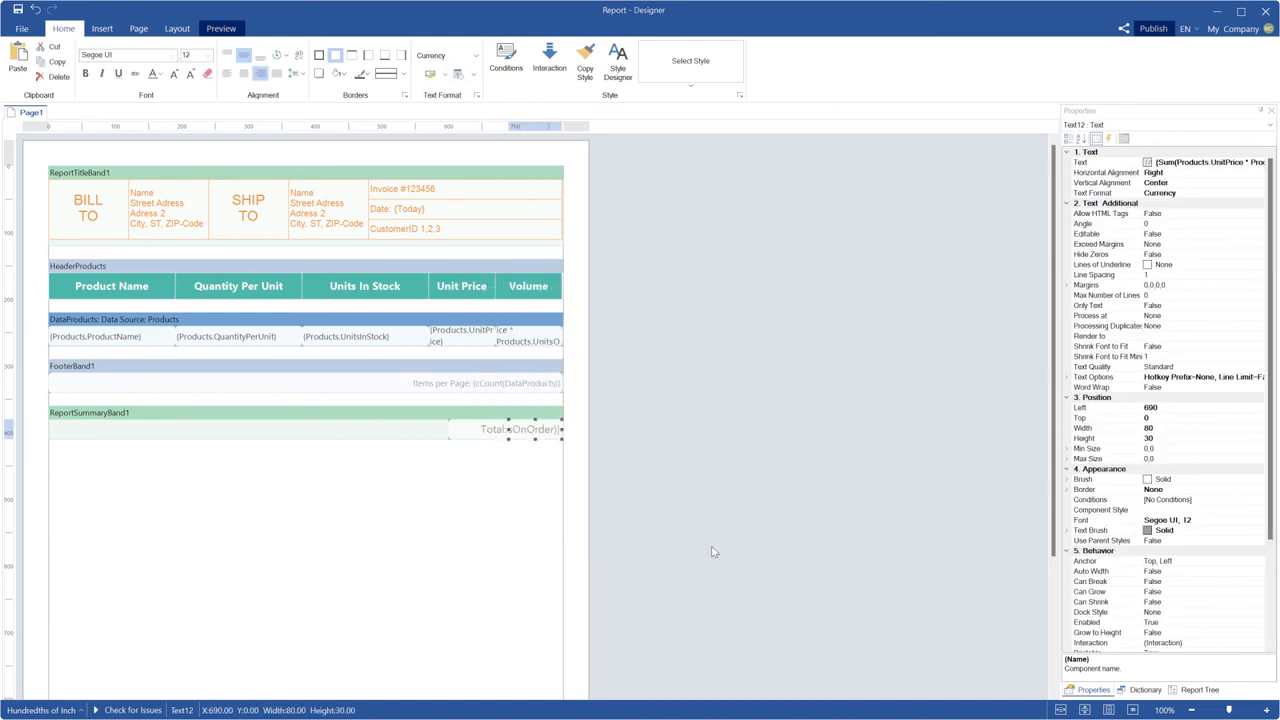
click(220, 28)
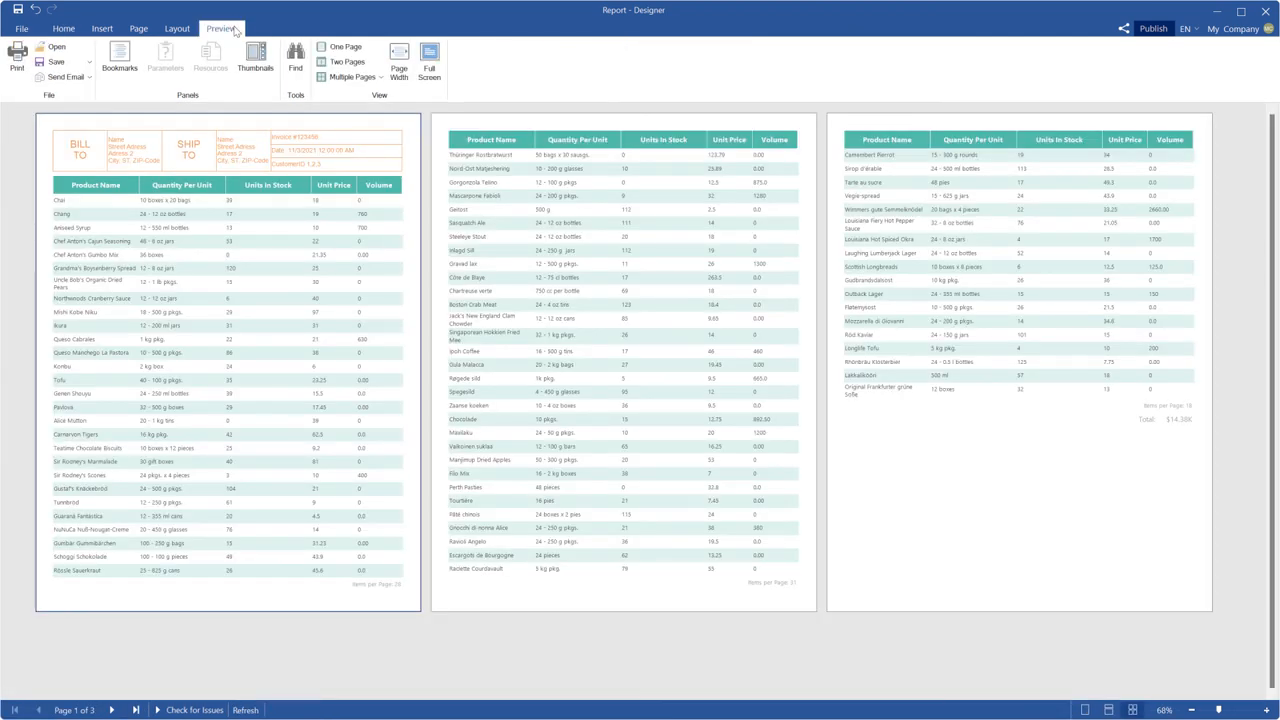
mouse_move(210, 32)
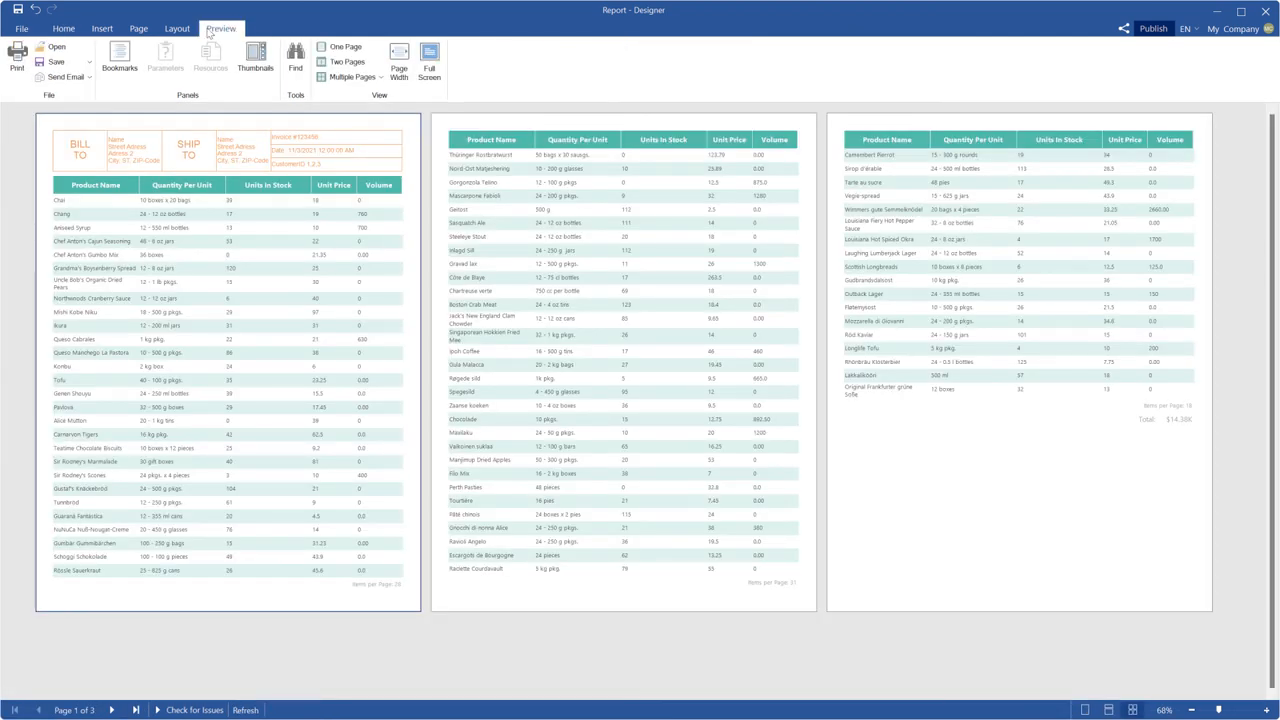
click(64, 28)
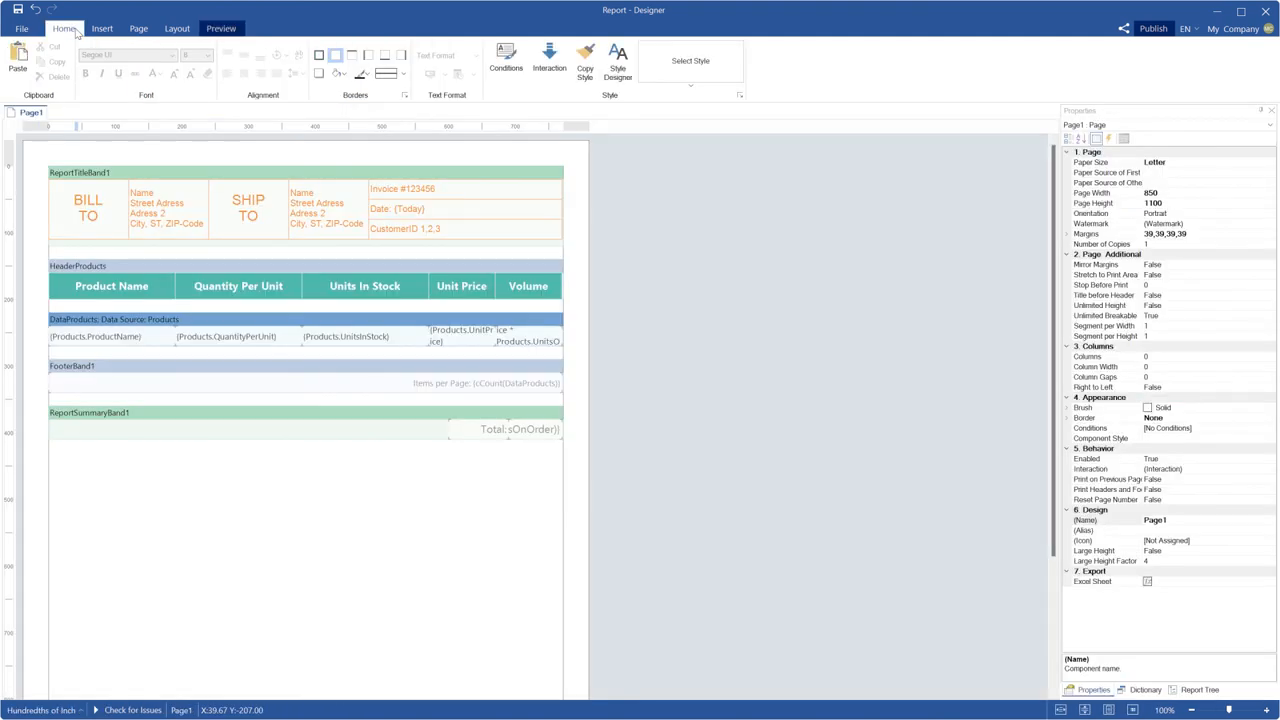